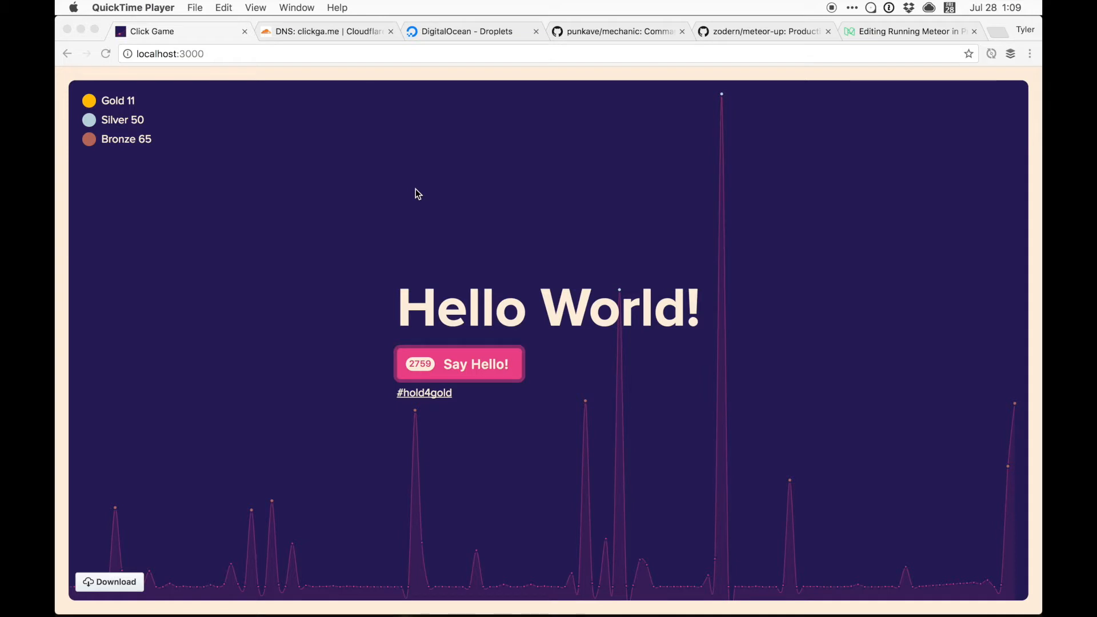
pyautogui.moveTo(419, 194)
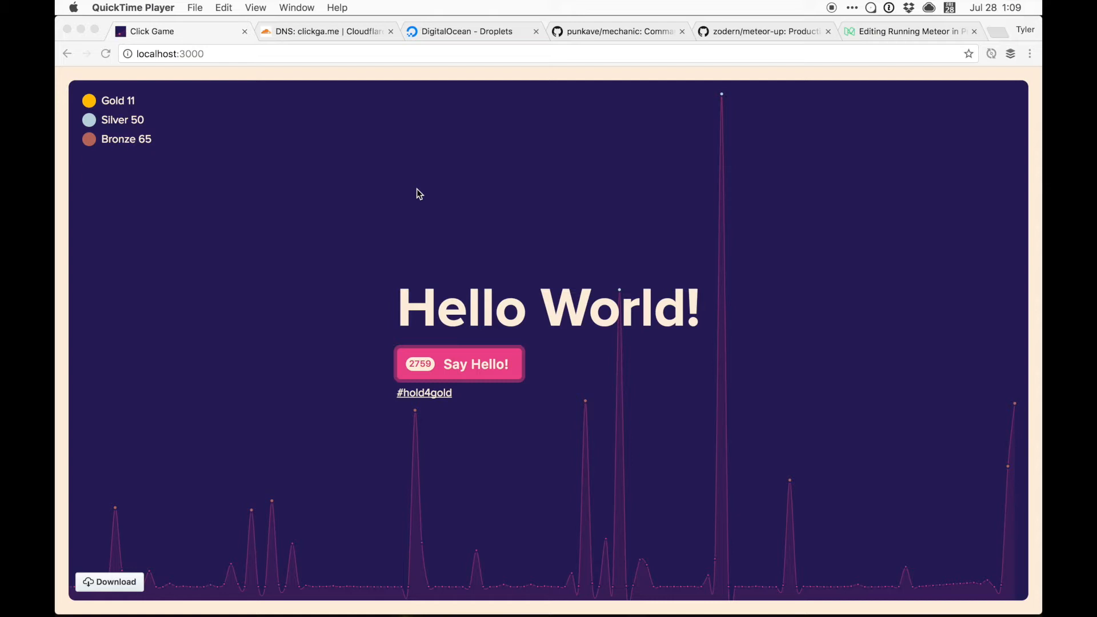
pyautogui.moveTo(444, 148)
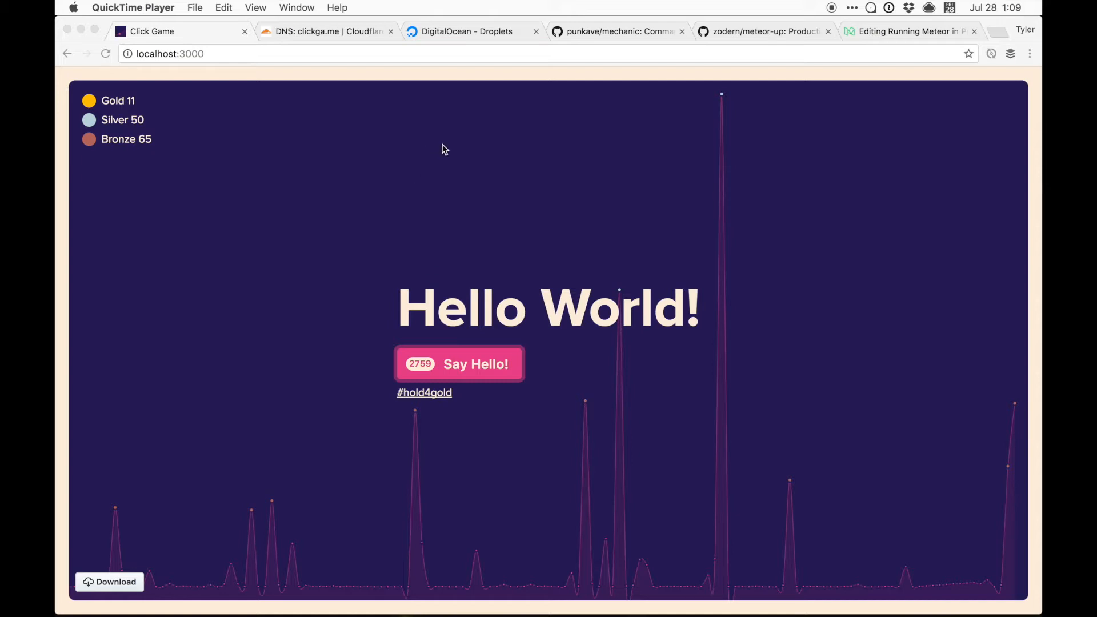
pyautogui.moveTo(470, 137)
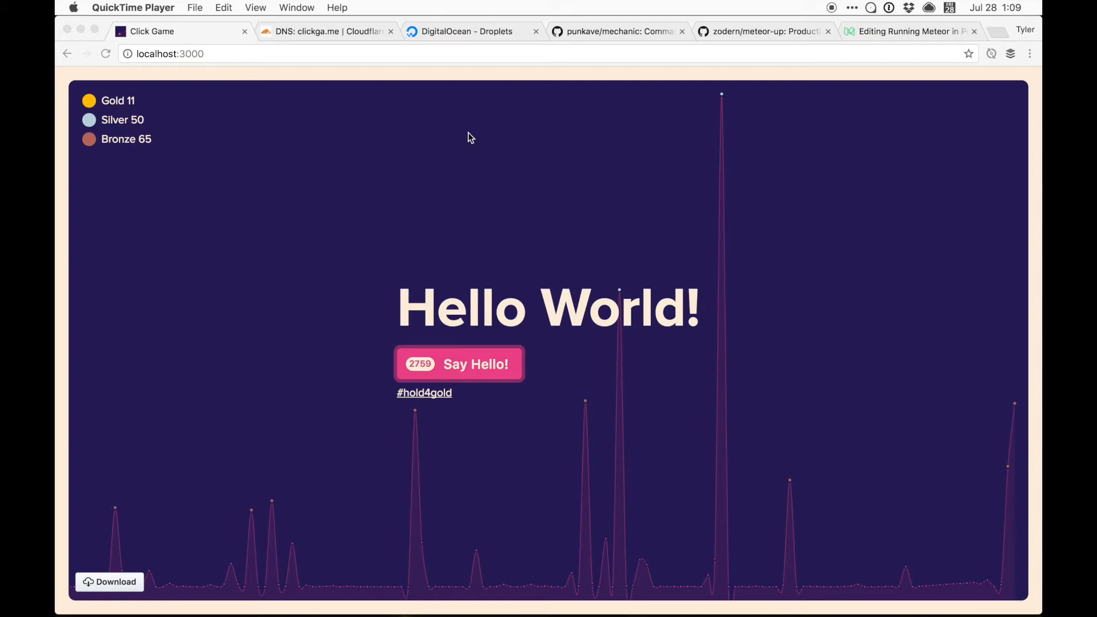
pyautogui.moveTo(389, 95)
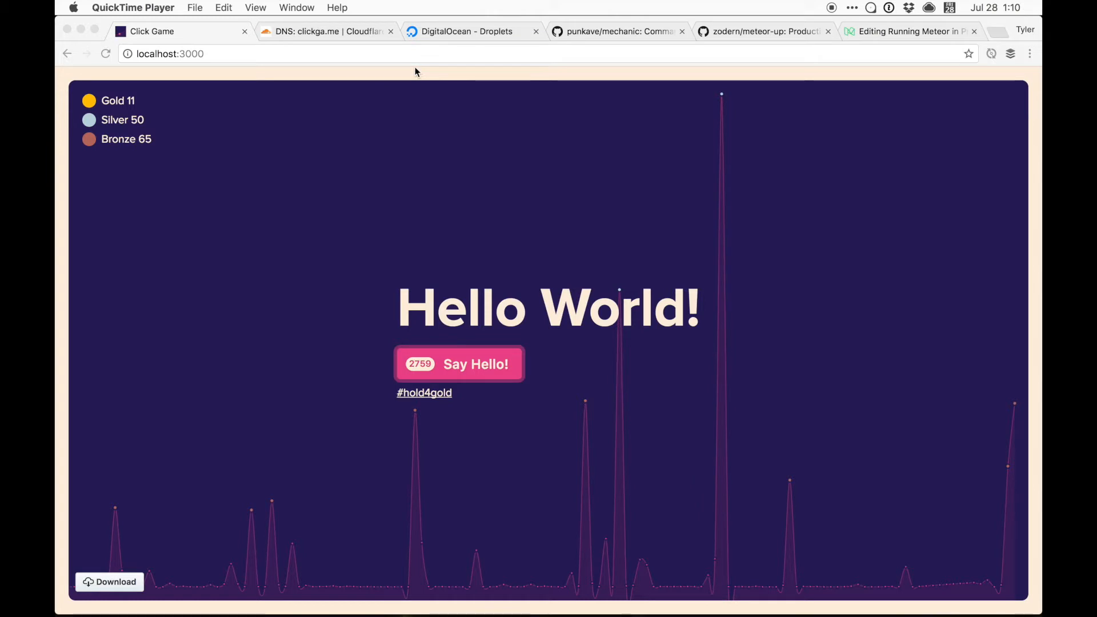
pyautogui.moveTo(413, 64)
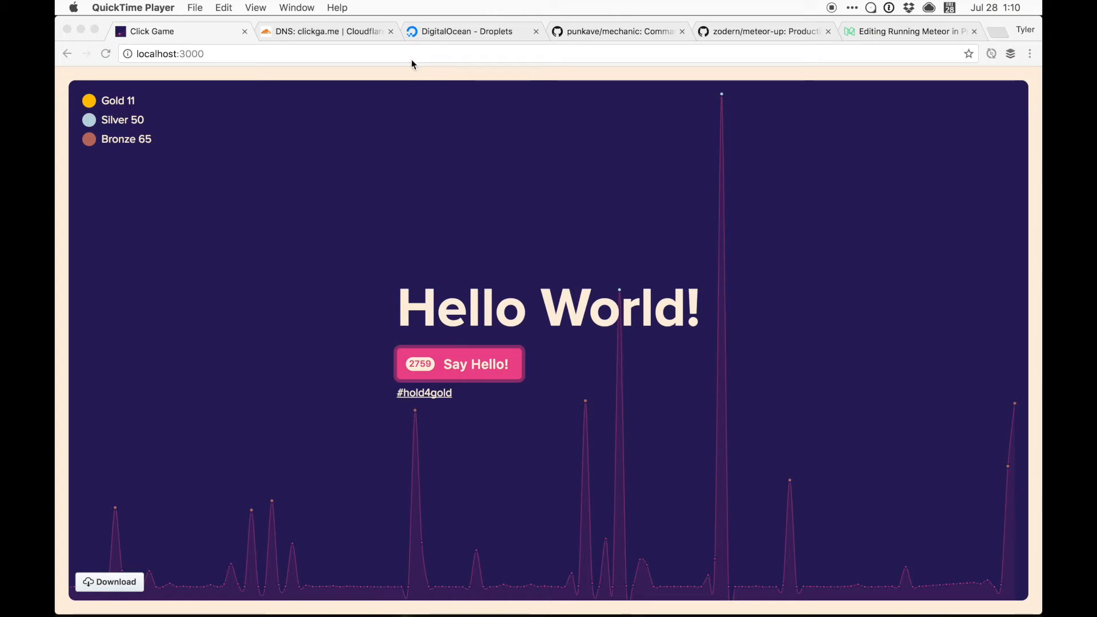
pyautogui.moveTo(425, 58)
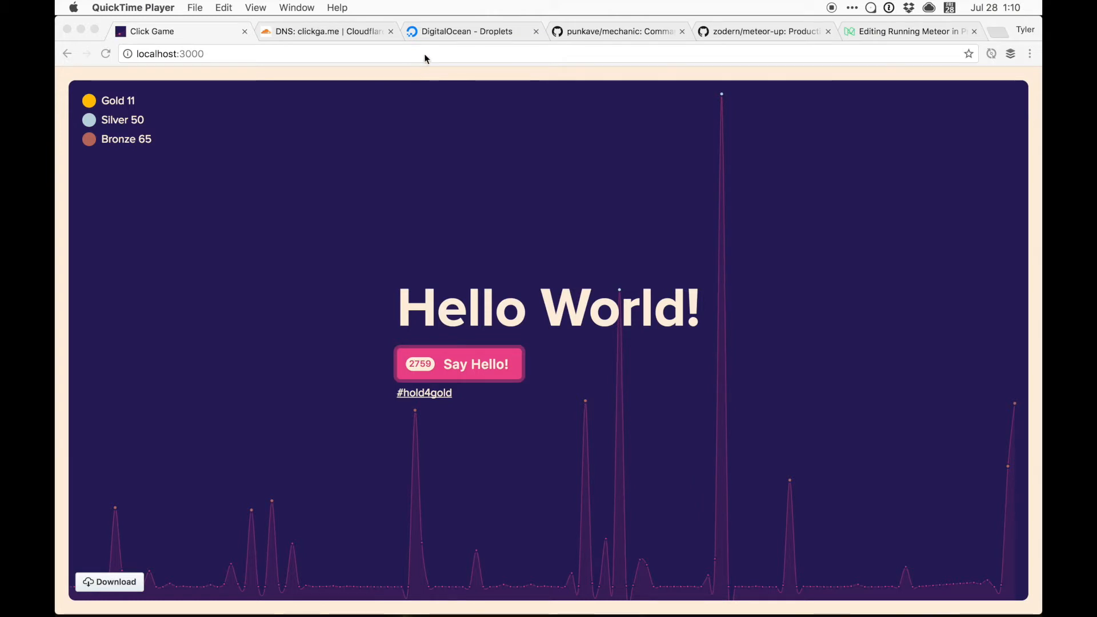
# Read the Medium guide to 'Step 1: Setup DigitalOcean' and switch to the DigitalOcean Droplets page
pyautogui.click(909, 31)
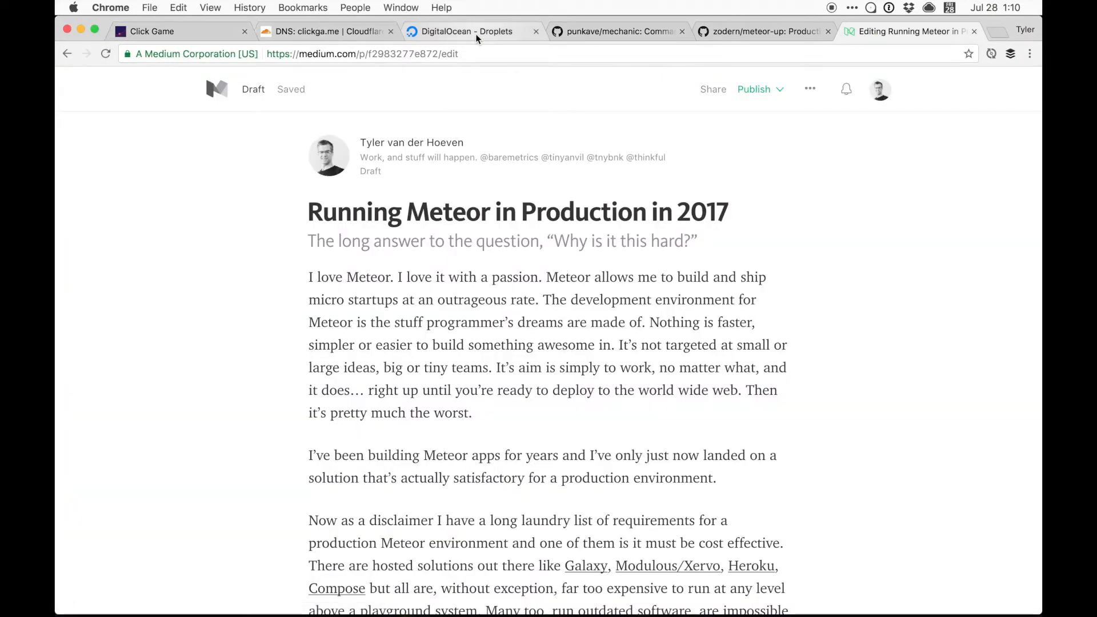
pyautogui.scroll(-3)
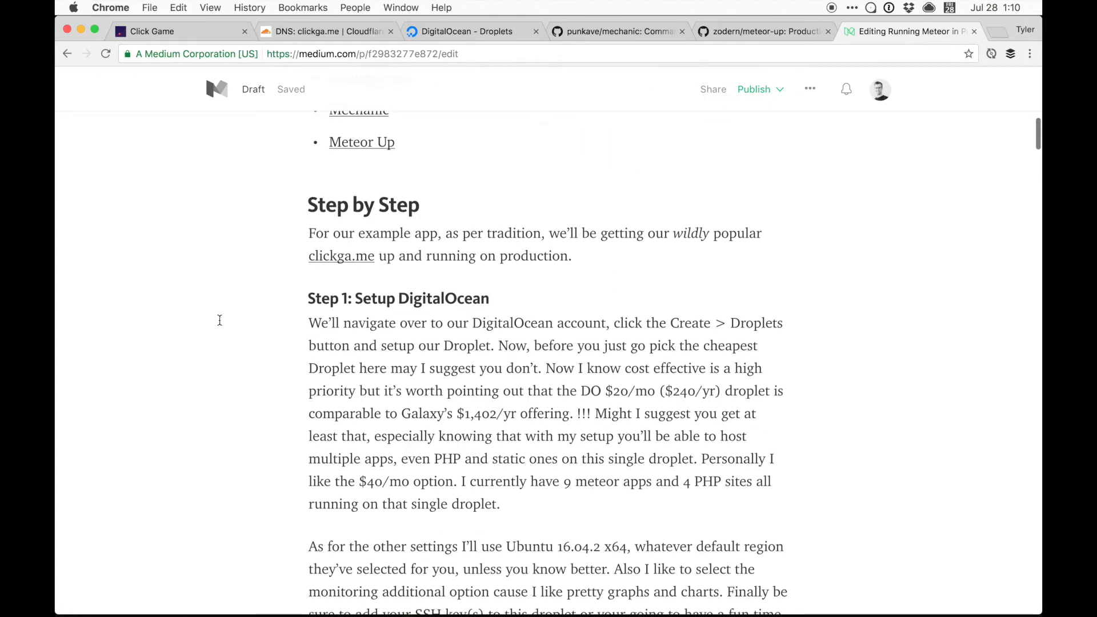
pyautogui.click(458, 31)
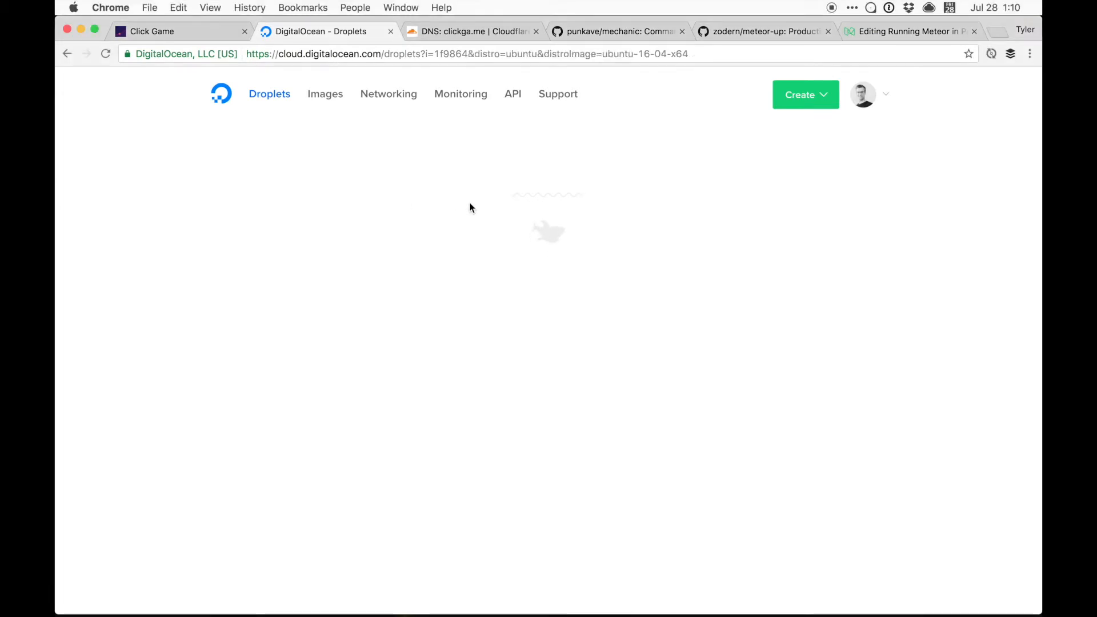
# Create a $20/mo Ubuntu 16.04.2 droplet in NYC3 named clickgame with Monitoring and two SSH keys
pyautogui.click(805, 95)
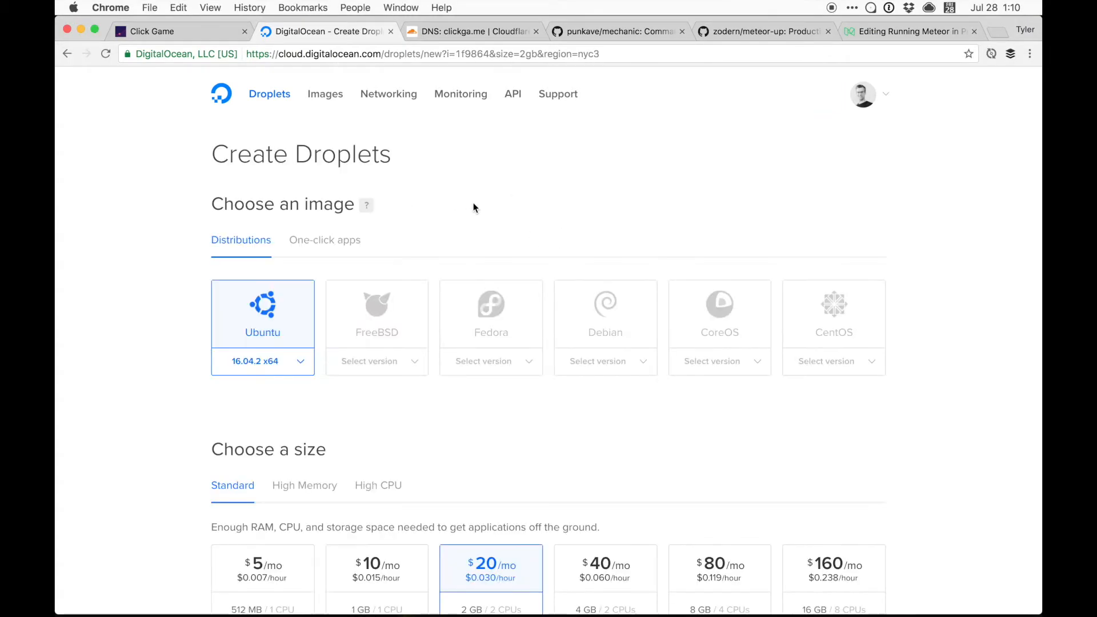
pyautogui.scroll(-3)
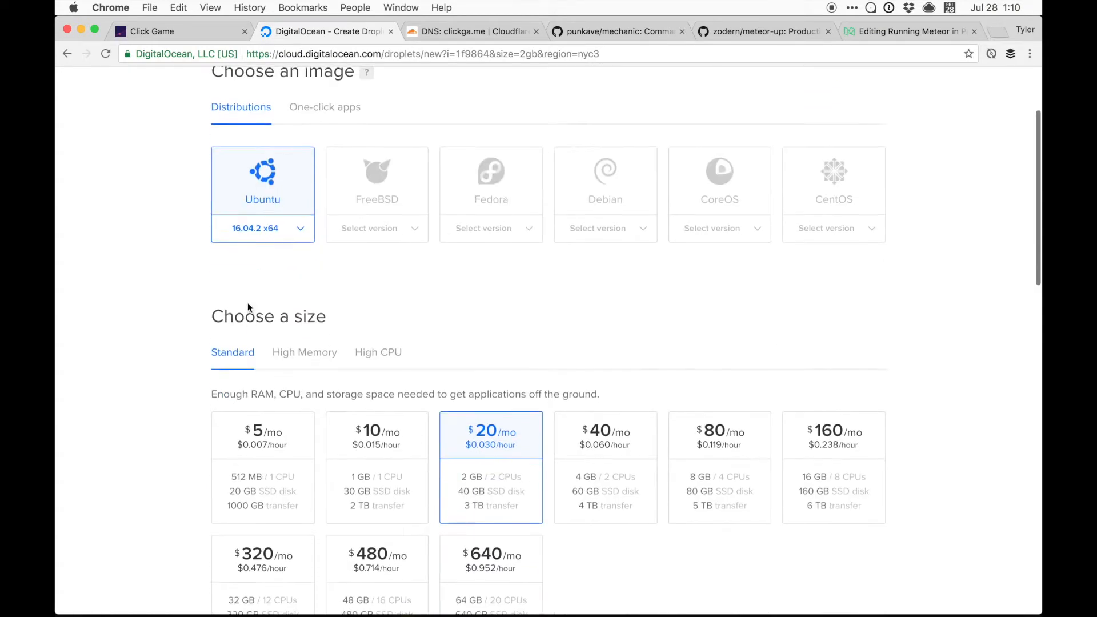
pyautogui.scroll(-3)
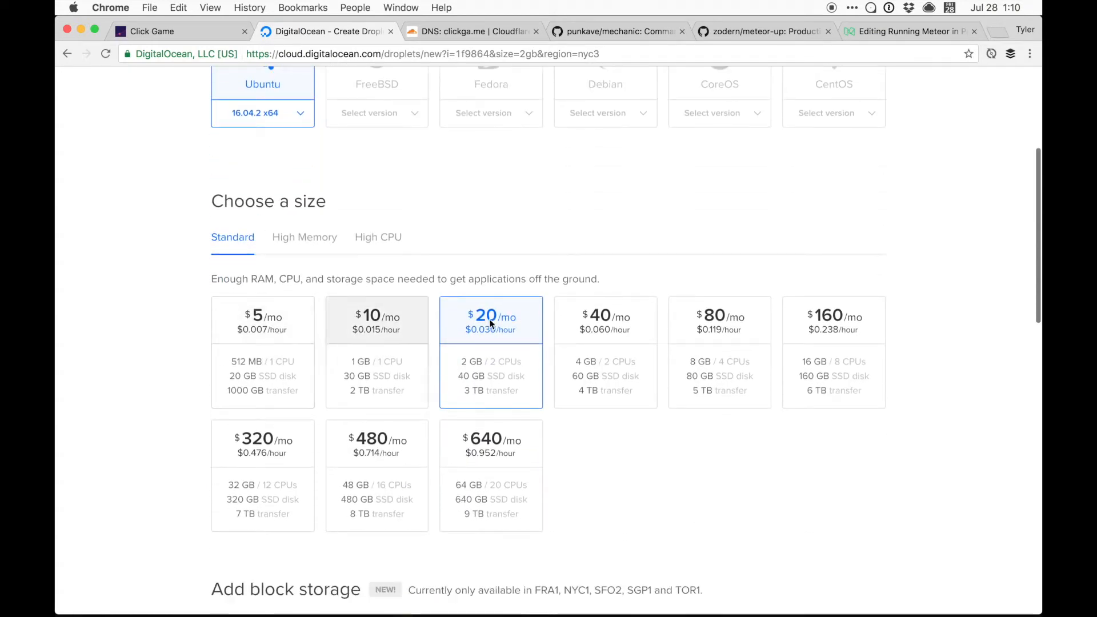
pyautogui.scroll(-3)
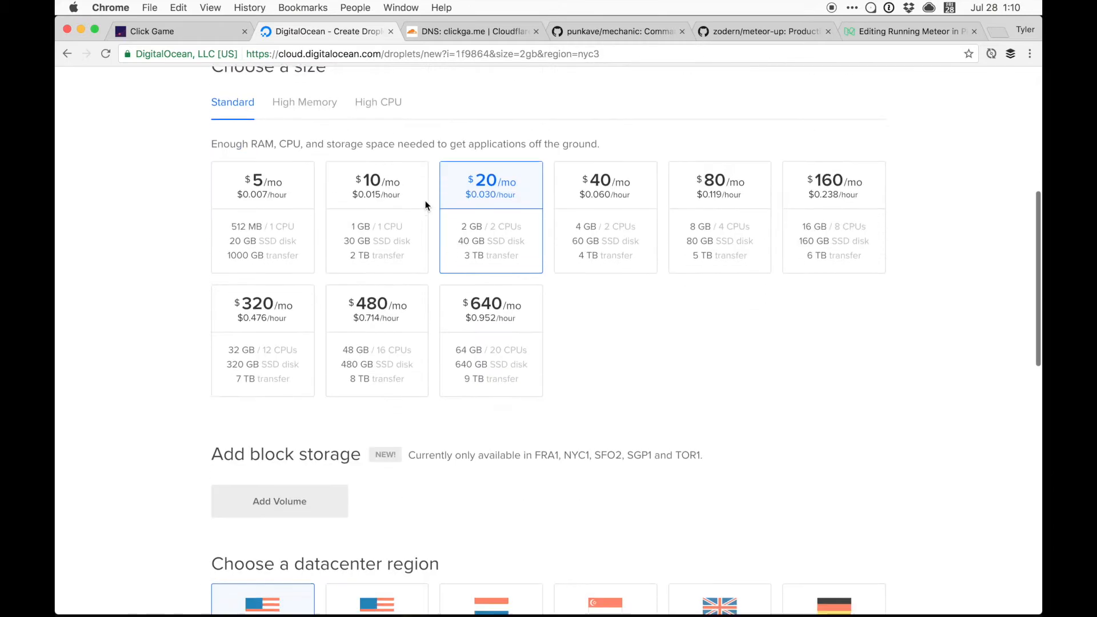
pyautogui.scroll(-3)
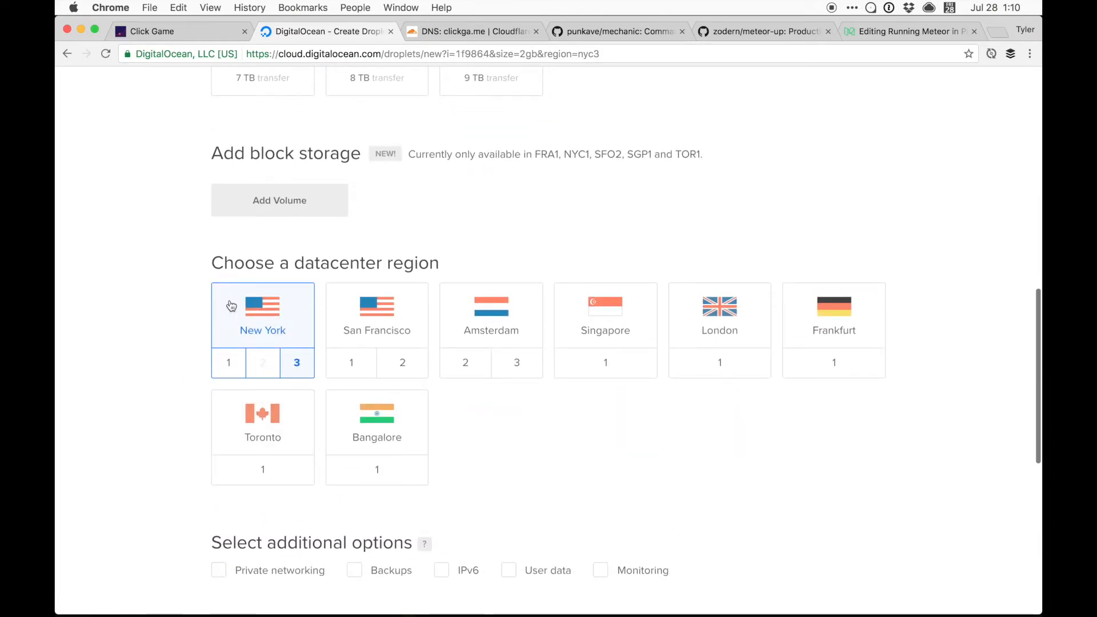
pyautogui.scroll(-3)
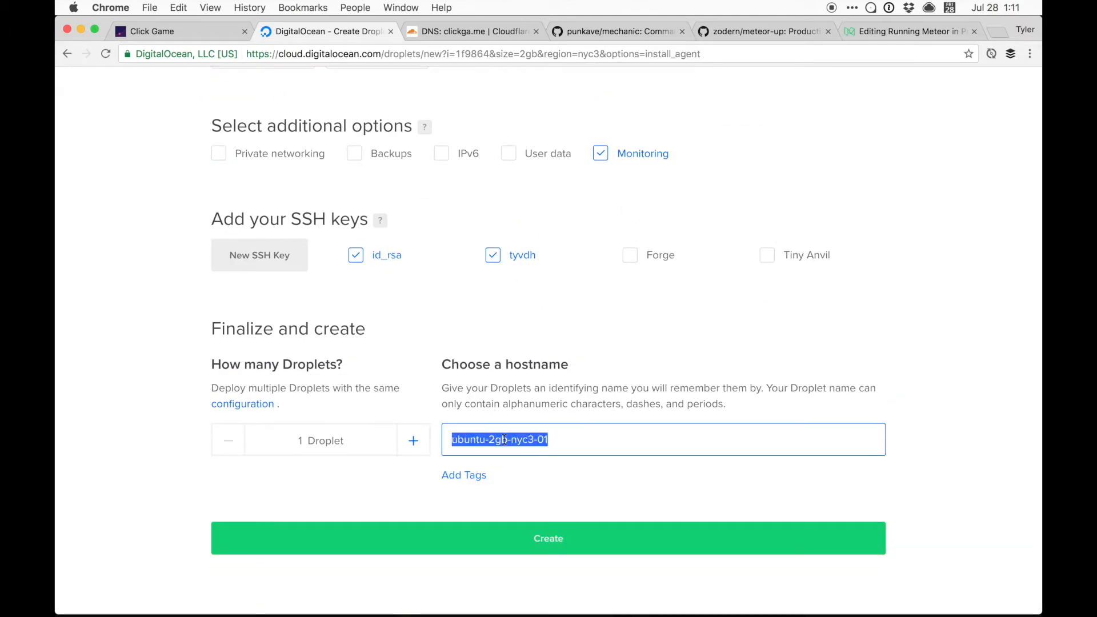
pyautogui.write('clickgame')
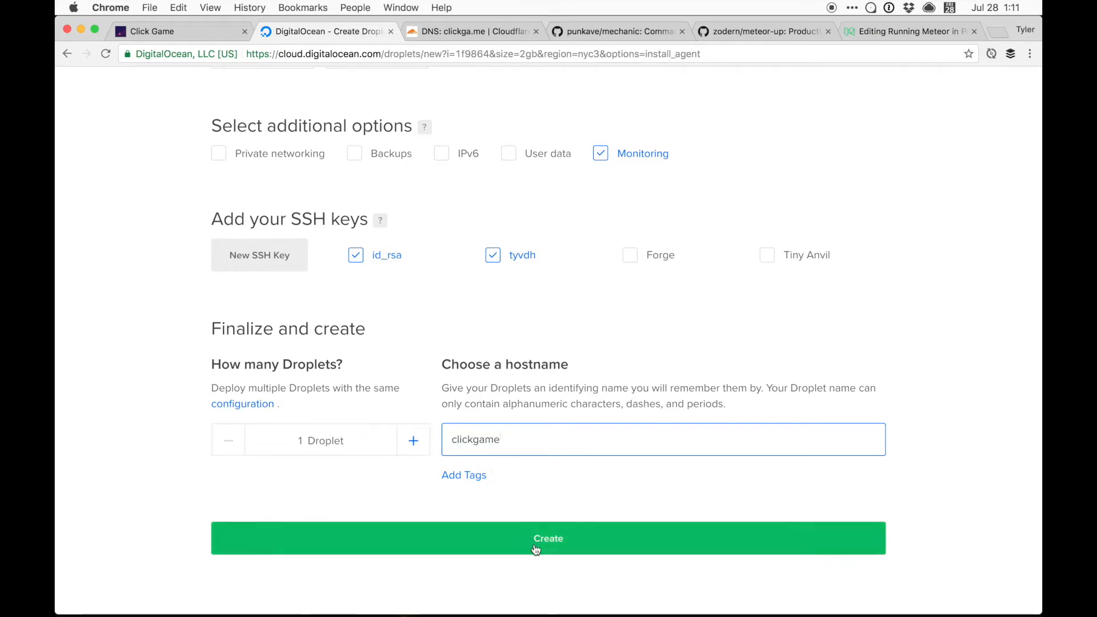
pyautogui.click(547, 538)
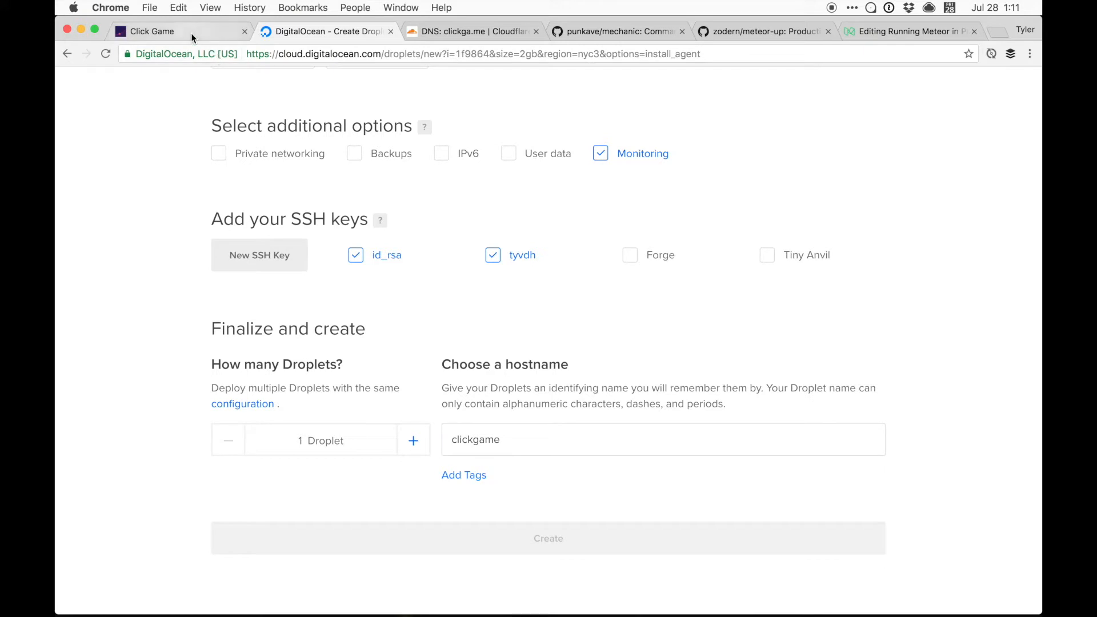
# Review the local Click Game, then check the new clickgame droplet's IP 174.138.63.109
pyautogui.click(152, 31)
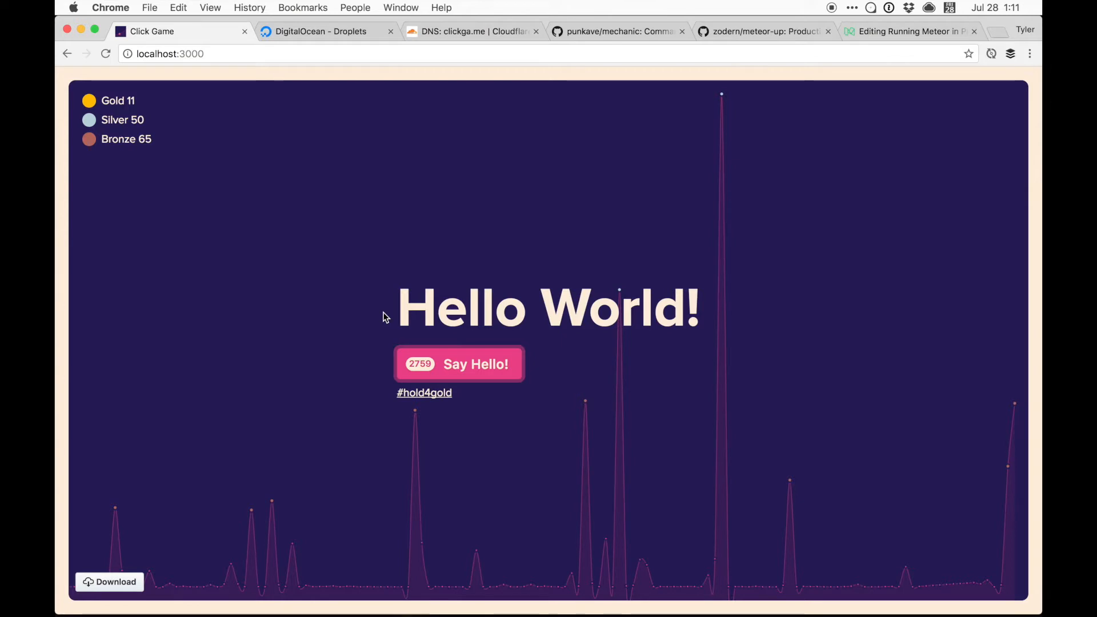
pyautogui.moveTo(363, 315)
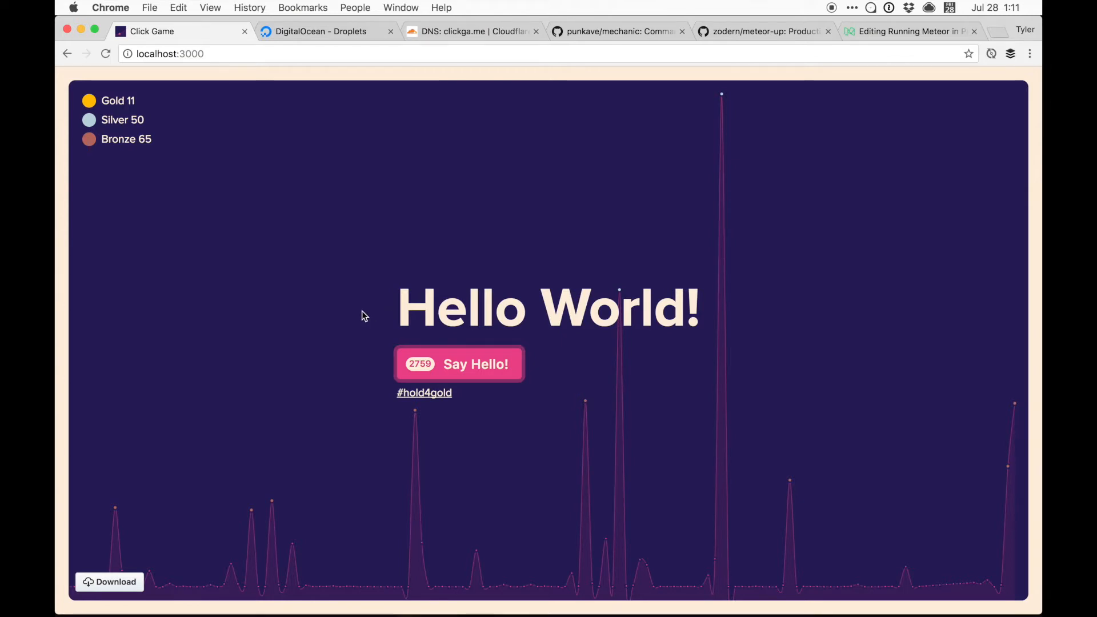
pyautogui.moveTo(298, 393)
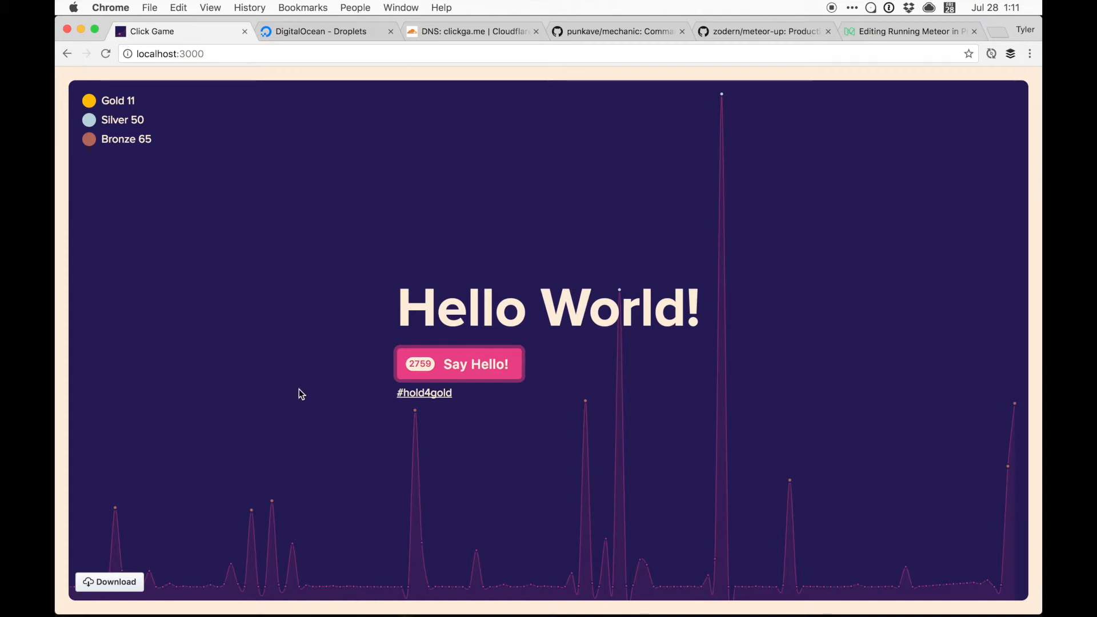
pyautogui.moveTo(553, 442)
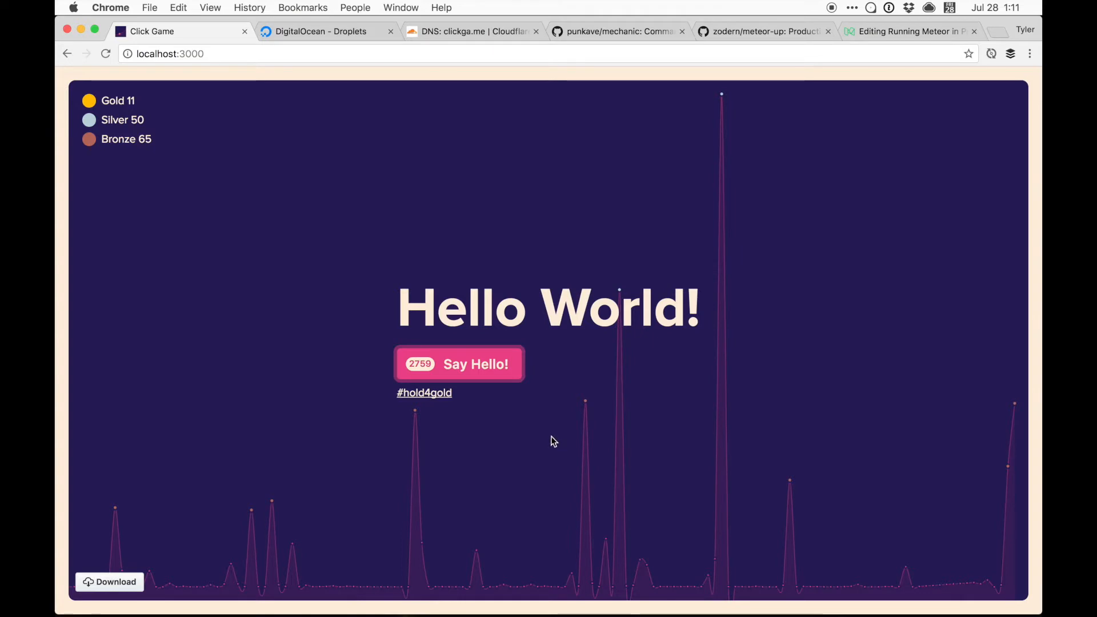
pyautogui.moveTo(441, 138)
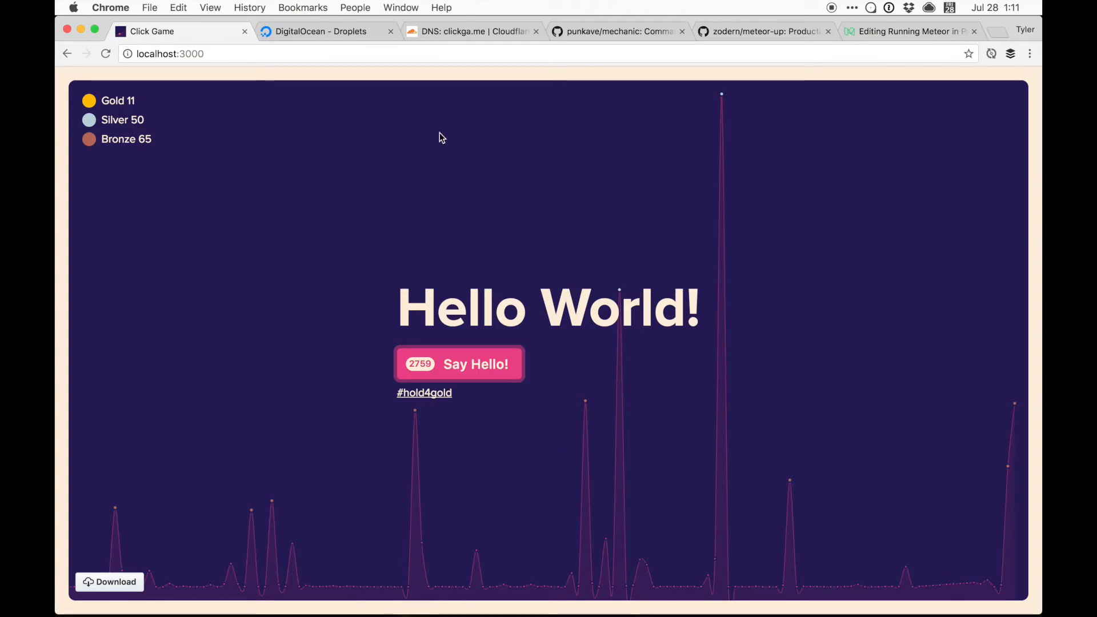
pyautogui.moveTo(446, 133)
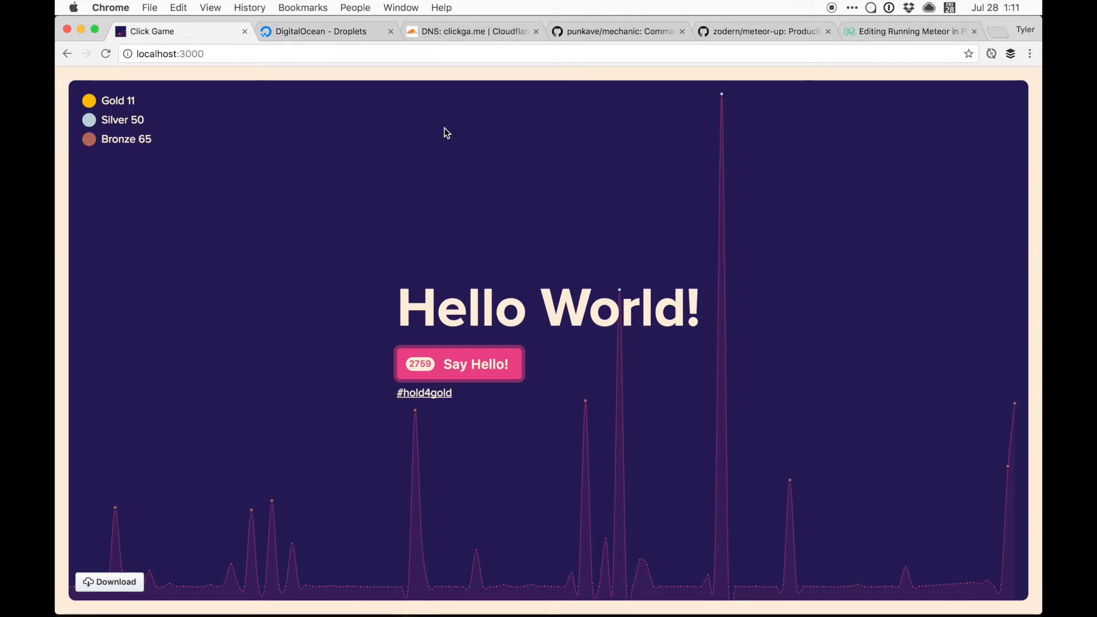
pyautogui.click(327, 31)
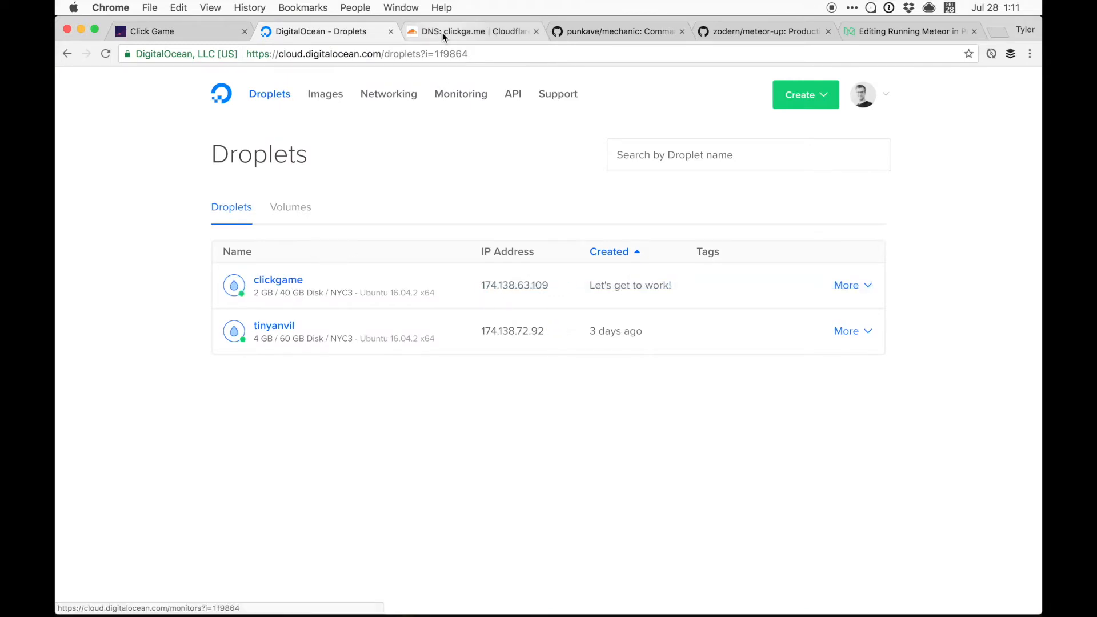
# Add Cloudflare A records for clickga.me and www pointing to 174.138.63.109
pyautogui.click(471, 31)
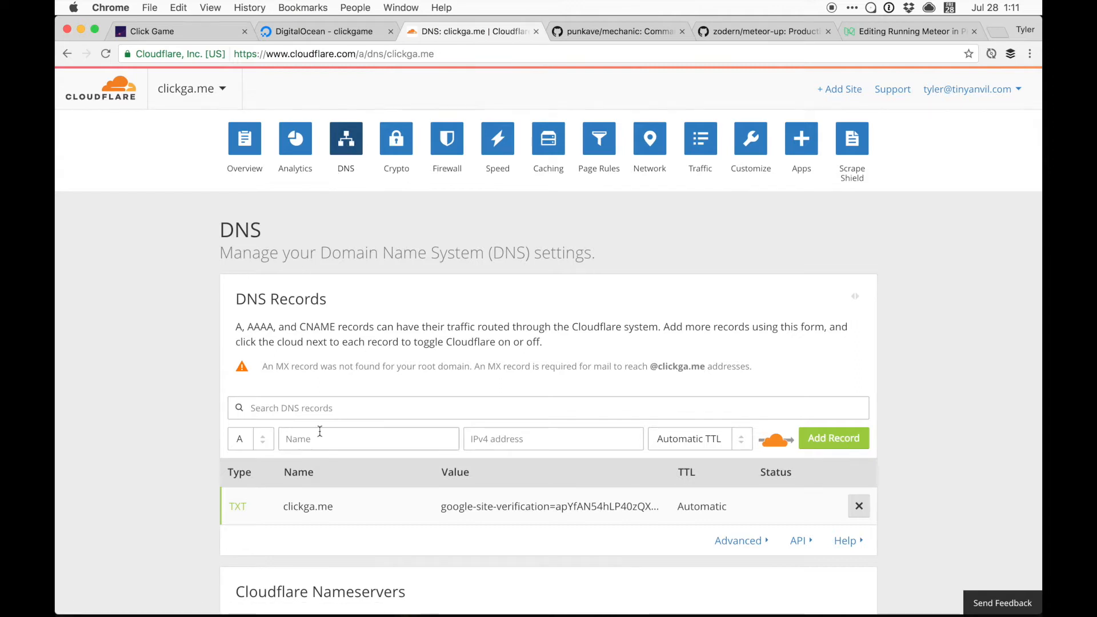
pyautogui.scroll(-3)
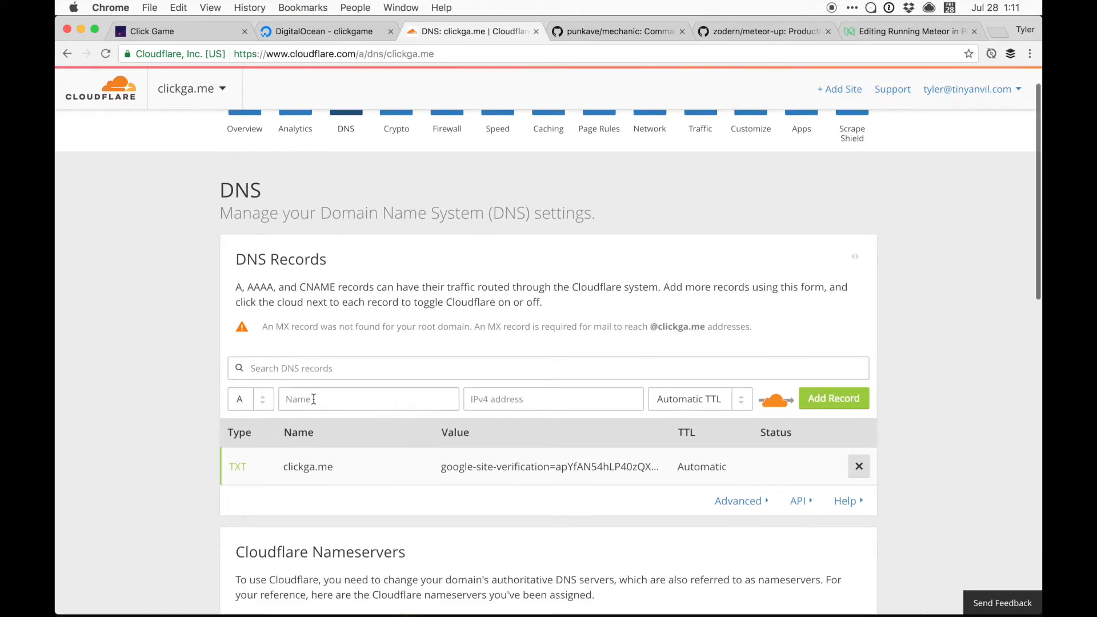
pyautogui.write('174.138.63.109')
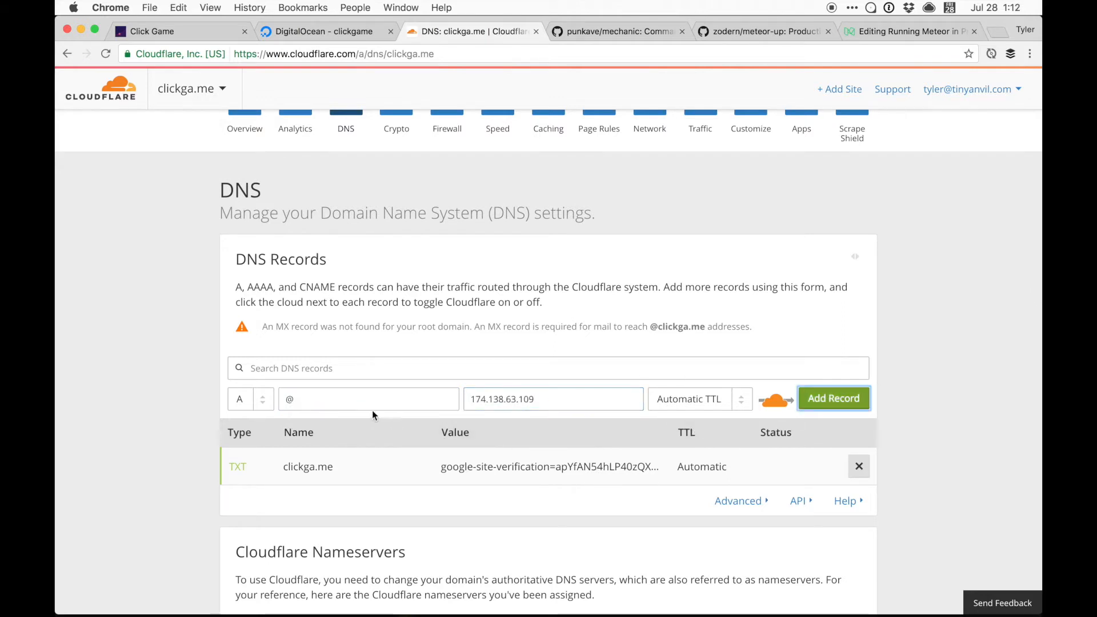
pyautogui.click(833, 398)
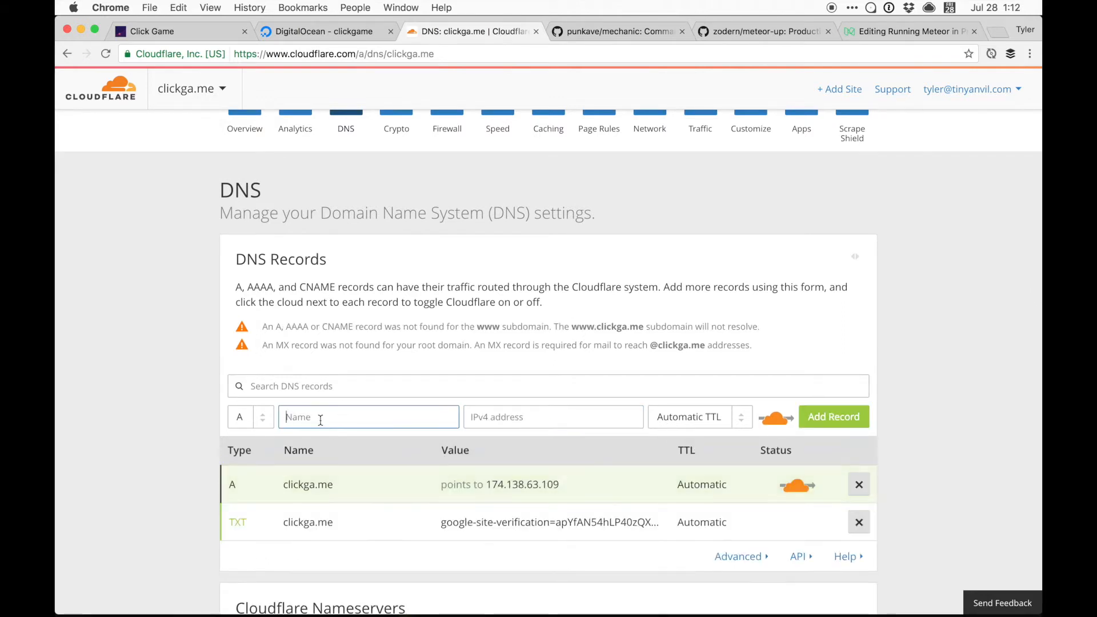
pyautogui.write('www')
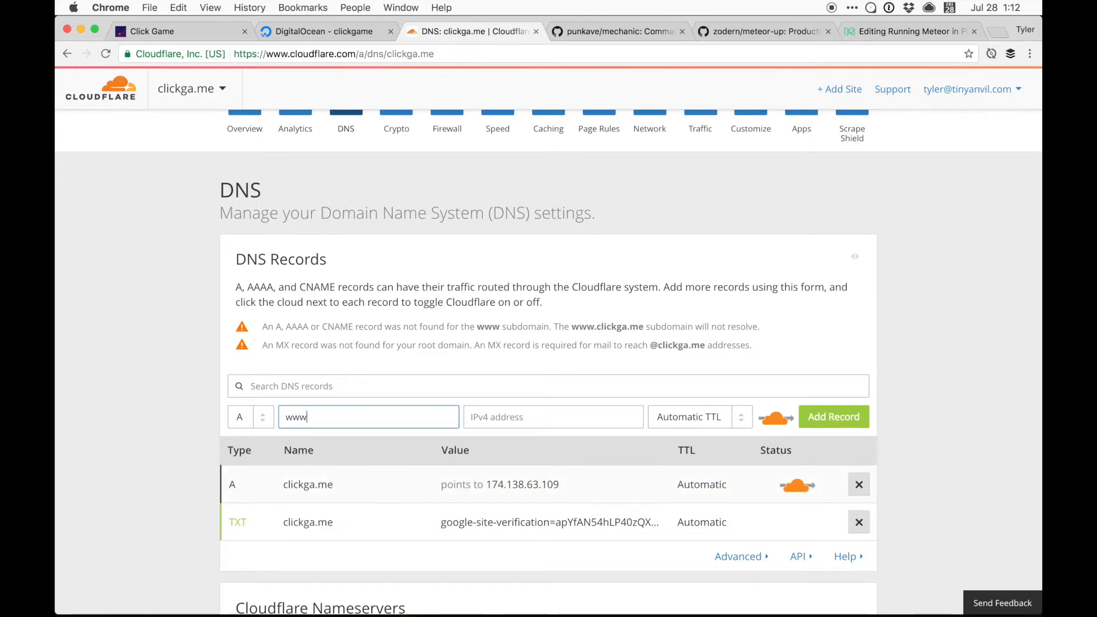
pyautogui.write('174.138.63.109')
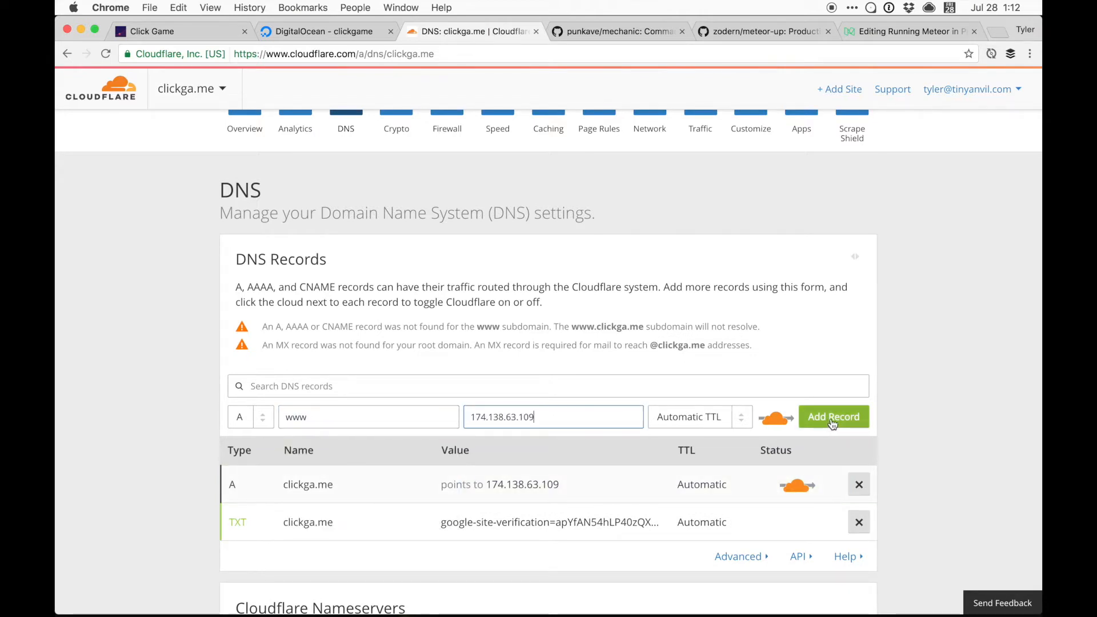
pyautogui.click(833, 416)
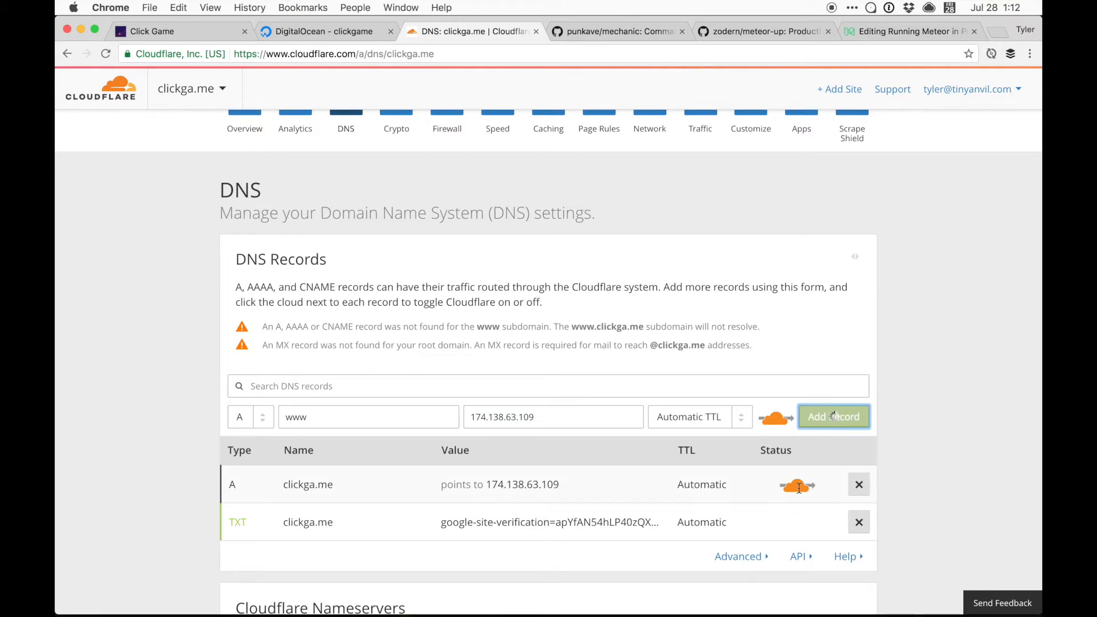
pyautogui.click(833, 416)
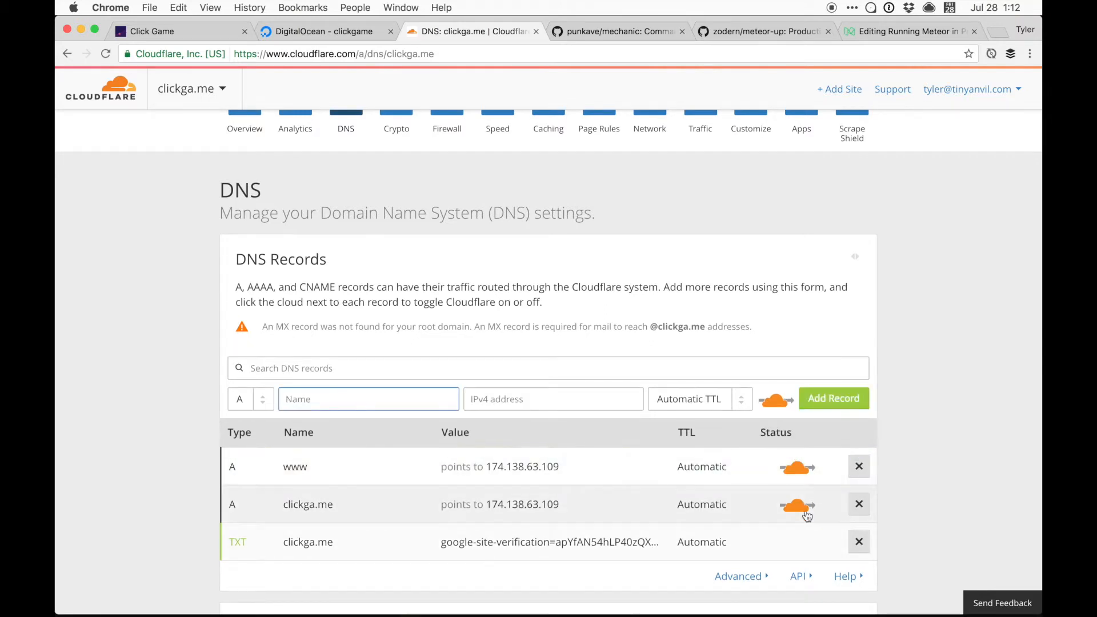
pyautogui.scroll(-3)
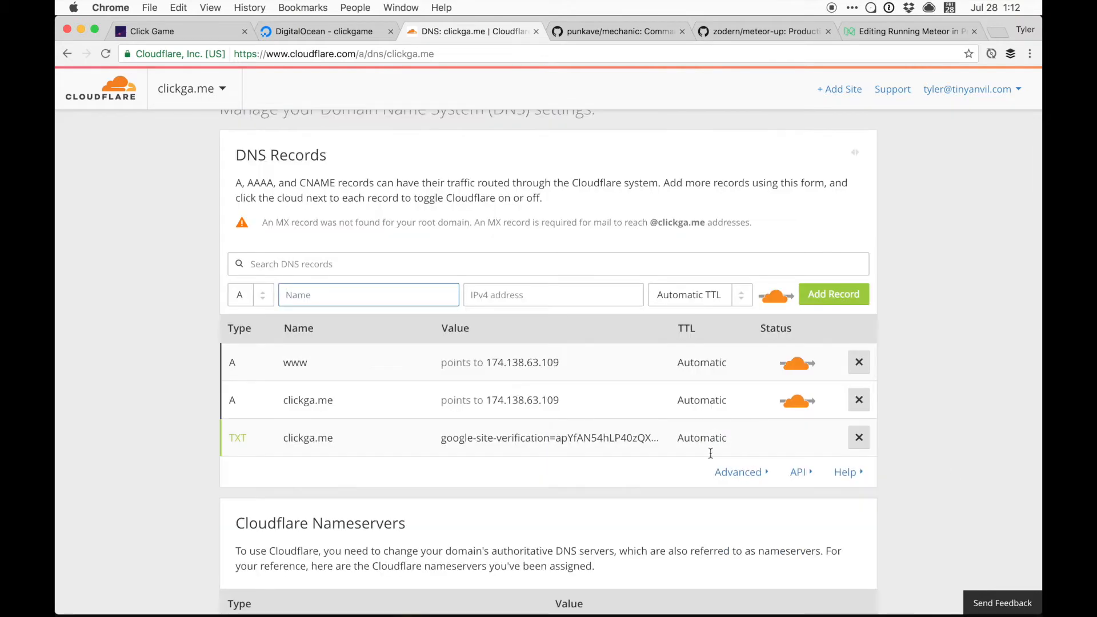
pyautogui.scroll(3)
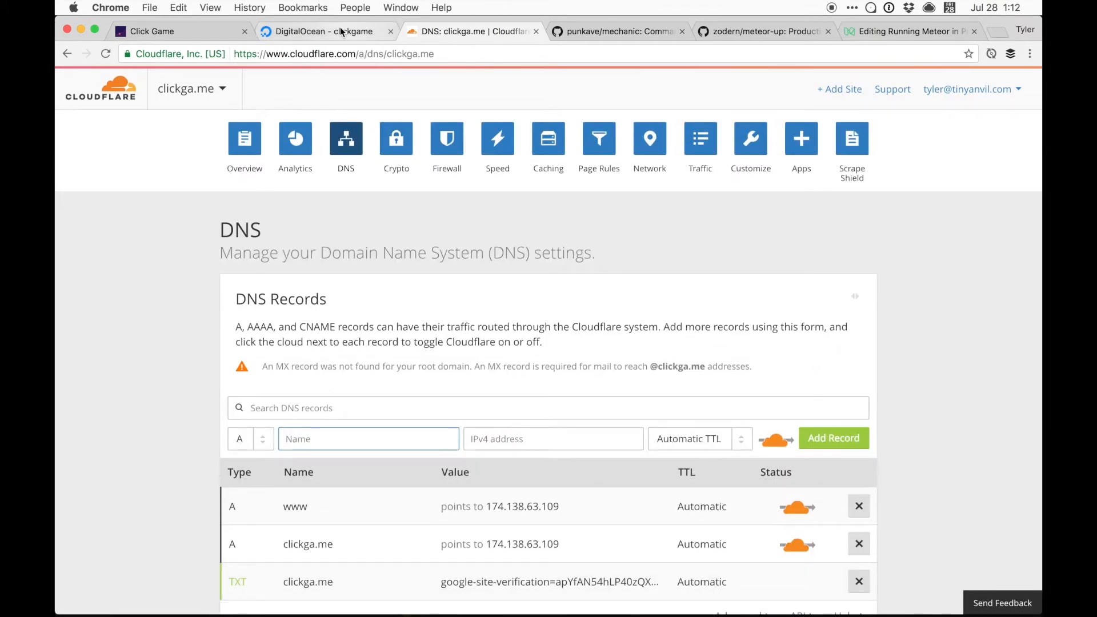
# View the clickgame droplet page showing IPv4 174.138.63.109
pyautogui.click(326, 31)
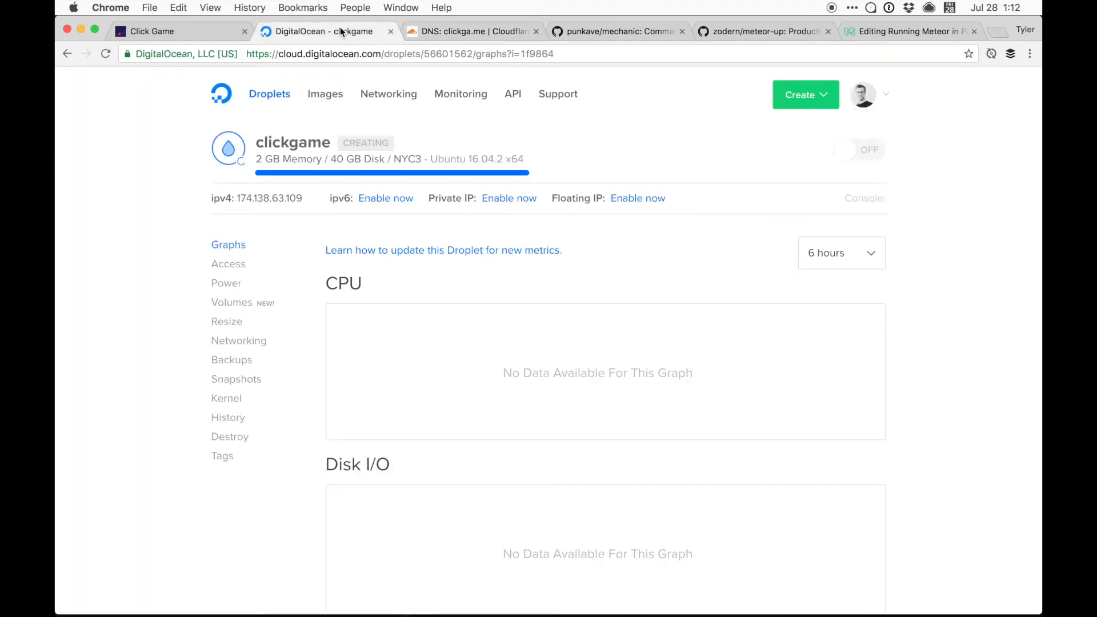
pyautogui.moveTo(367, 358)
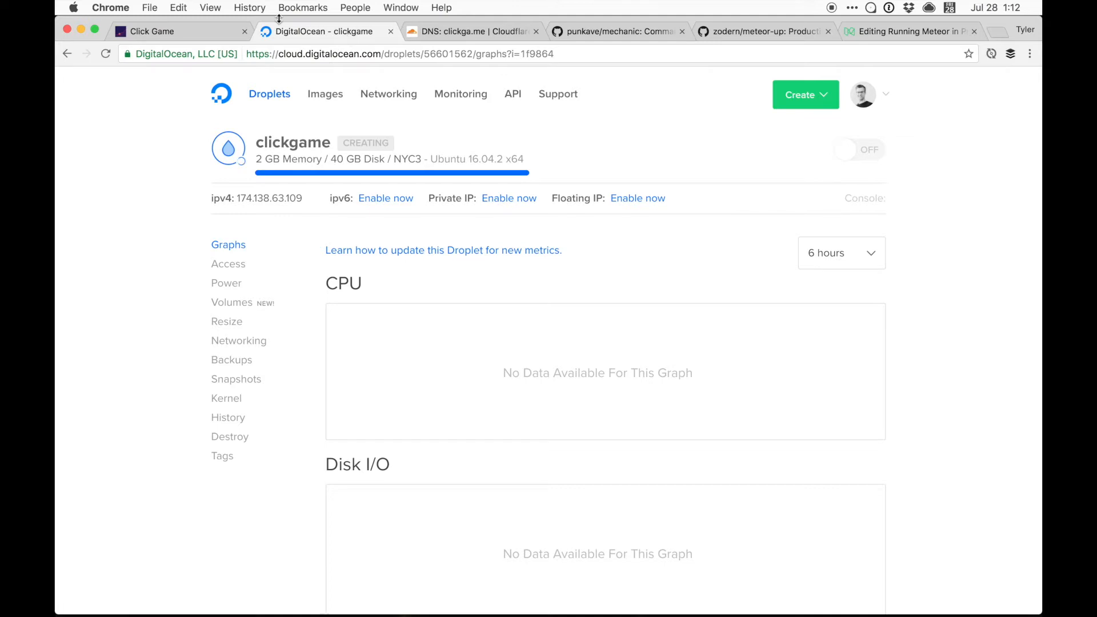
pyautogui.moveTo(271, 324)
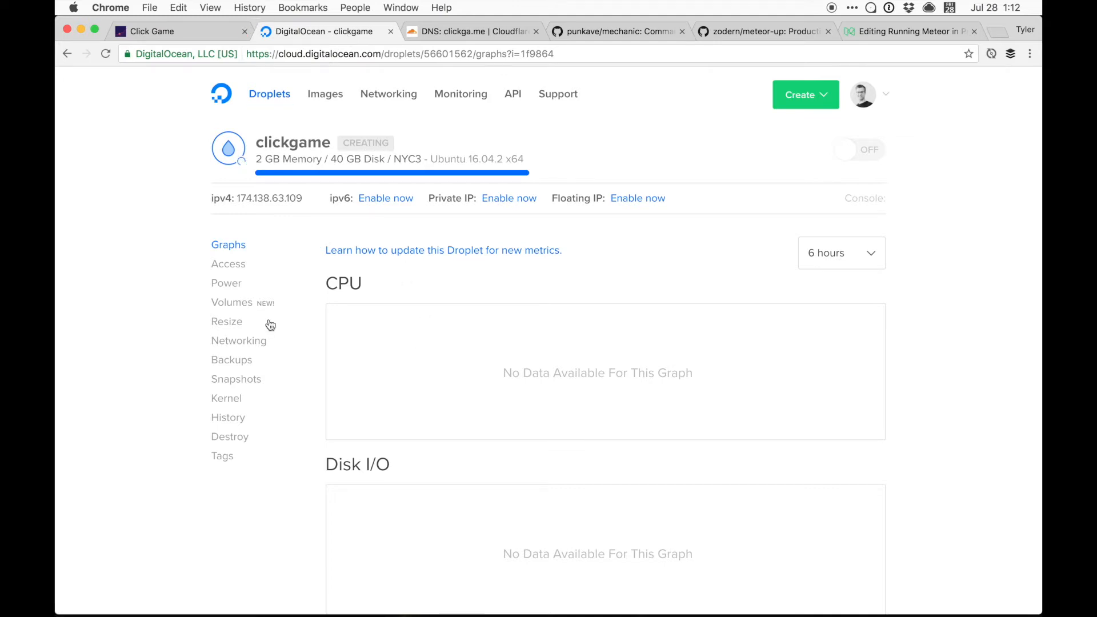
pyautogui.moveTo(365, 567)
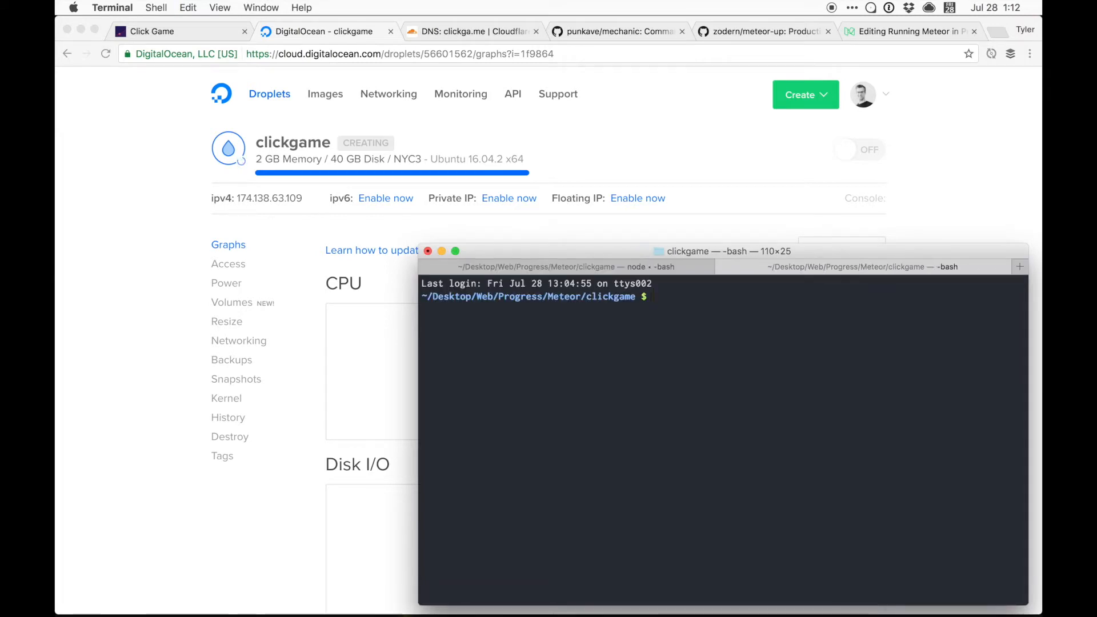
# Create a new file named clickgame in ~/bin holding the droplet IP 174.138.63.109
pyautogui.write('~/bin')
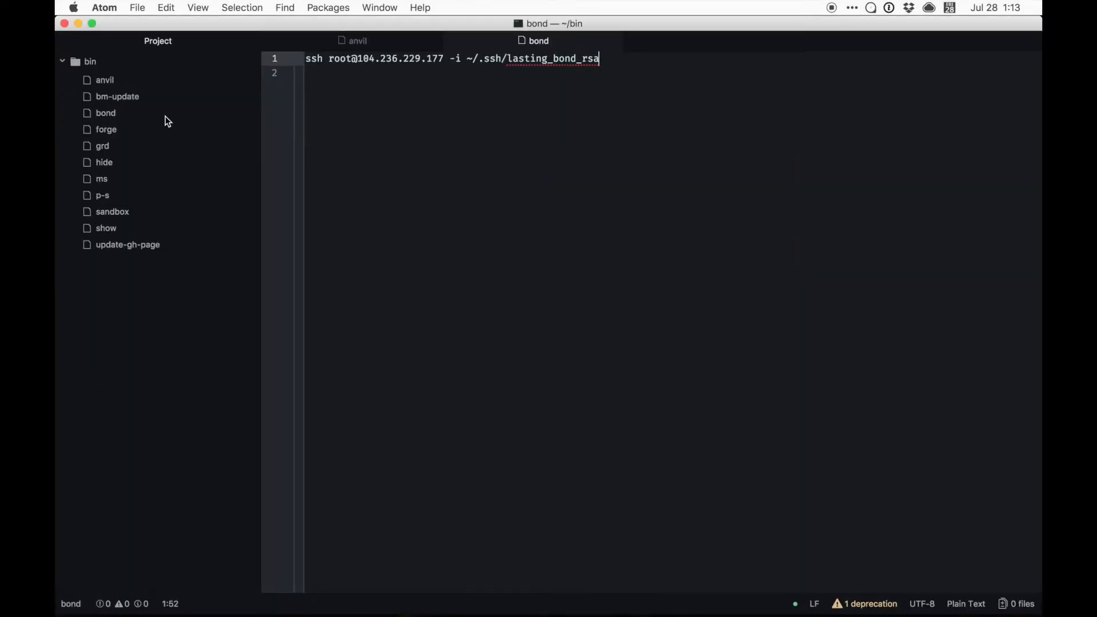
pyautogui.rightClick(167, 121)
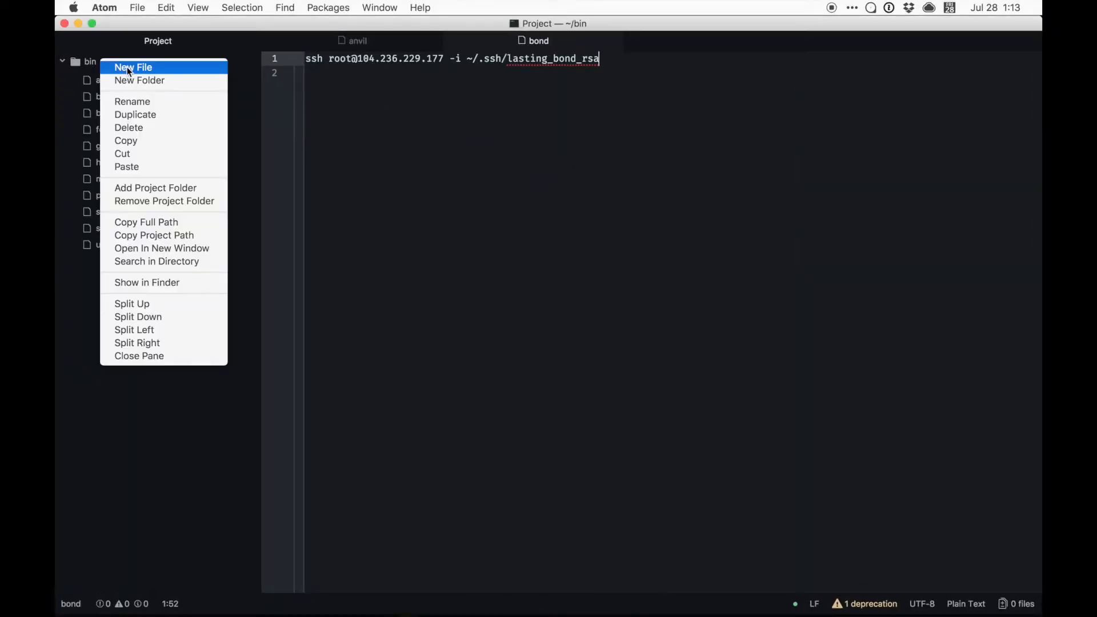
pyautogui.click(460, 200)
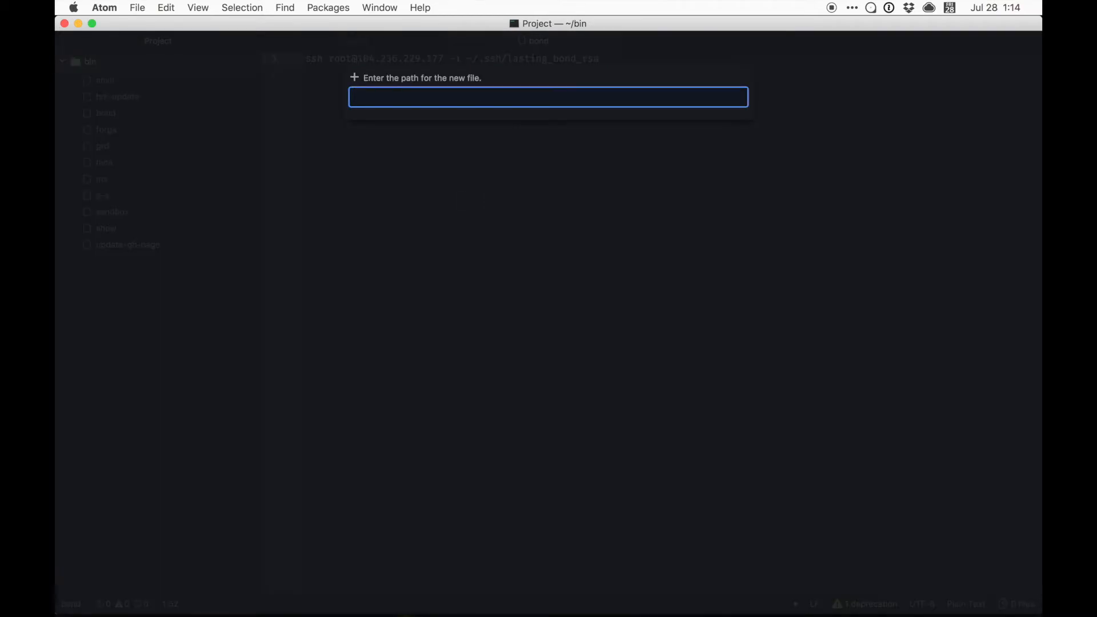
pyautogui.write('clickgame')
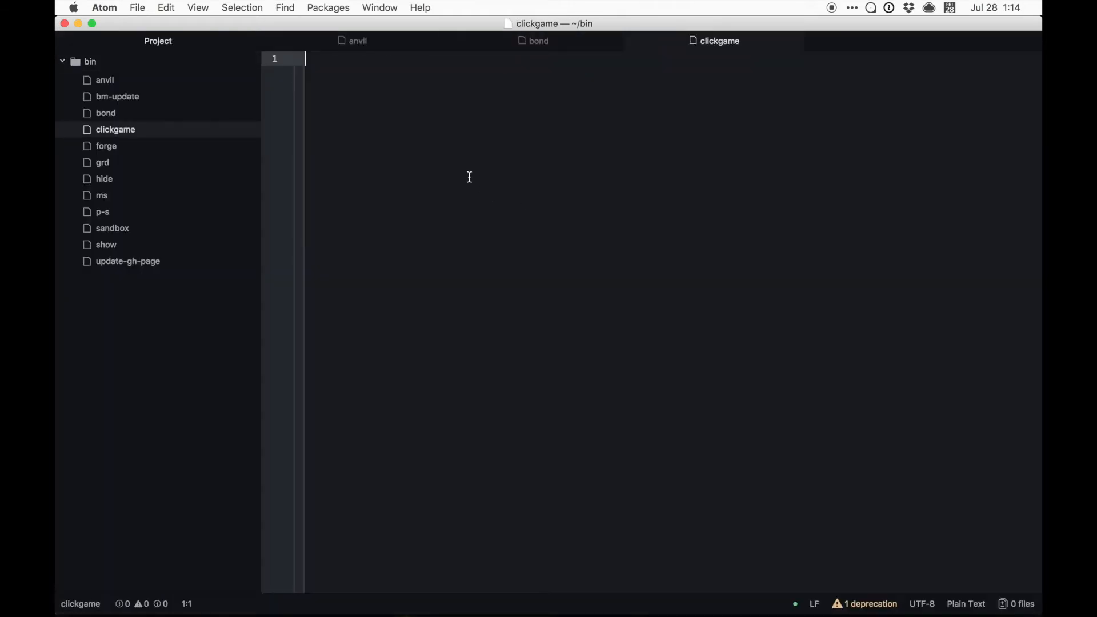
pyautogui.write('174.138.63.109')
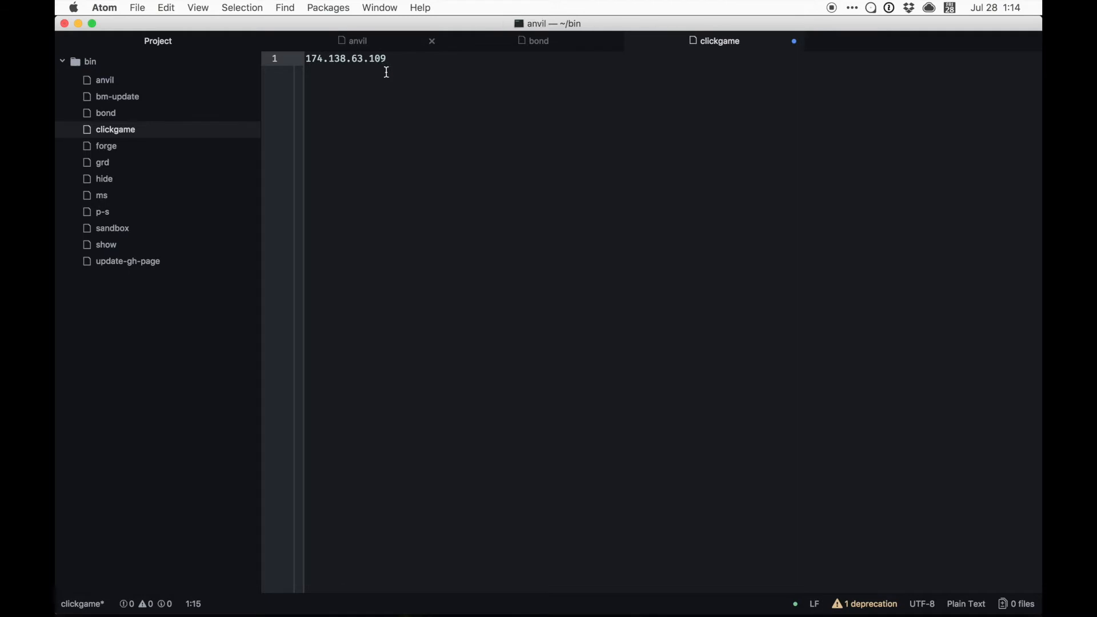
pyautogui.click(358, 41)
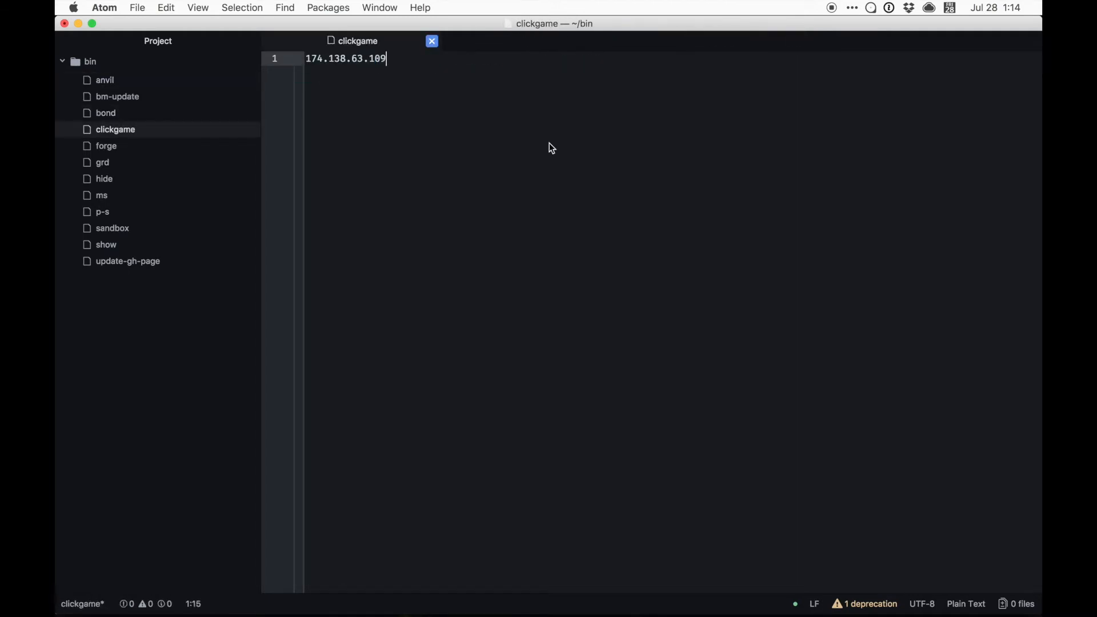
pyautogui.press('Enter')
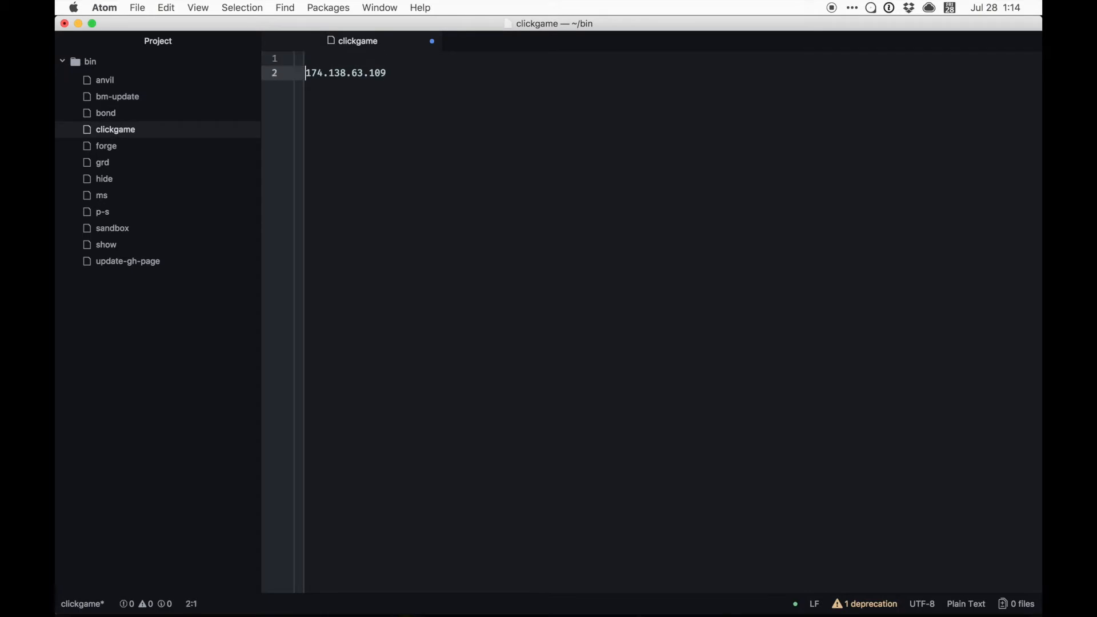
pyautogui.write('ssh root@174.138.72.92 -i ~/.ssh/tyvdh_rsa')
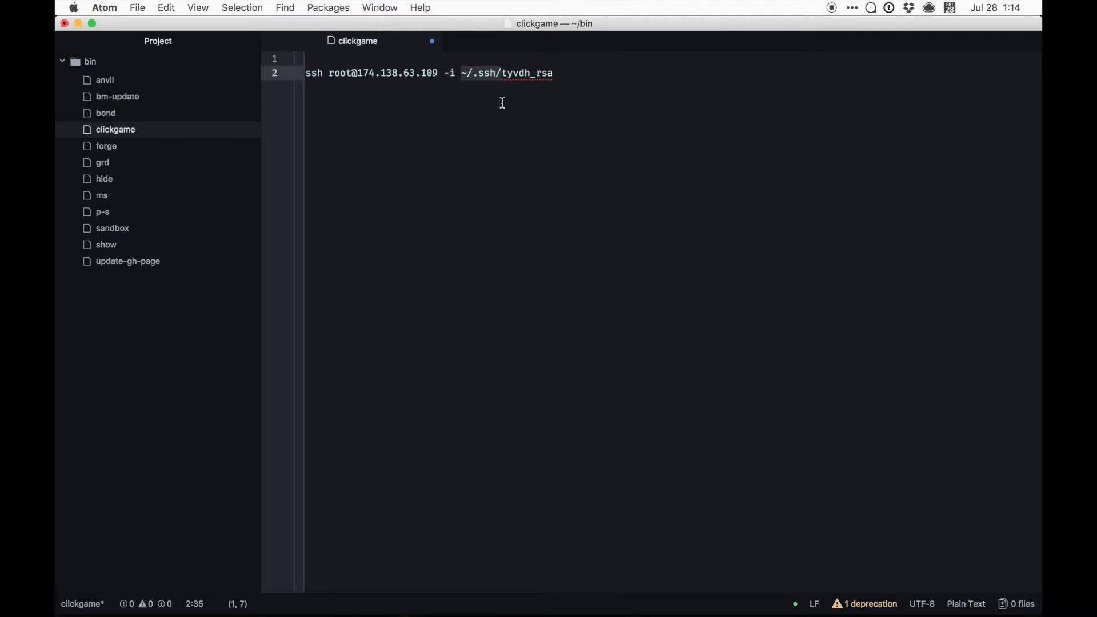
pyautogui.click(342, 73)
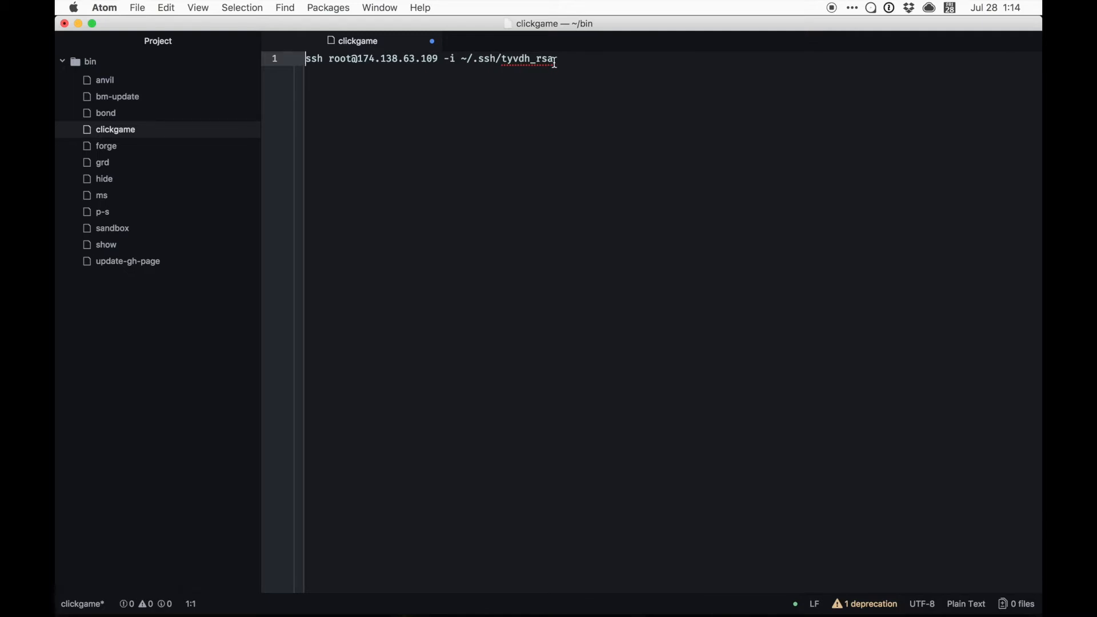
pyautogui.moveTo(554, 67)
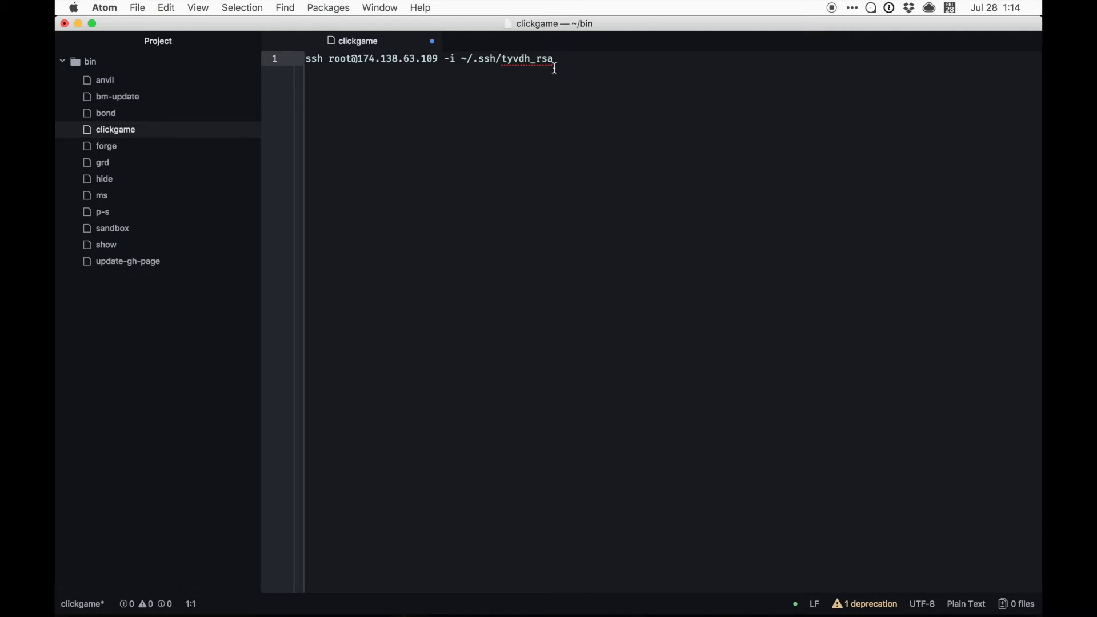
pyautogui.press('enter')
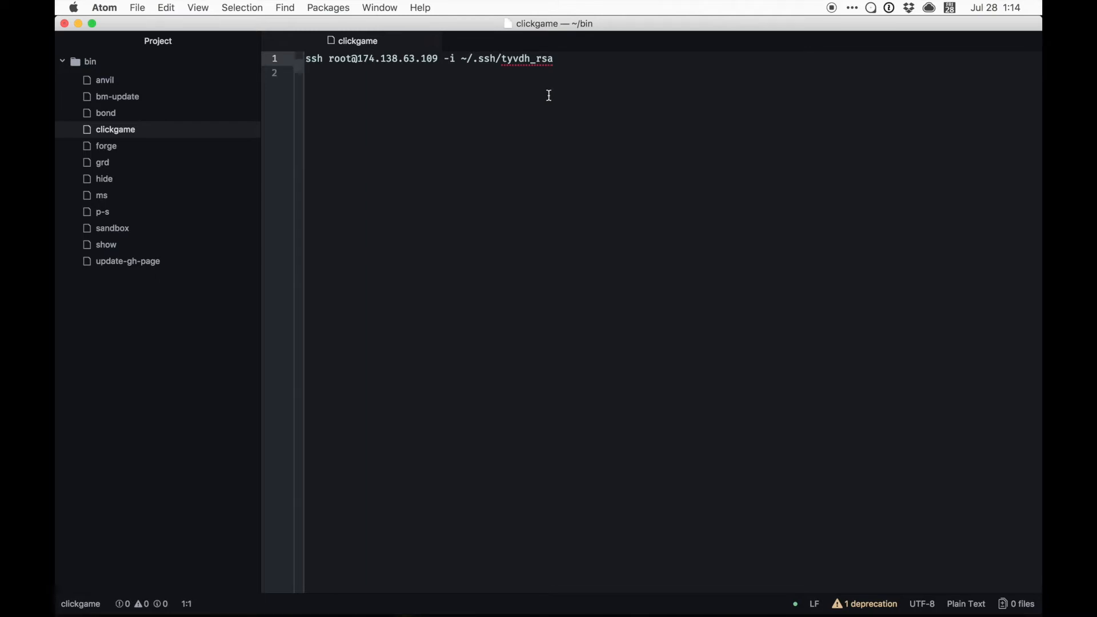
pyautogui.moveTo(540, 113)
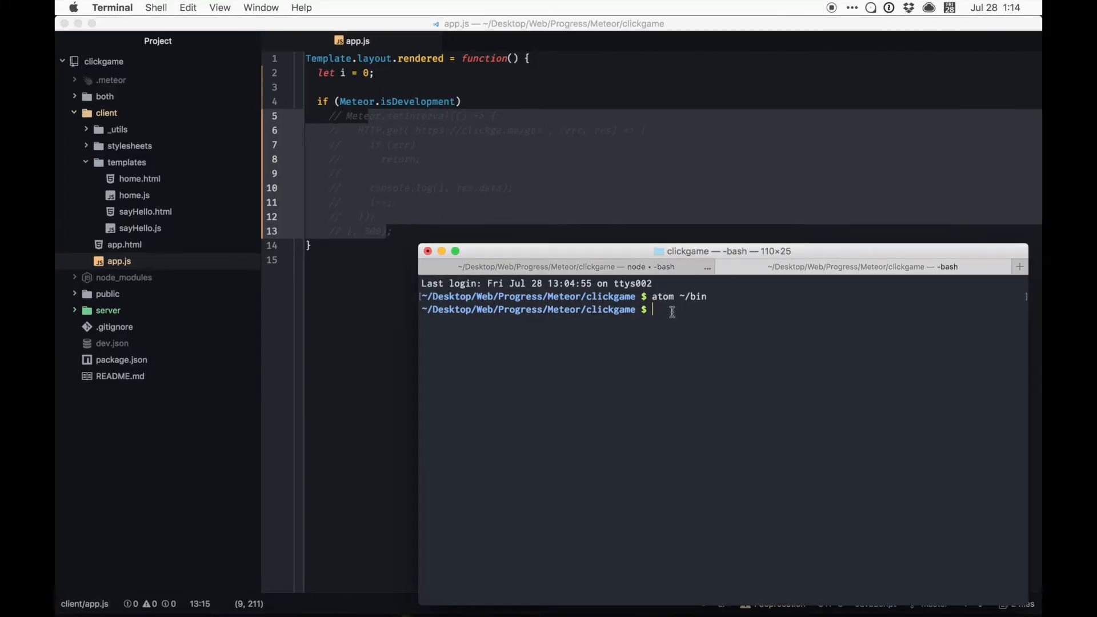
# Make ~/bin/clickgame executable with chmod a+x, run it and accept the host key to log into the droplet
pyautogui.write('chmod a+')
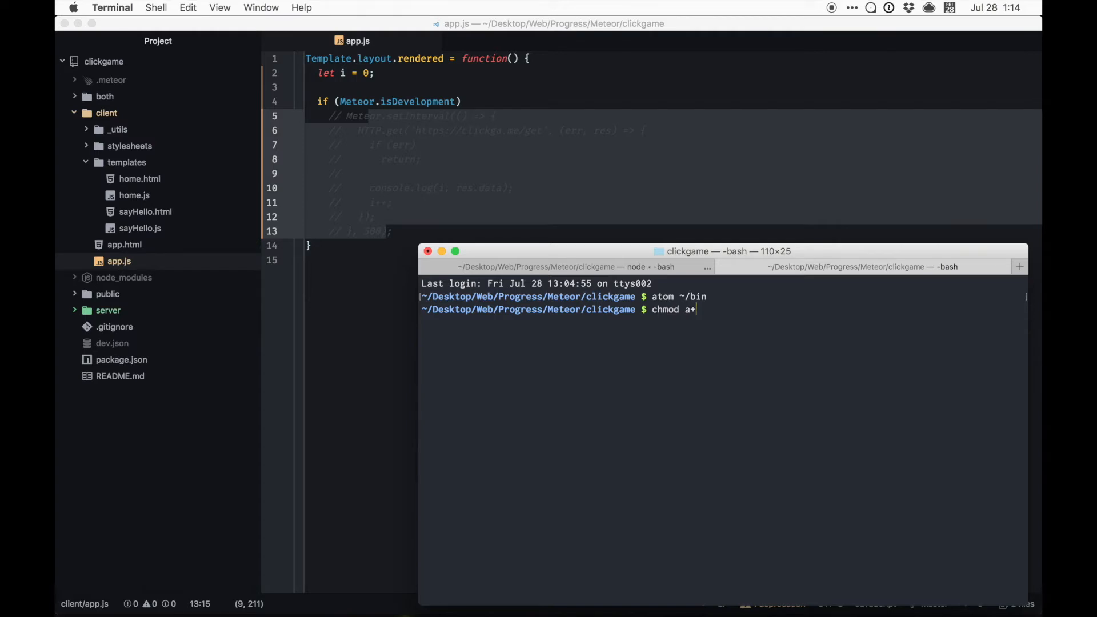
pyautogui.write('x')
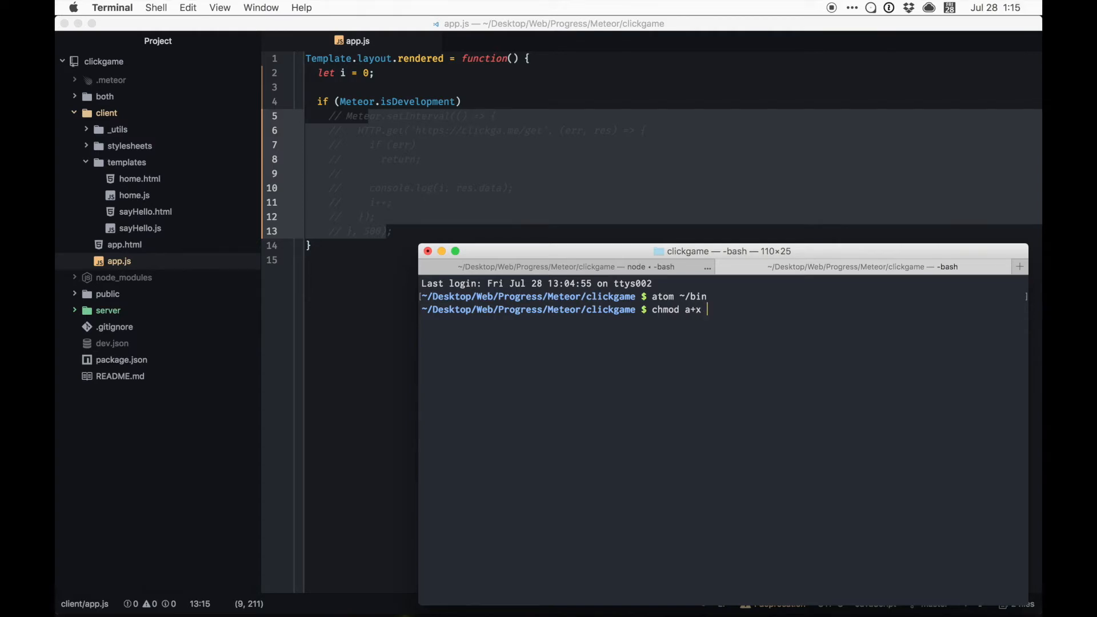
pyautogui.write('~/bin/')
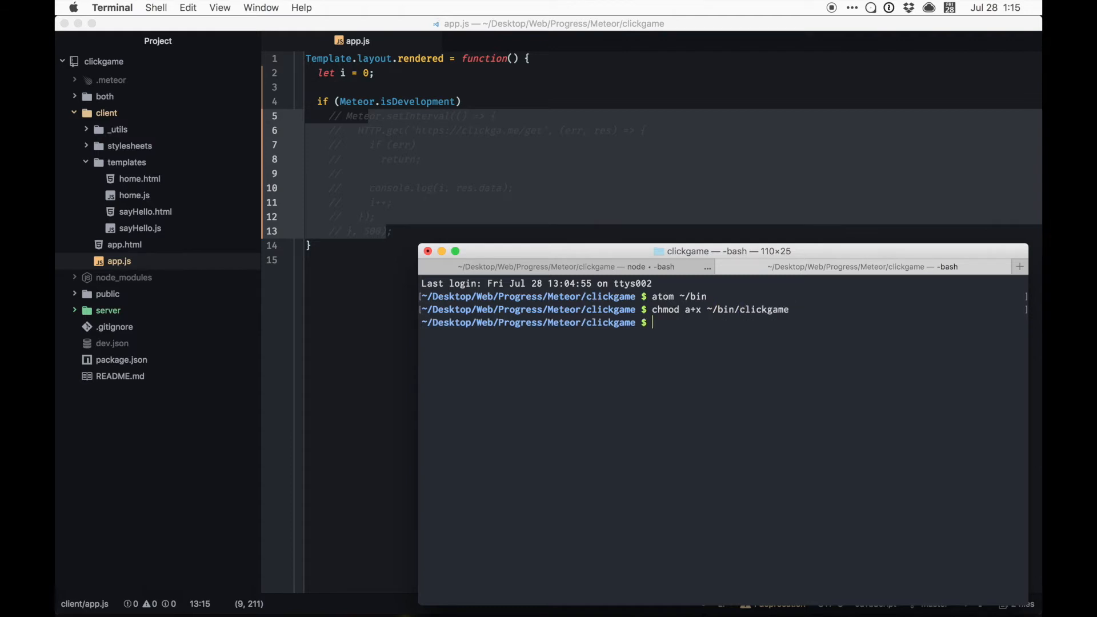
pyautogui.write('c')
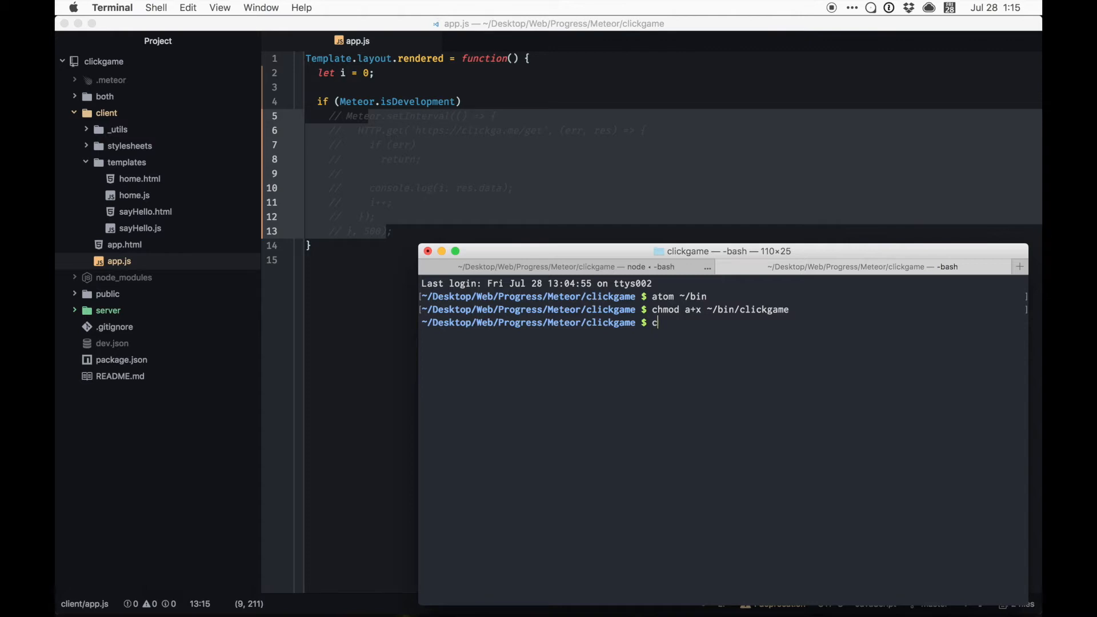
pyautogui.write('lickgame')
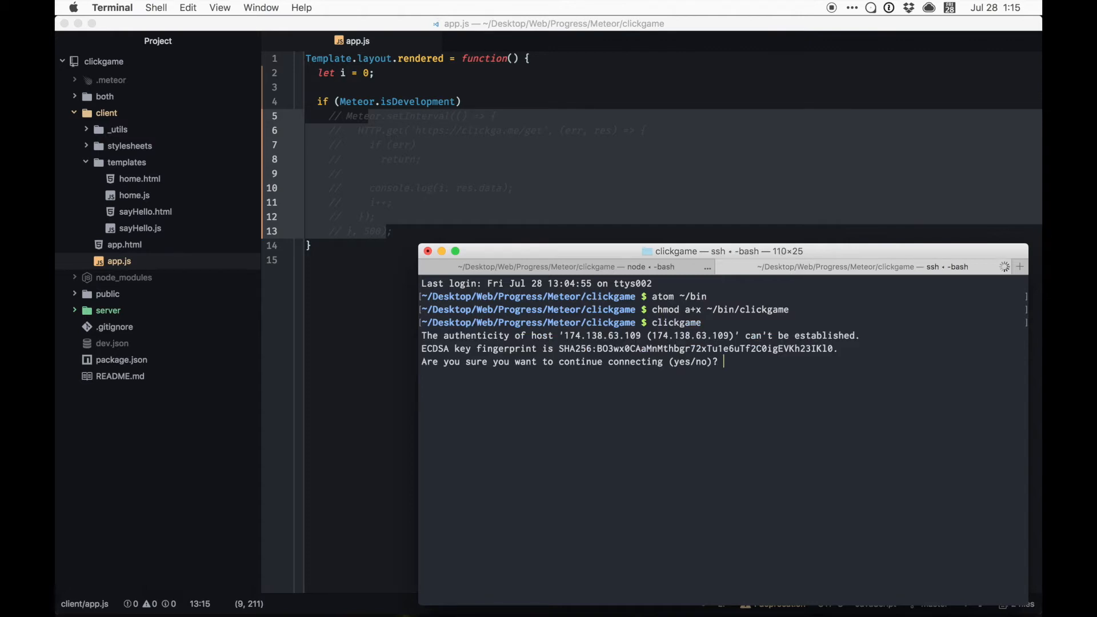
pyautogui.write('yes')
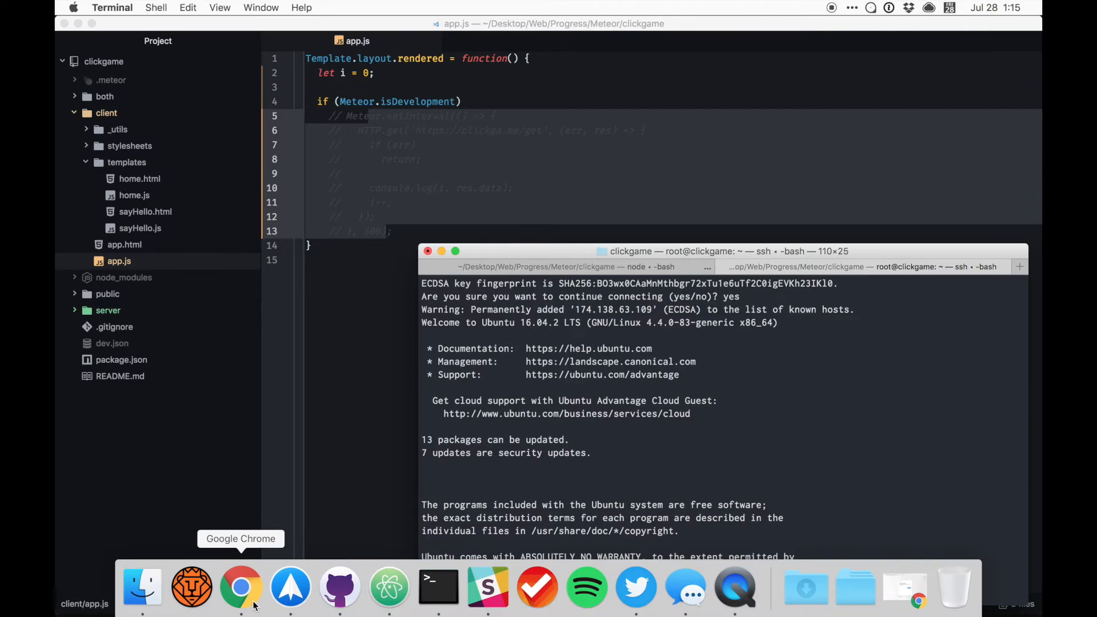
# Install nginx, nodejs and nodejs-legacy on the droplet, confirm node v4.2.6 and start installing npm
pyautogui.click(241, 587)
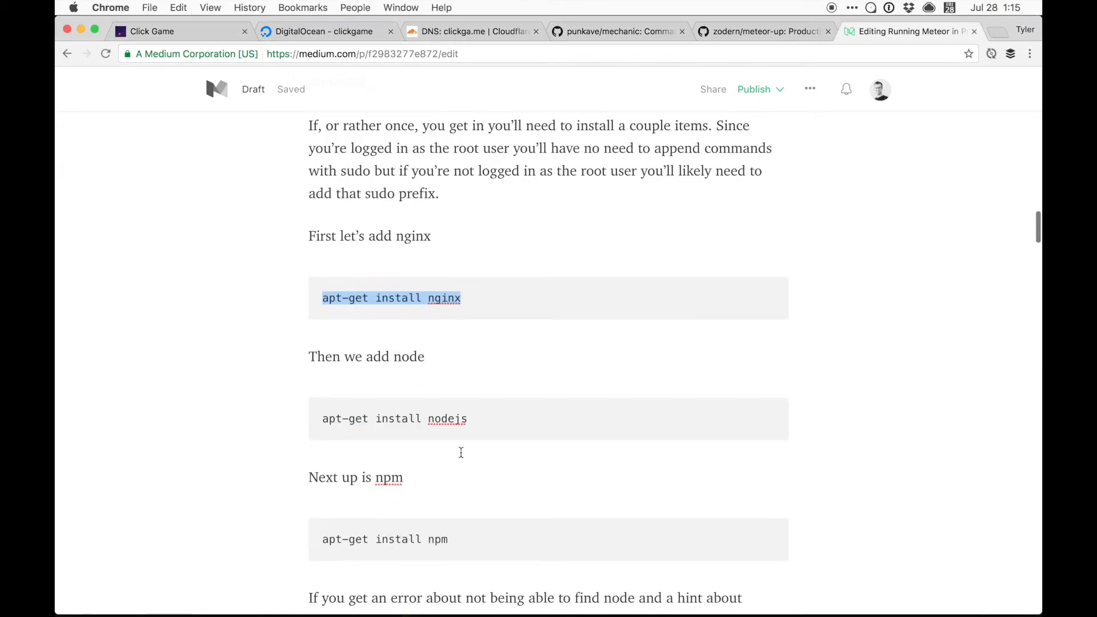
pyautogui.tripleClick(394, 418)
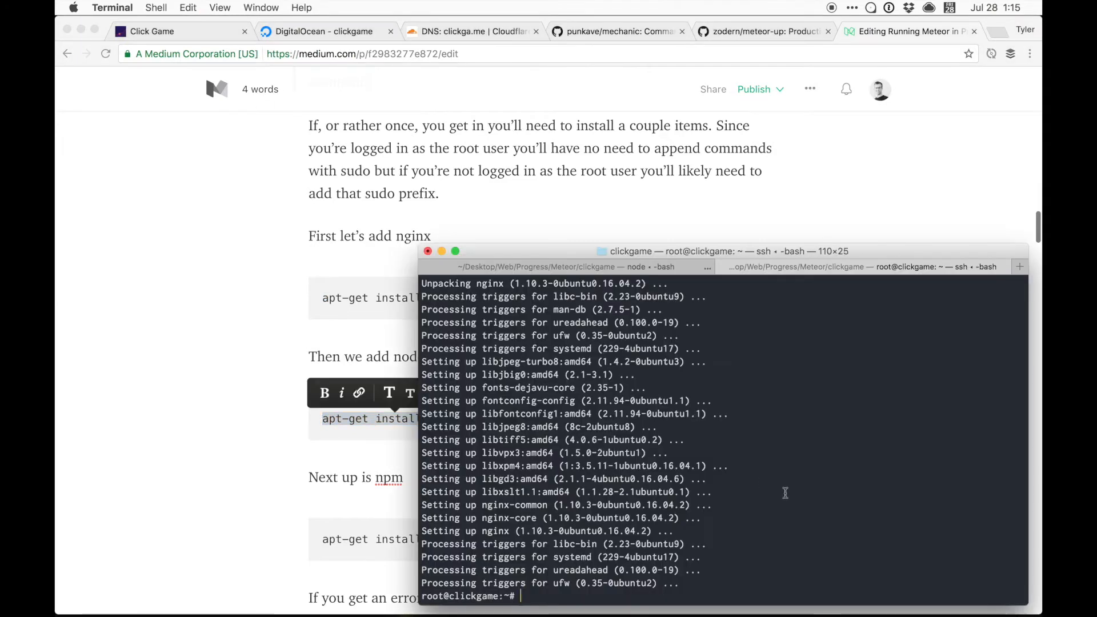
pyautogui.write('apt-get install nodejs')
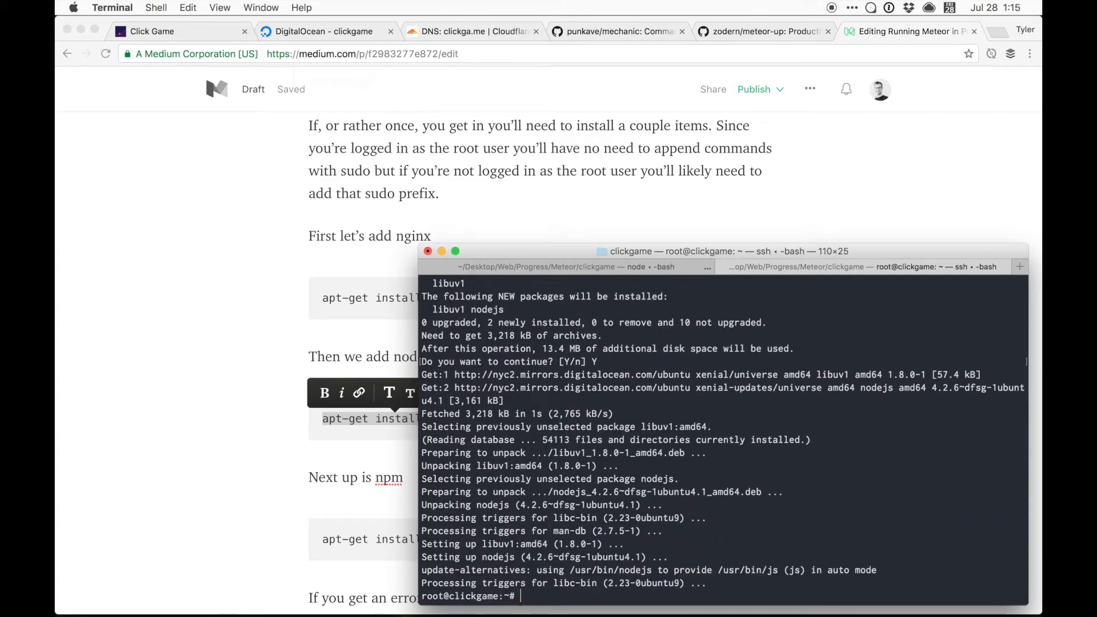
pyautogui.write('node -v')
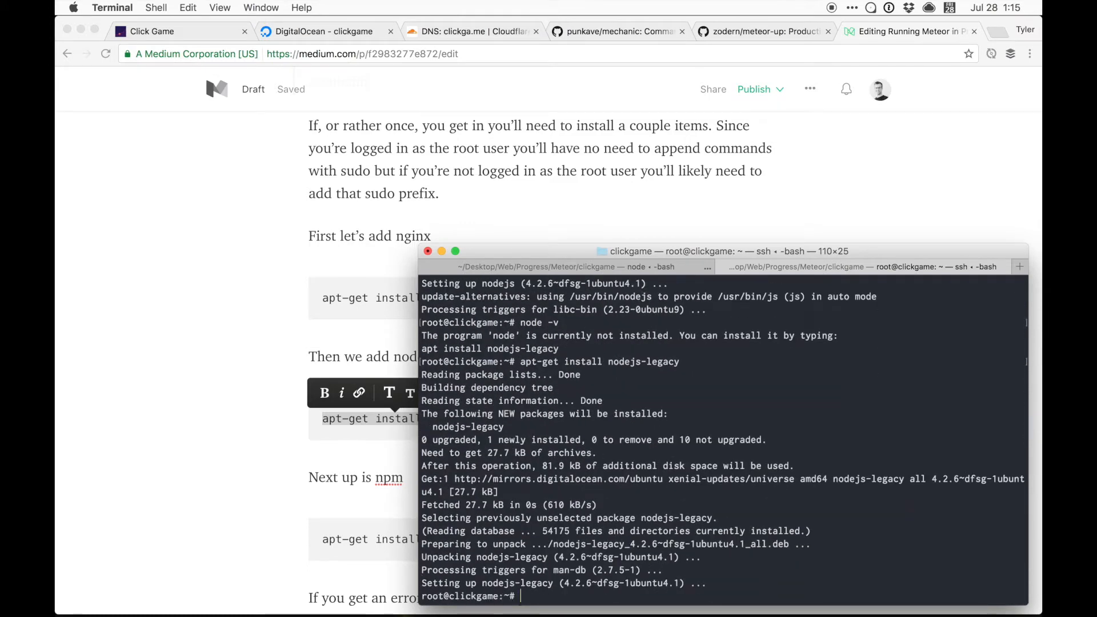
pyautogui.write('node -v')
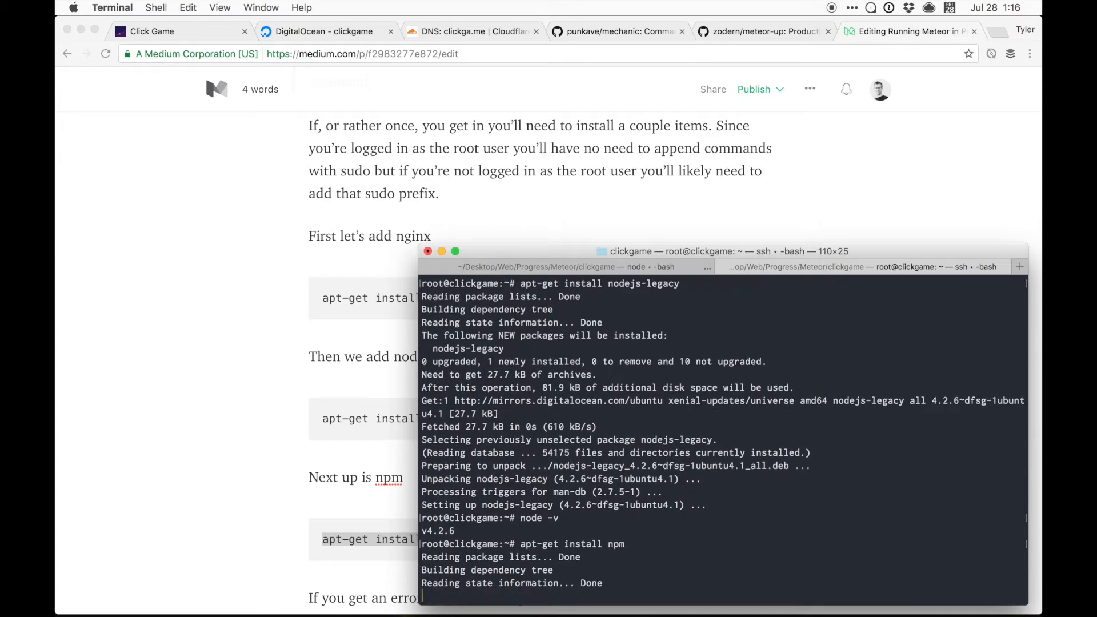
pyautogui.write('Y')
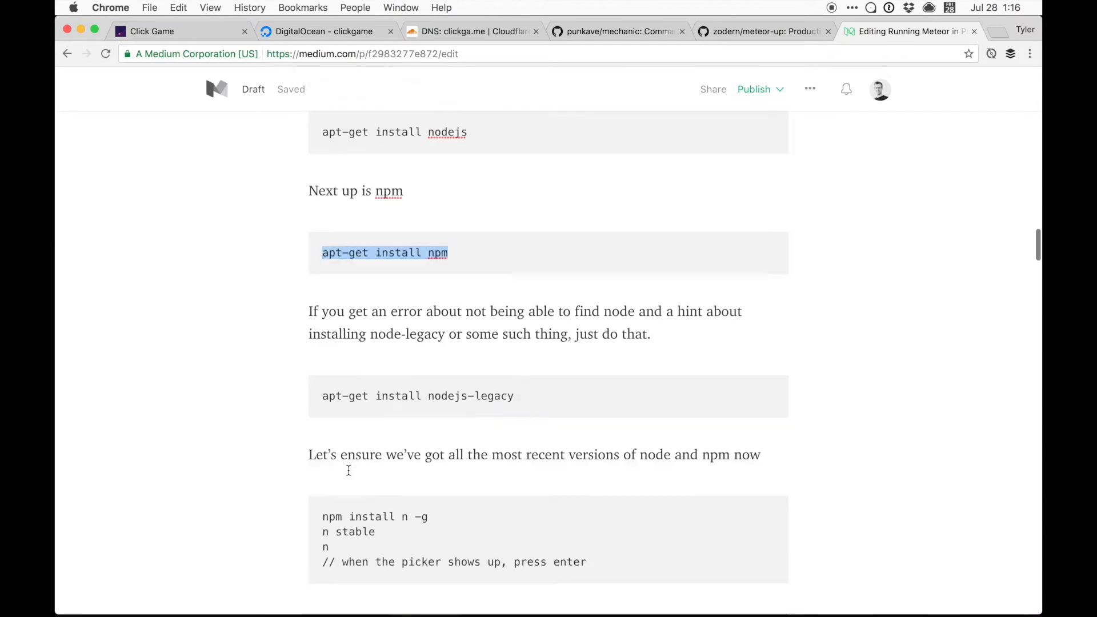
# Install n globally, run n latest and confirm node v8.2.1 after reconnecting
pyautogui.scroll(-3)
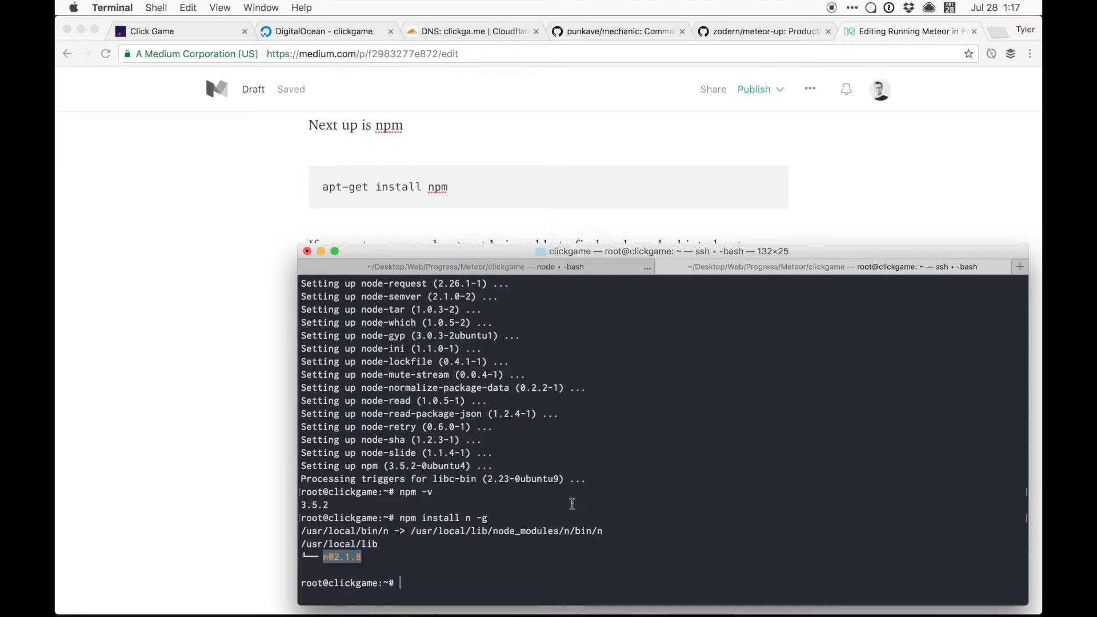
pyautogui.write('n late')
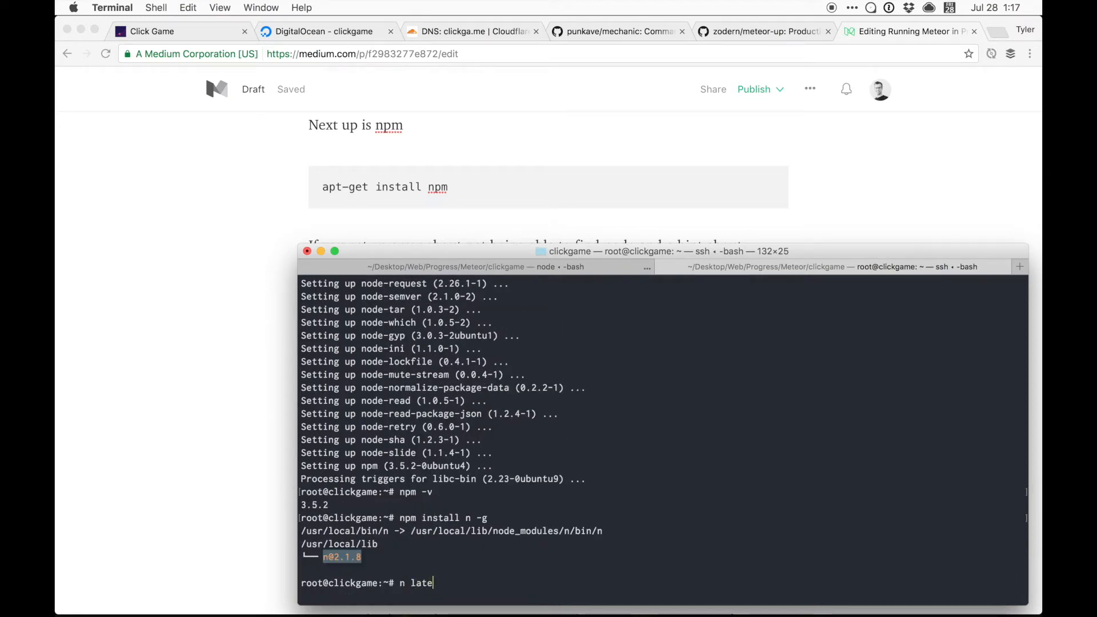
pyautogui.press('Backspace')
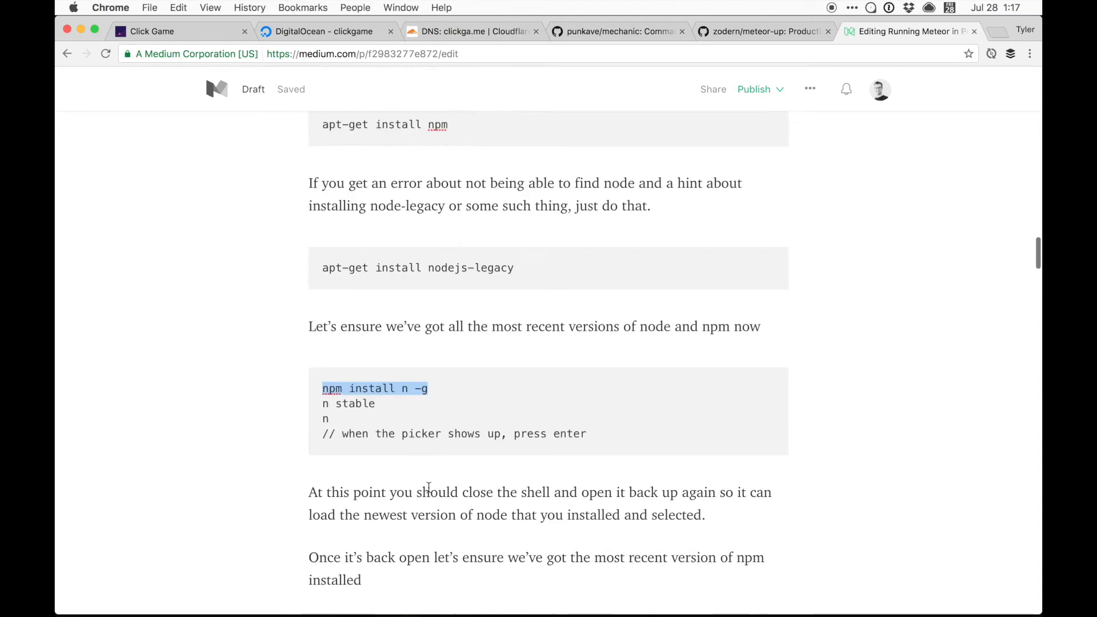
pyautogui.scroll(-3)
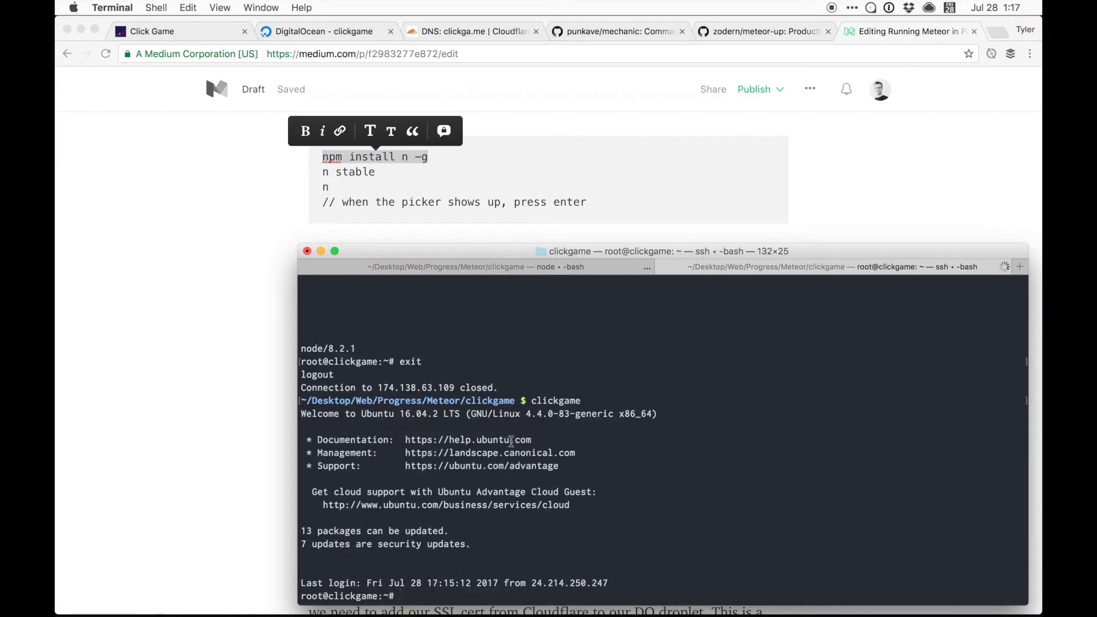
pyautogui.write('node -v')
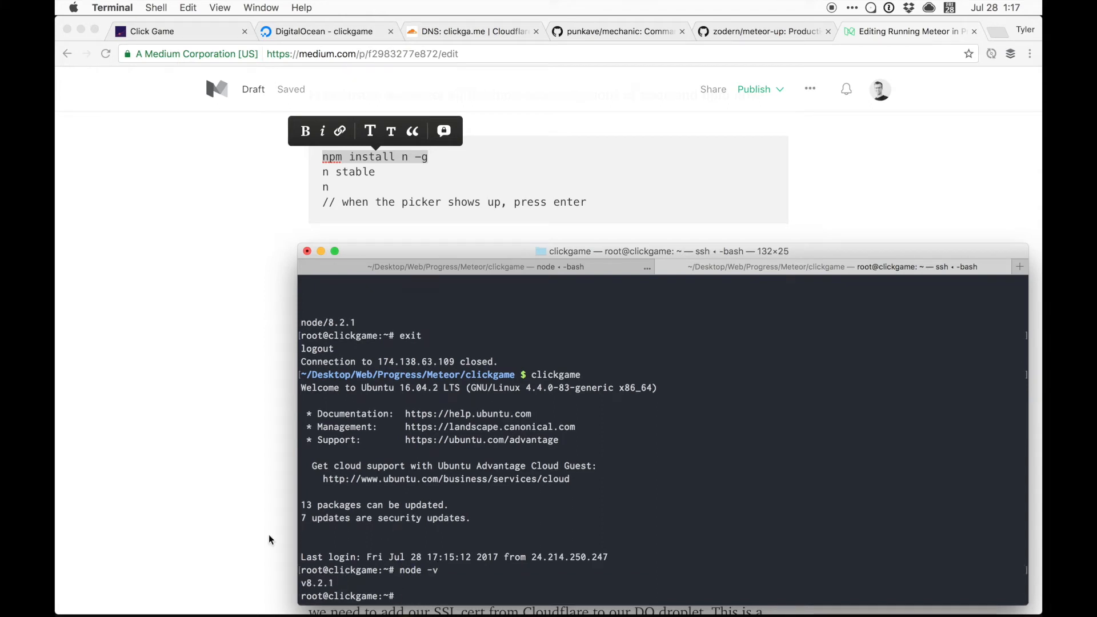
# Run npm install mechanic -g --unsafe-perm on the droplet
pyautogui.write('npm install mechanic -g --')
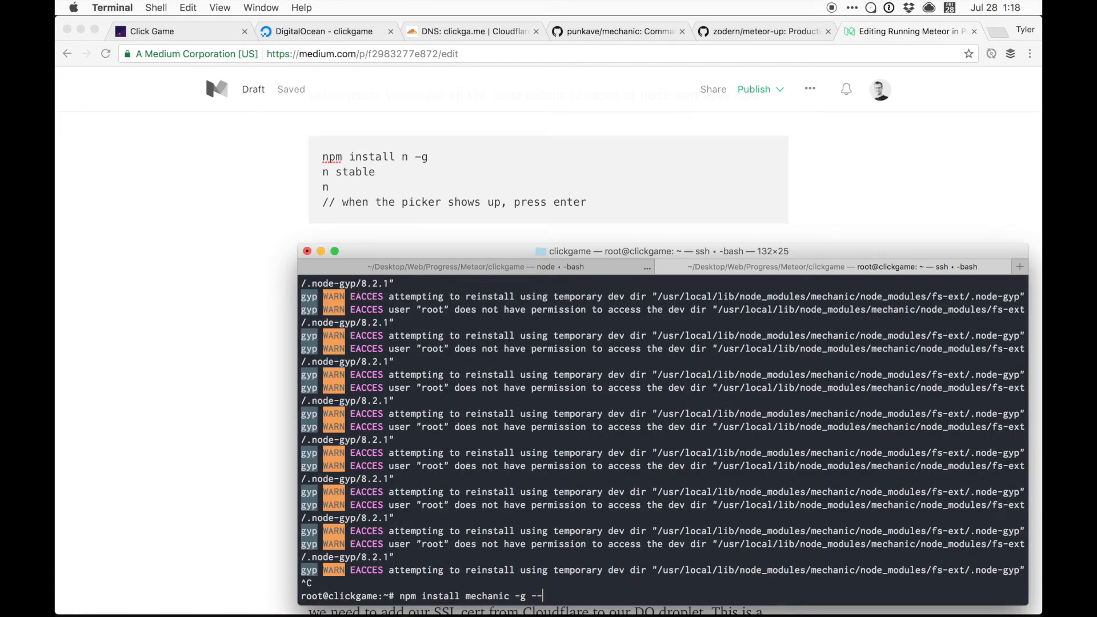
pyautogui.write('unsafe')
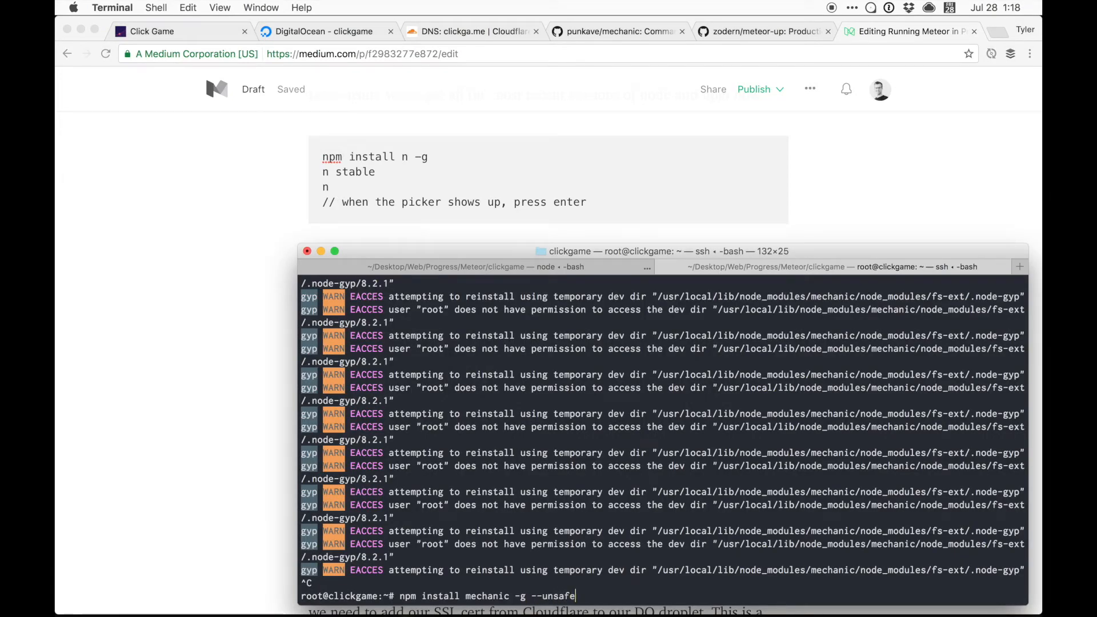
pyautogui.write('perm')
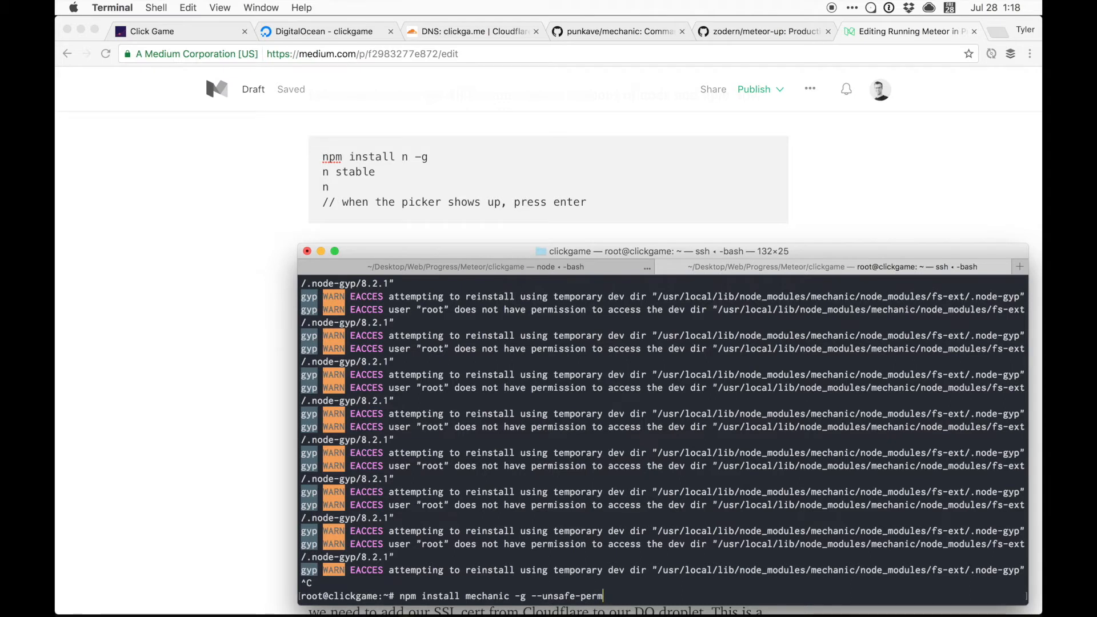
pyautogui.press('enter')
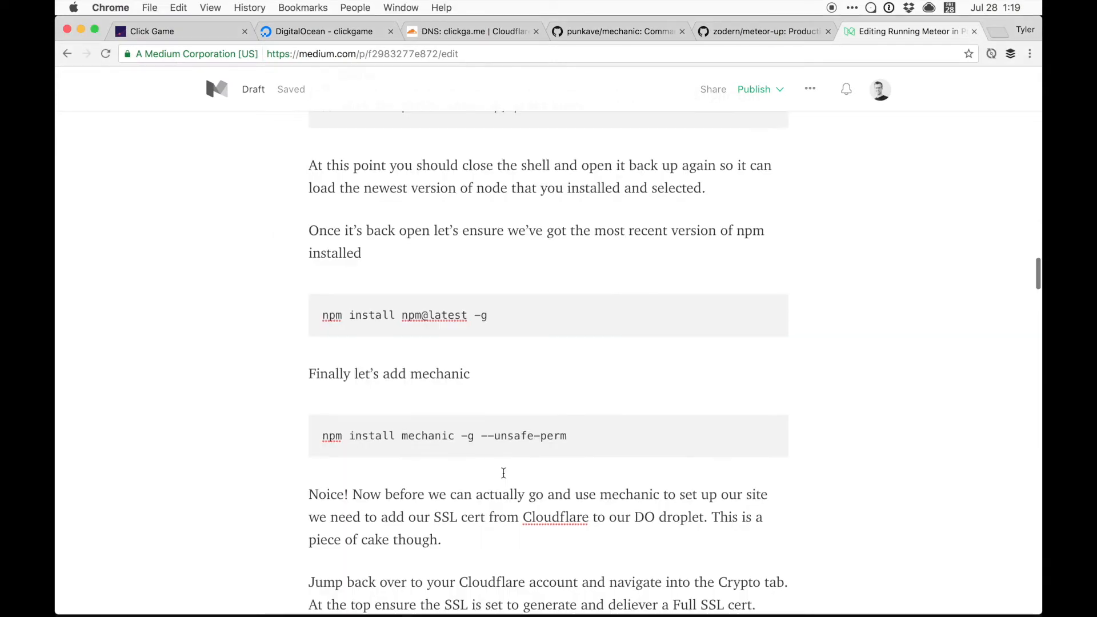
# Following the guide's Origin Certificate step, create /etc/nginx/certs and open clickgame.cer in nano
pyautogui.scroll(-3)
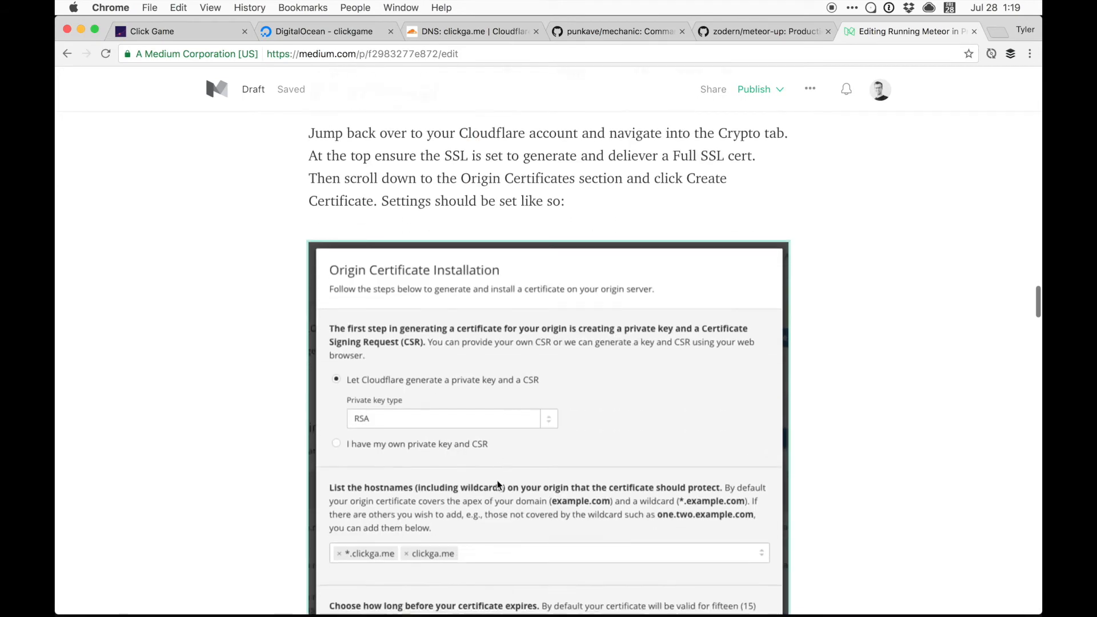
pyautogui.scroll(-3)
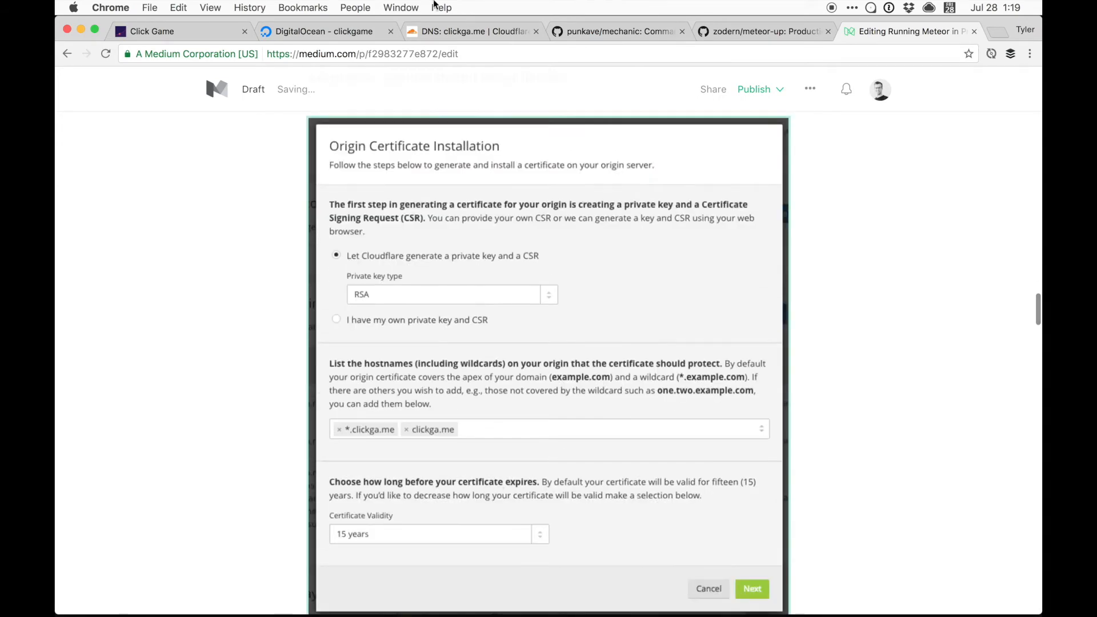
pyautogui.scroll(-3)
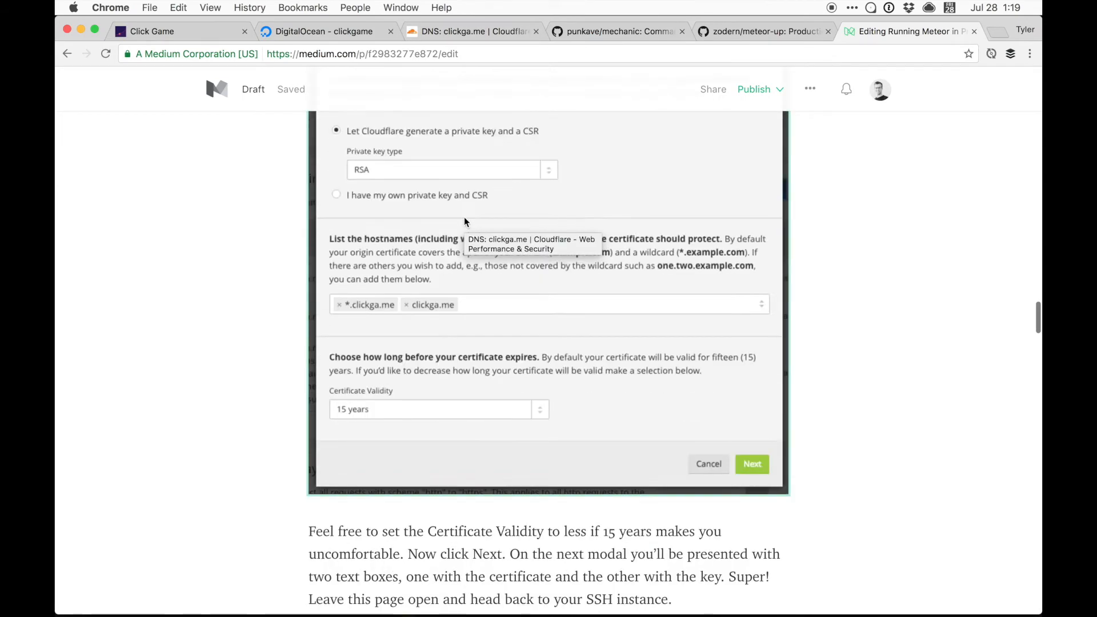
pyautogui.scroll(-3)
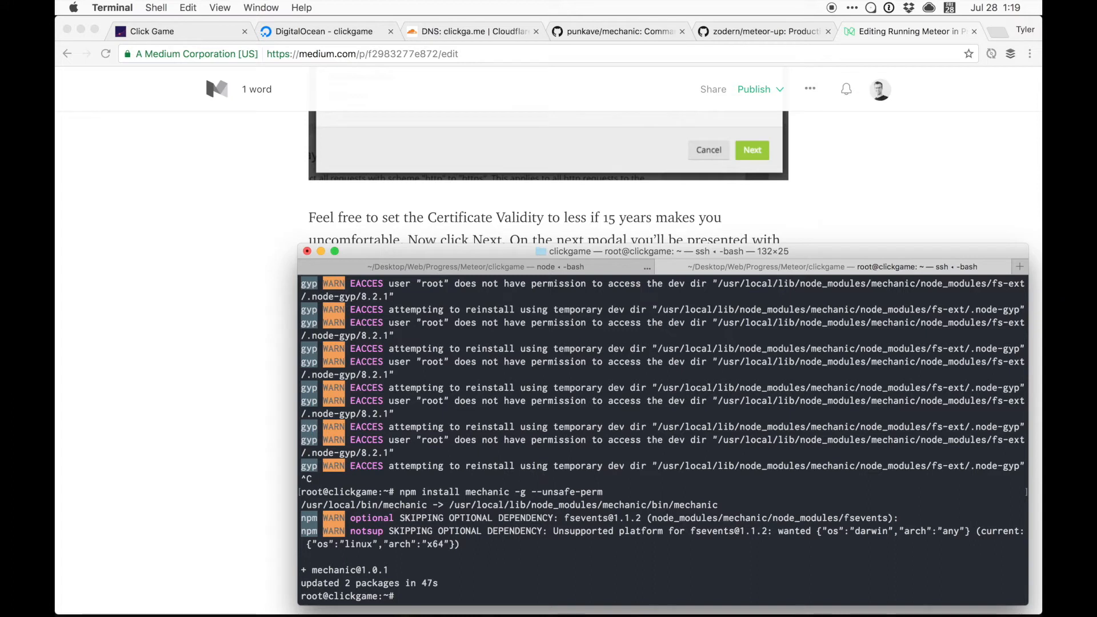
pyautogui.write('mkdir /etc/nginx/certs/')
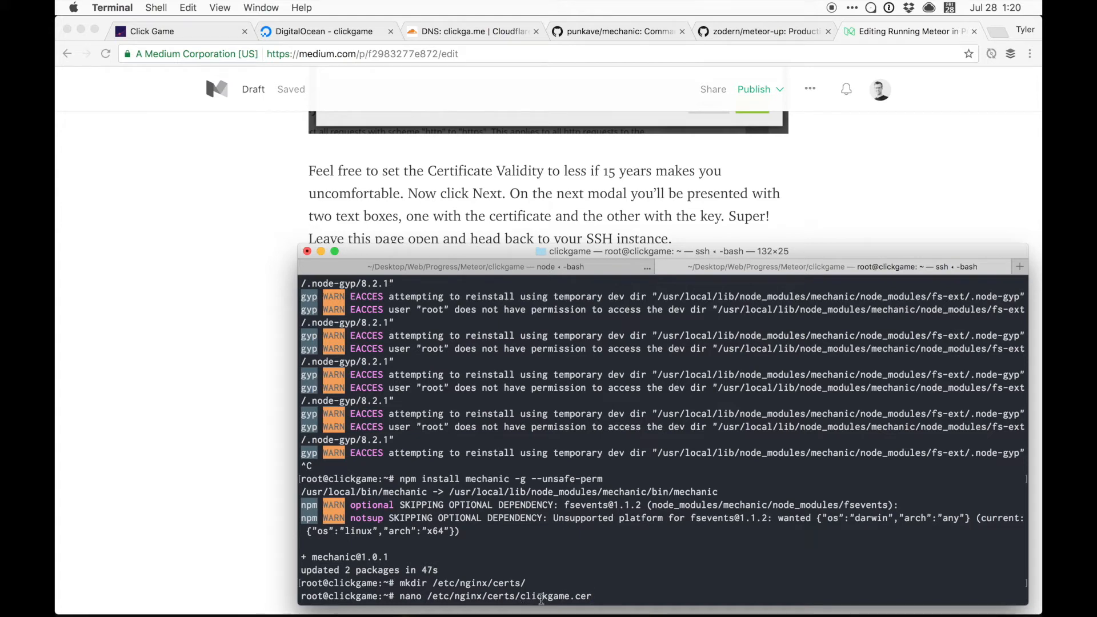
pyautogui.press('enter')
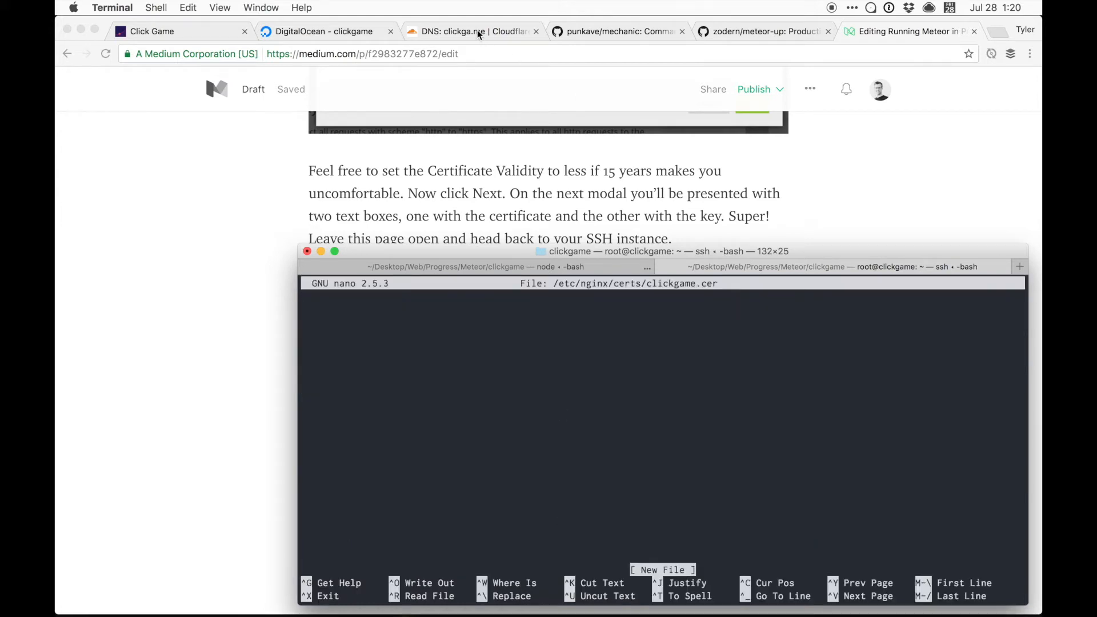
# From the Crypto page, generate a 15-year RSA origin certificate for *.clickga.me and clickga.me and select its PEM text
pyautogui.click(472, 31)
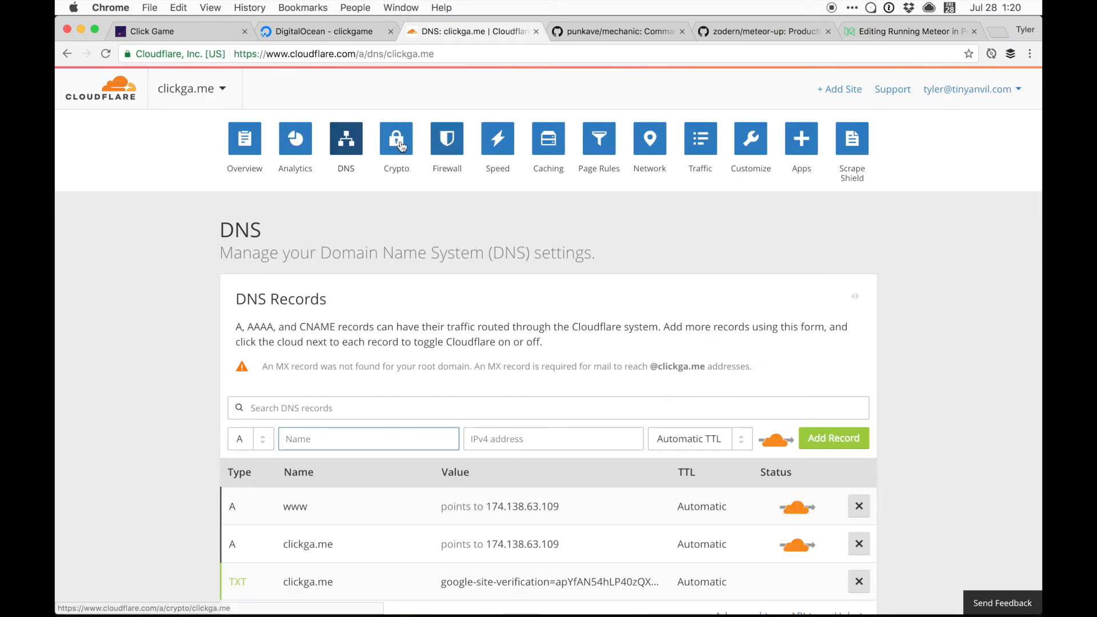
pyautogui.click(396, 138)
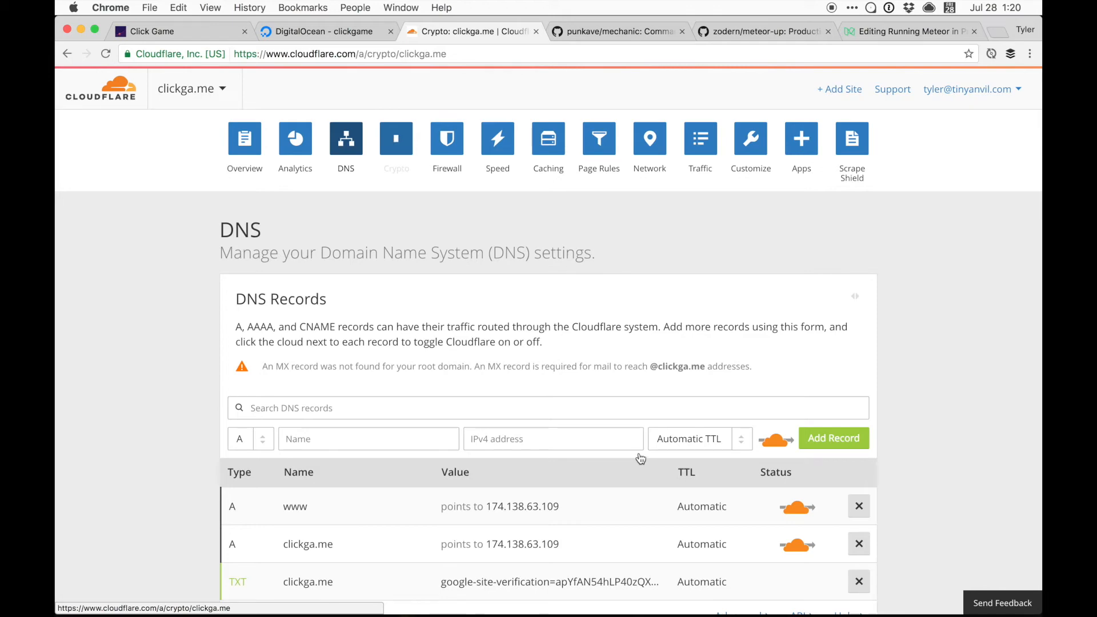
pyautogui.click(397, 138)
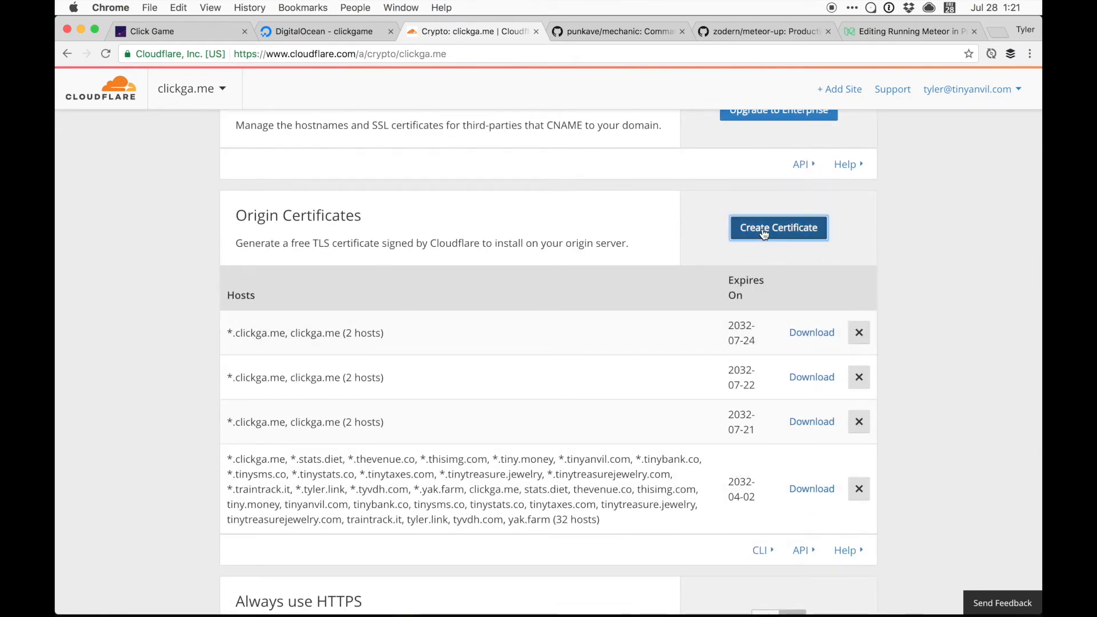
pyautogui.click(778, 228)
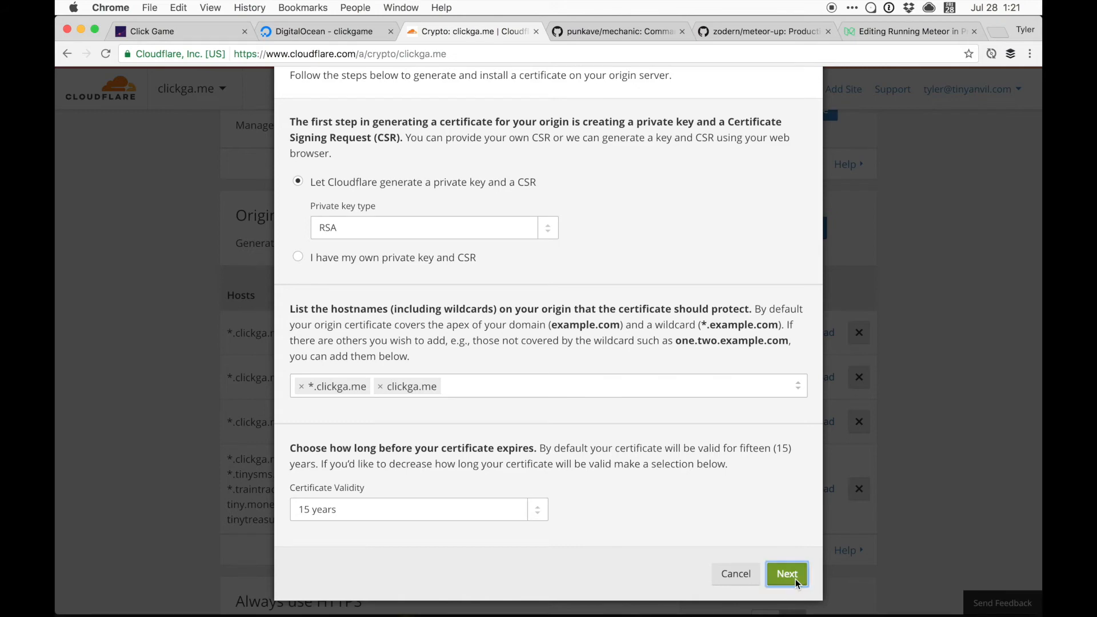
pyautogui.click(786, 574)
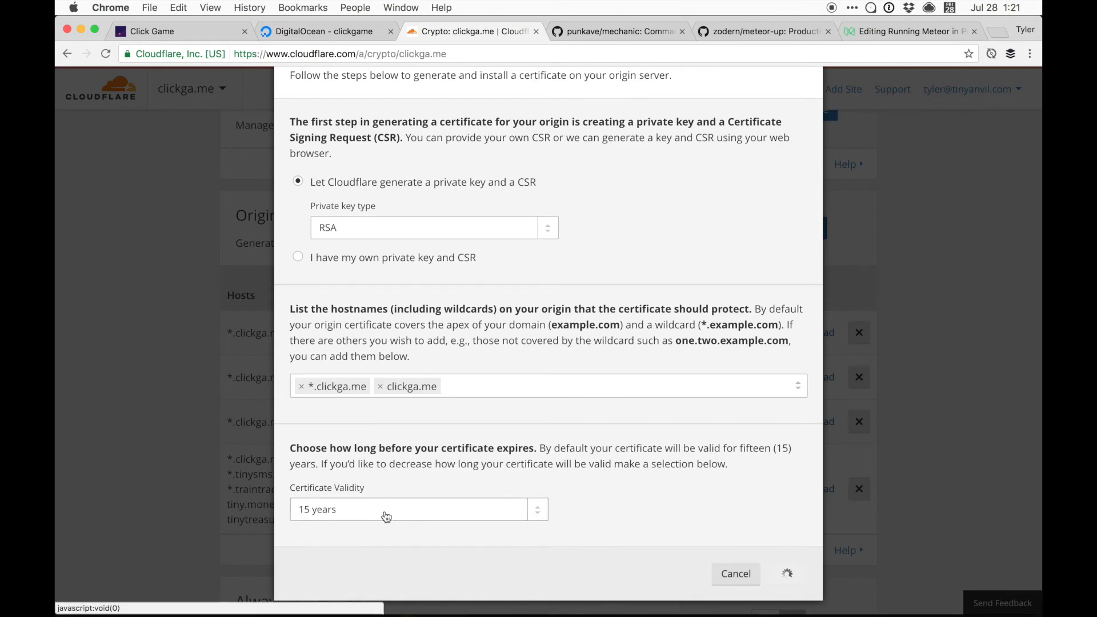
pyautogui.click(786, 572)
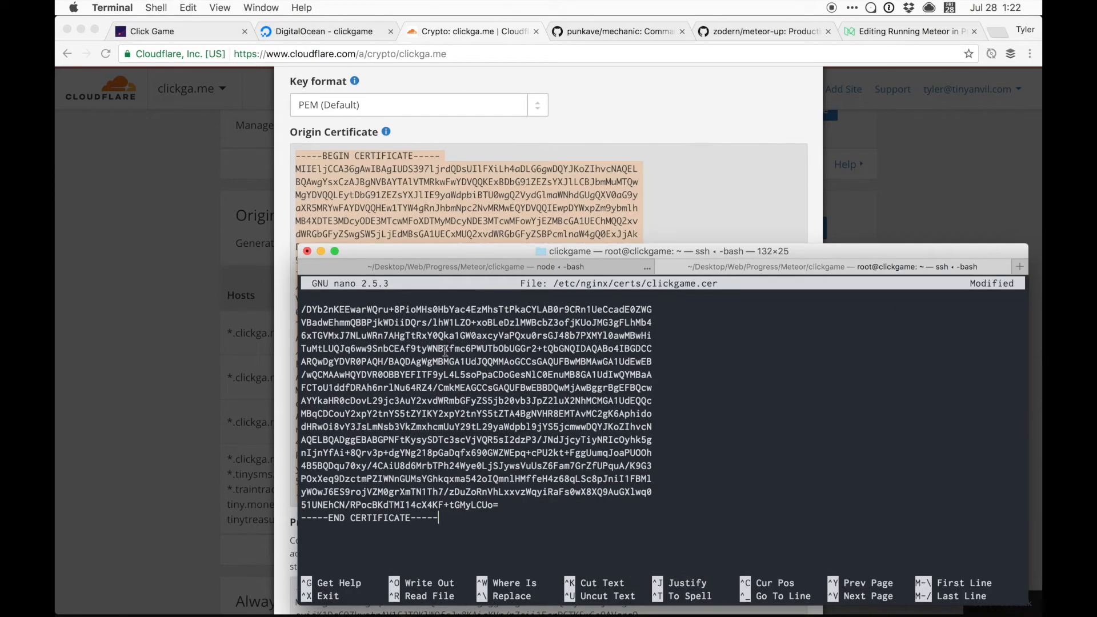
# Save clickgame.cer in nano, then start editing /etc/nginx/certs/clickgame.key
pyautogui.press('ctrl+x')
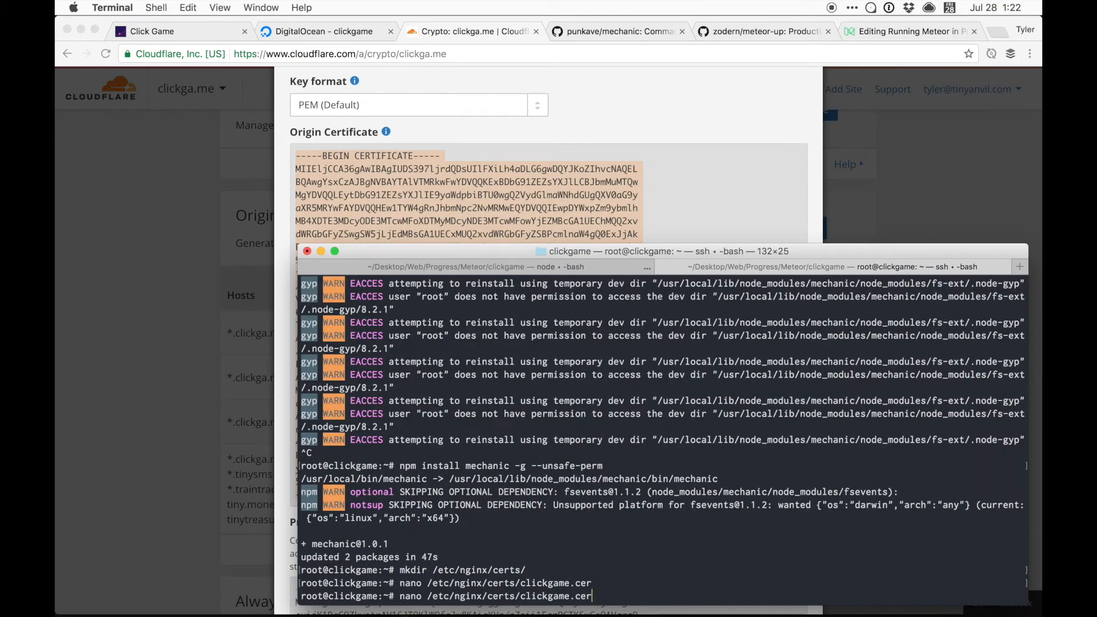
pyautogui.write('clickgame.key')
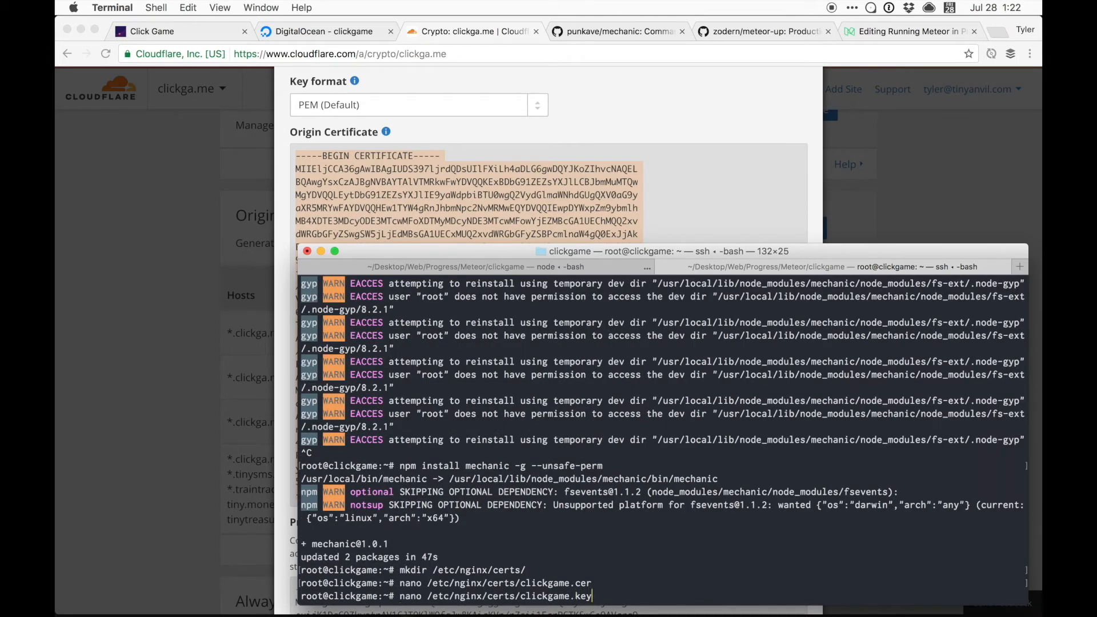
pyautogui.press('Return')
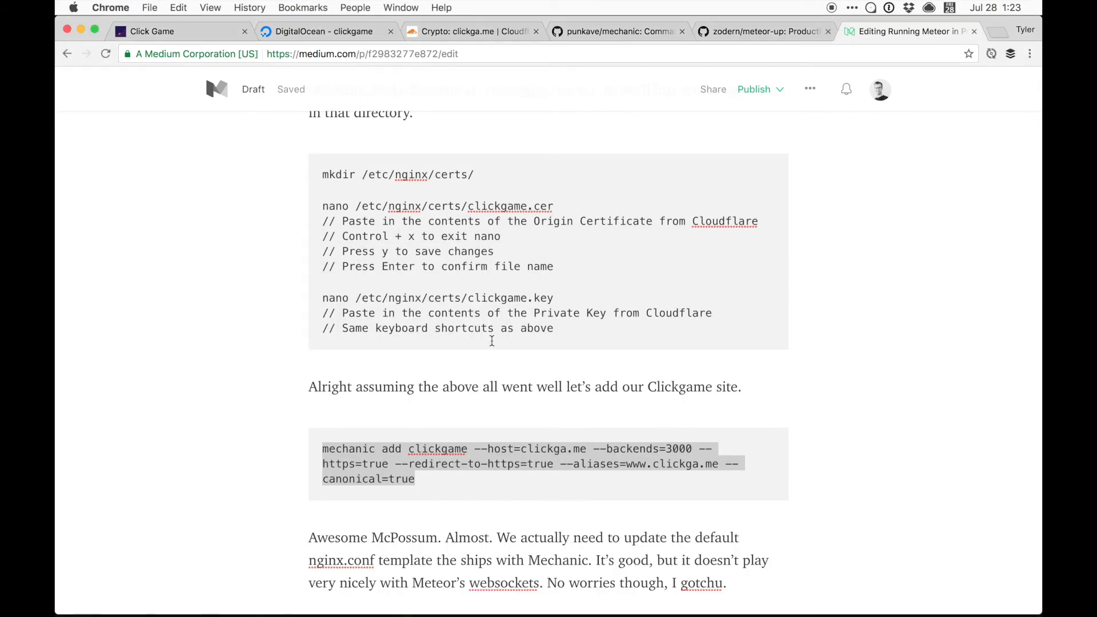
# Scroll the Medium draft down to the Mechanic template.conf nginx gist
pyautogui.scroll(-3)
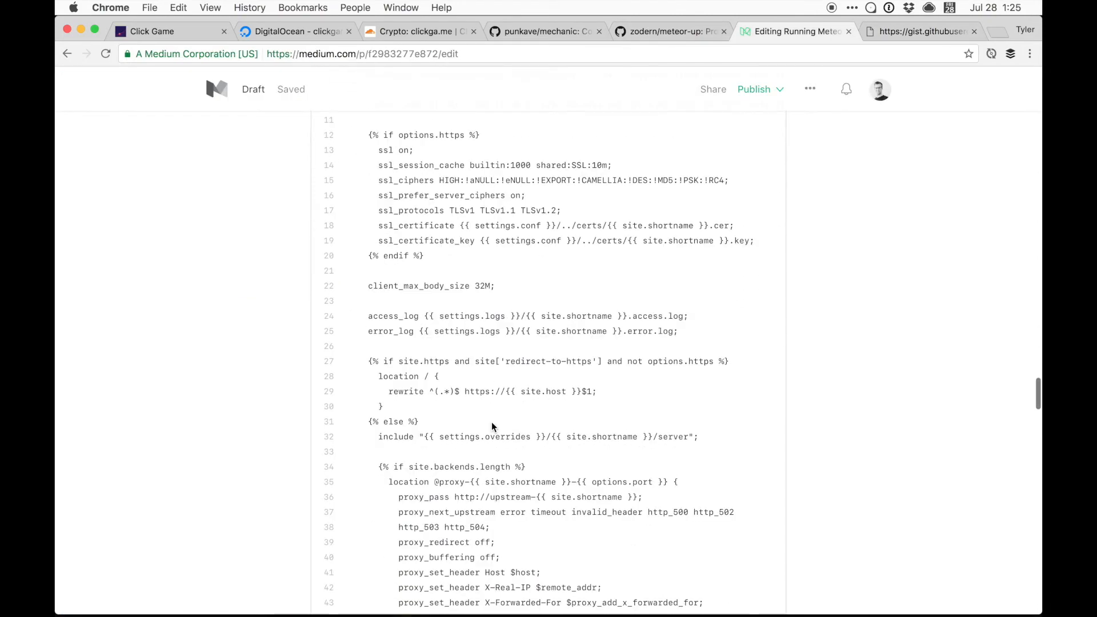
pyautogui.scroll(-3)
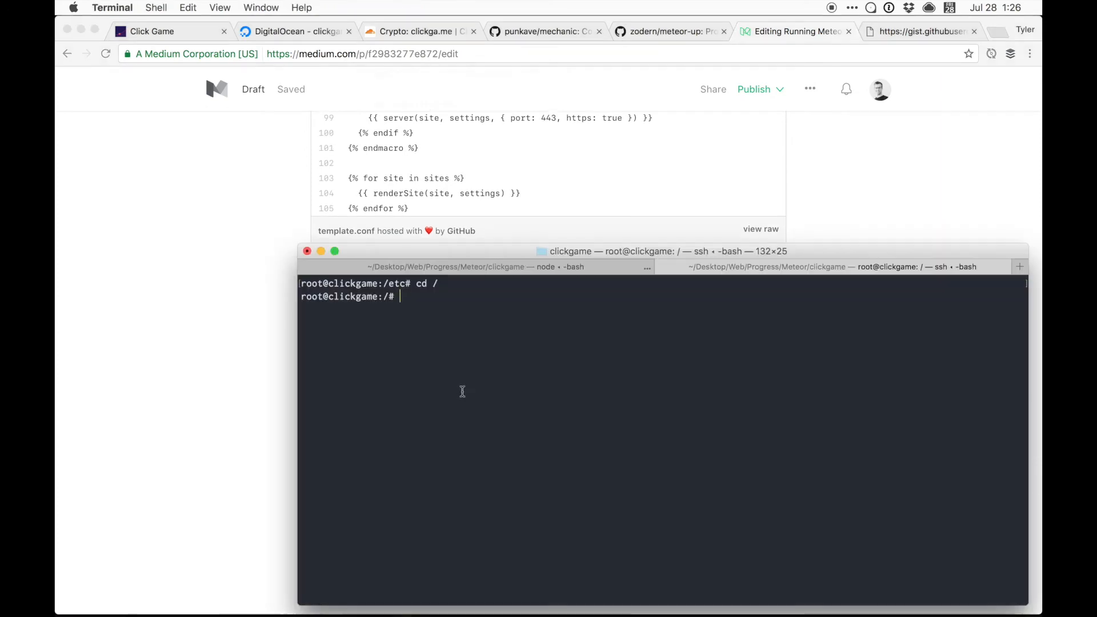
# Create /etc/mechanic and save the gist nginx template as etc/mechanic/custom.conf in nano
pyautogui.write('mkdir /')
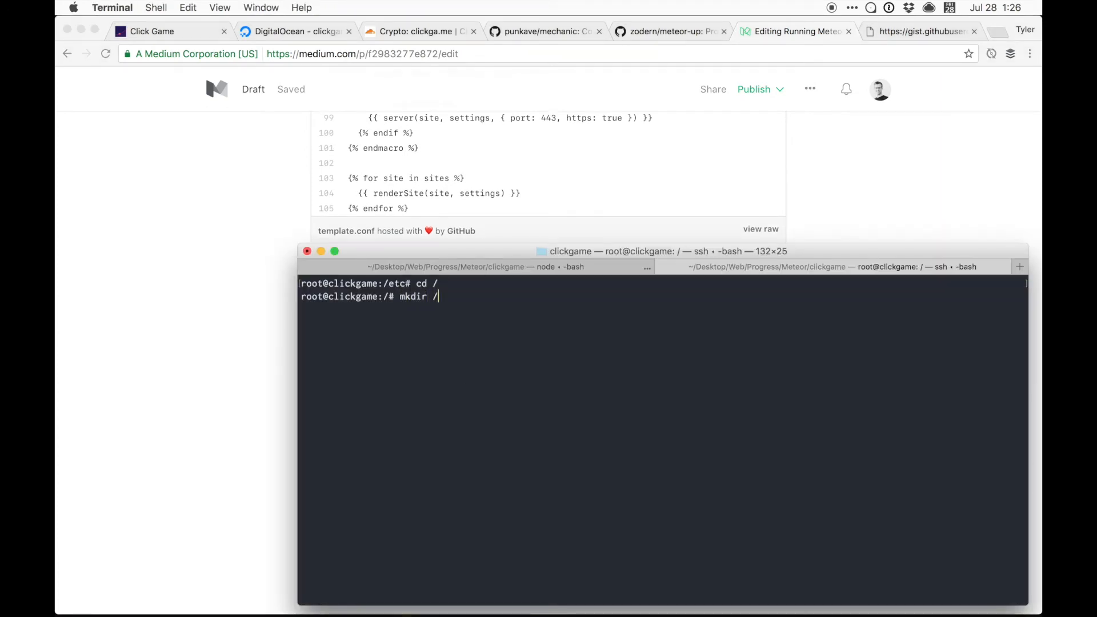
pyautogui.write('d')
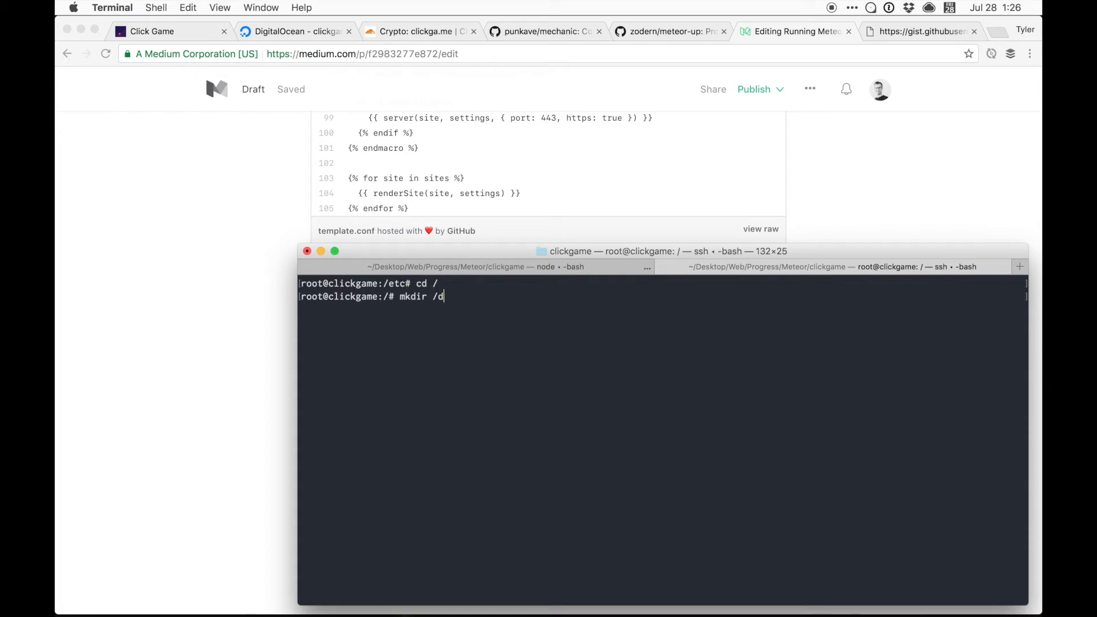
pyautogui.write('etc/mechanic')
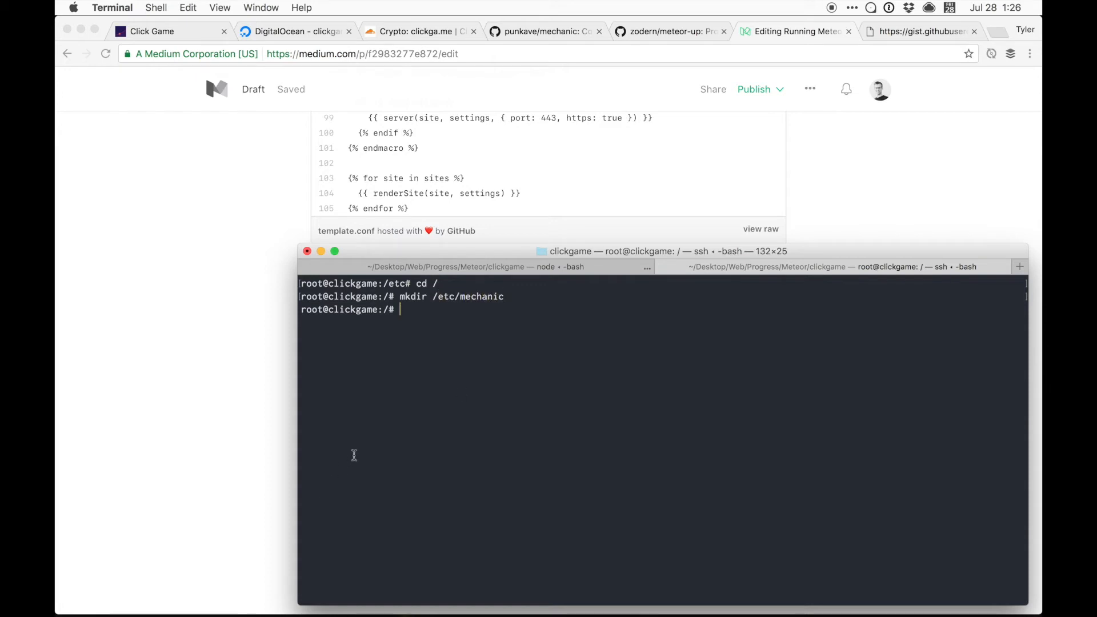
pyautogui.write('nano')
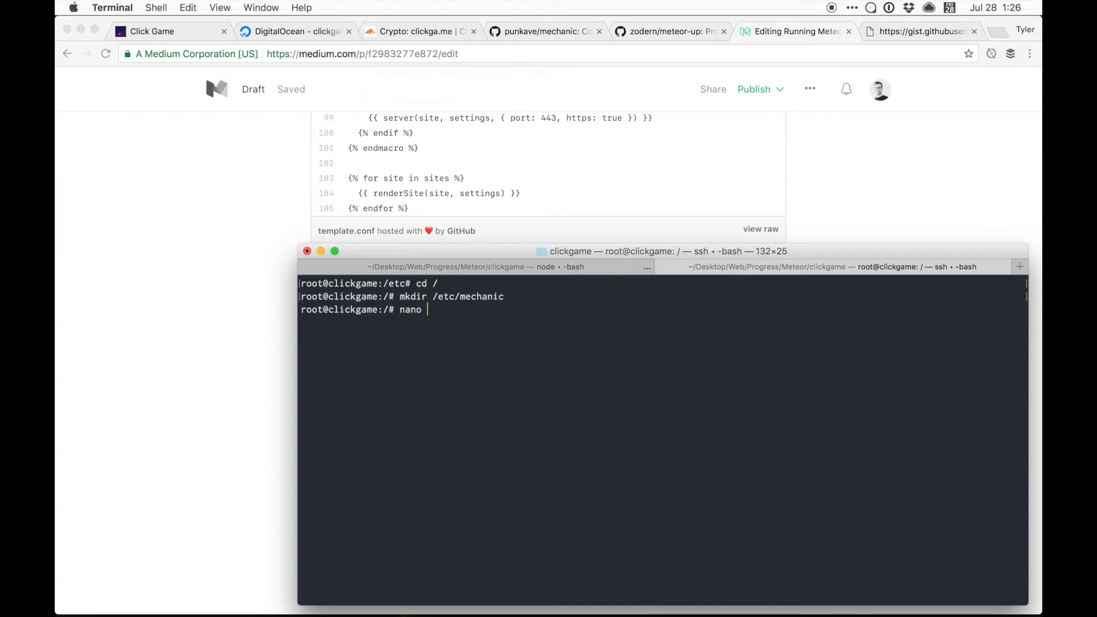
pyautogui.write('etc/me')
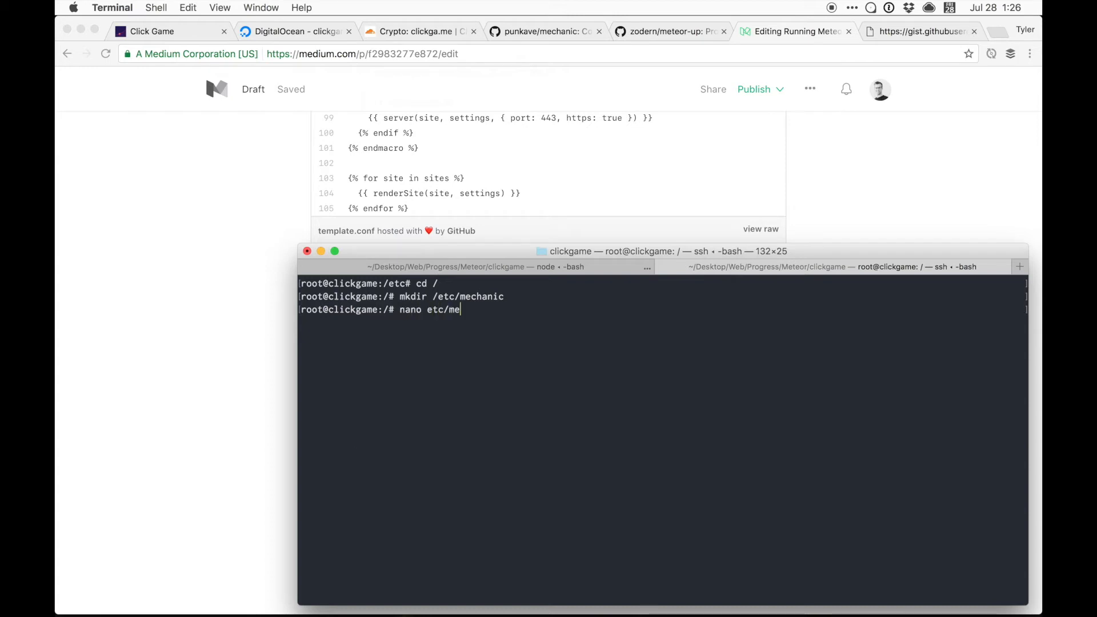
pyautogui.write('chanic/')
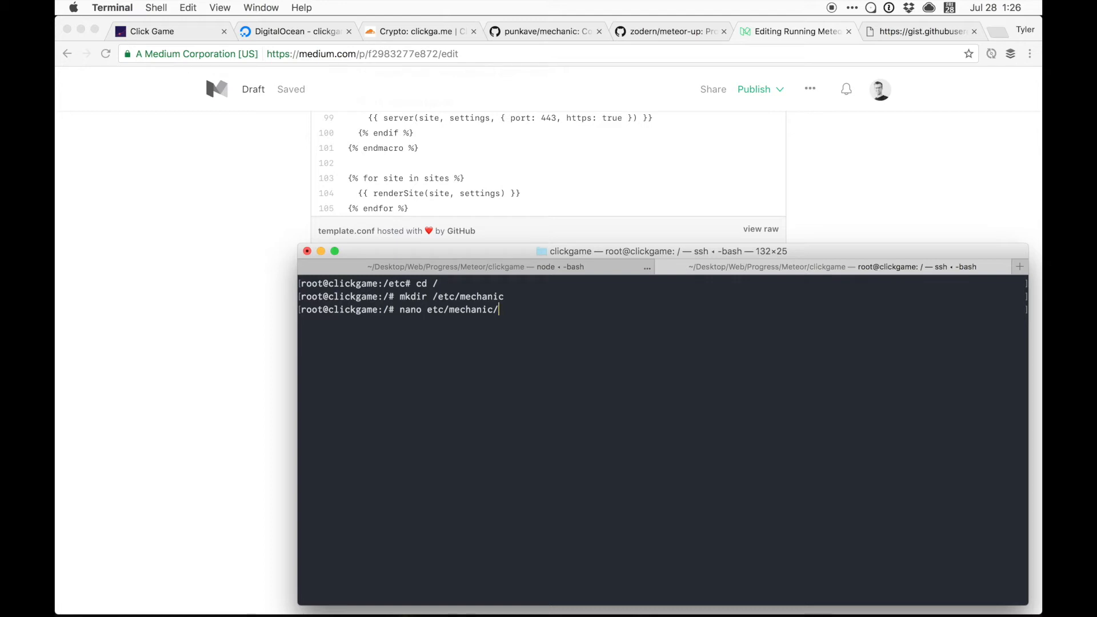
pyautogui.write('custom.conf')
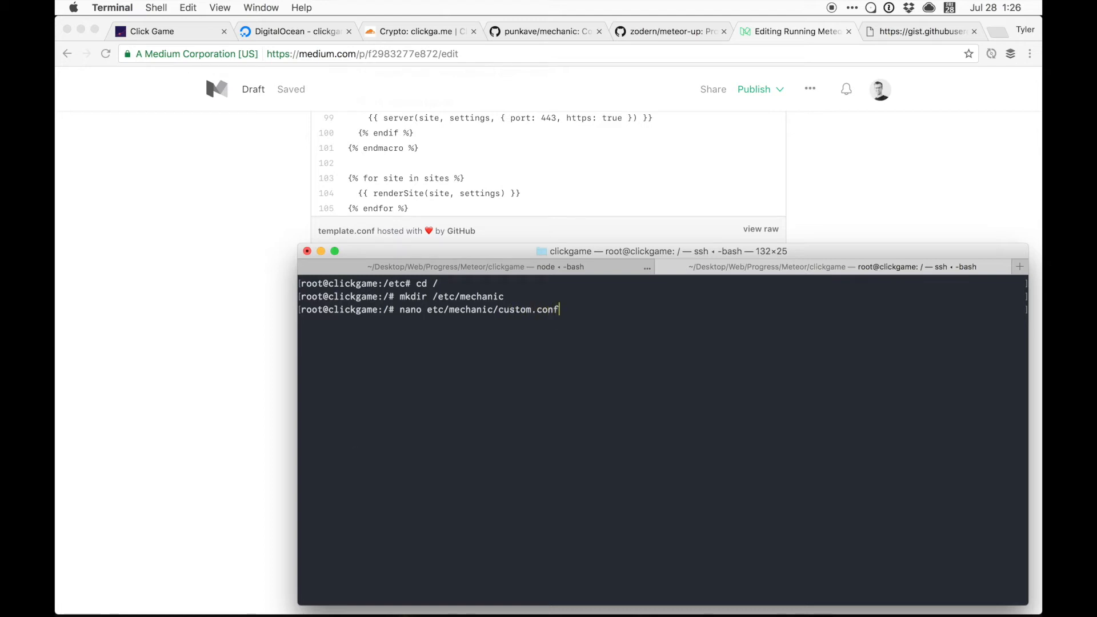
pyautogui.press('enter')
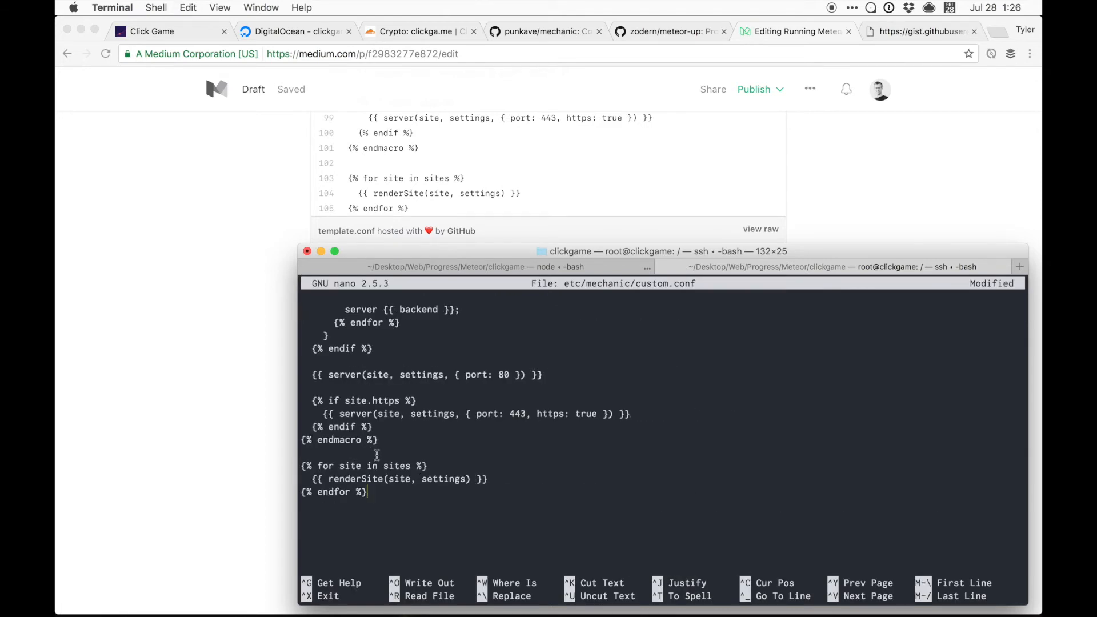
pyautogui.press('ctrl+x')
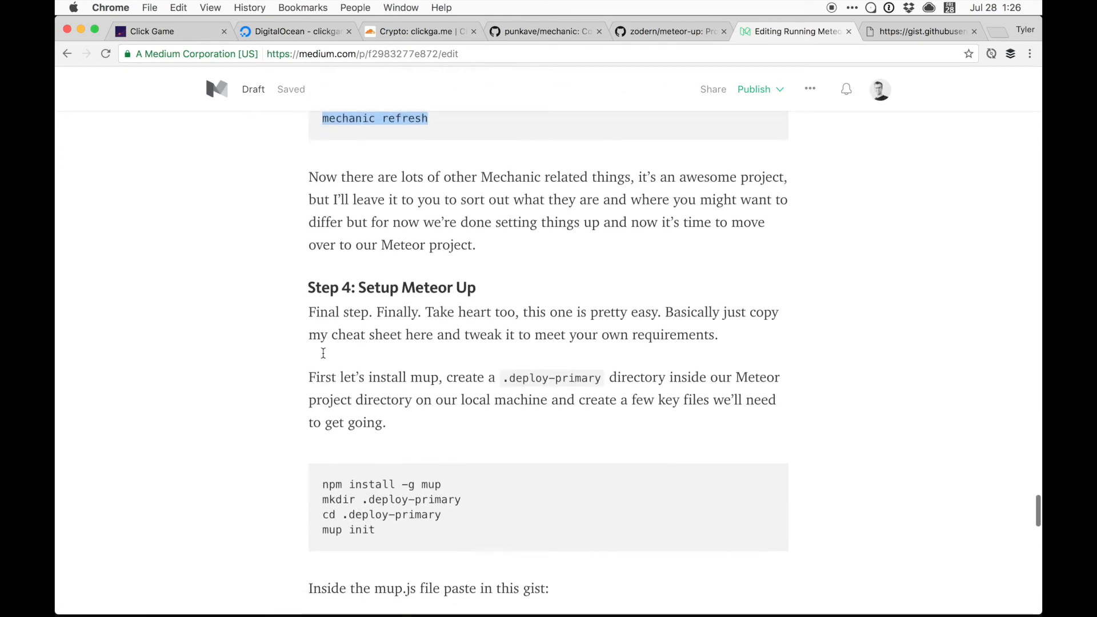
# Check the local app and editor, then start a new local shell session in the project folder
pyautogui.click(152, 31)
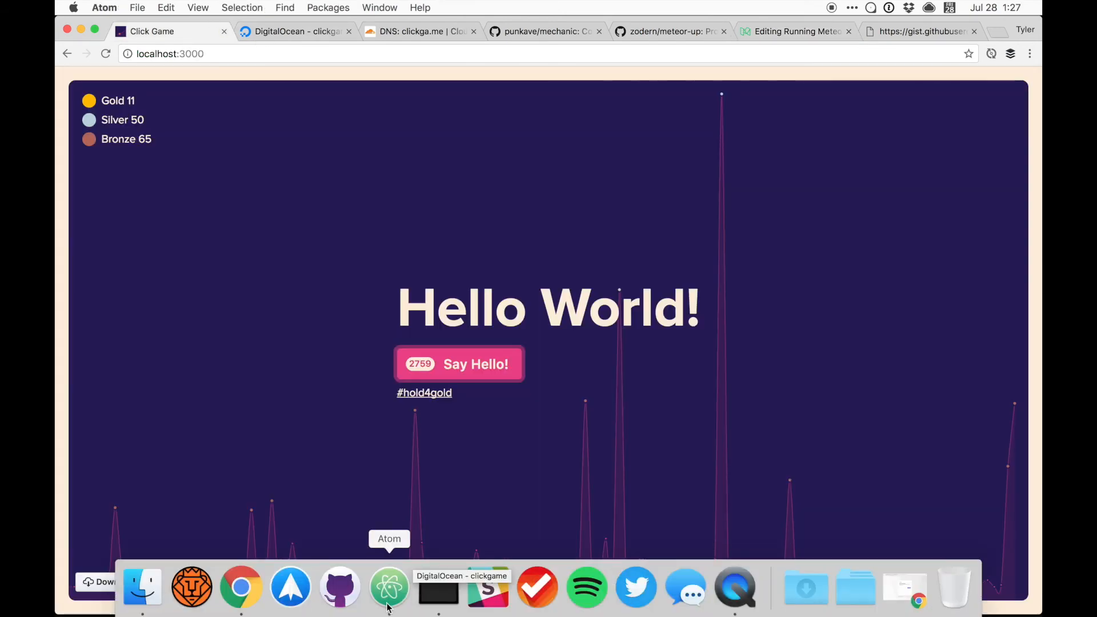
pyautogui.click(388, 586)
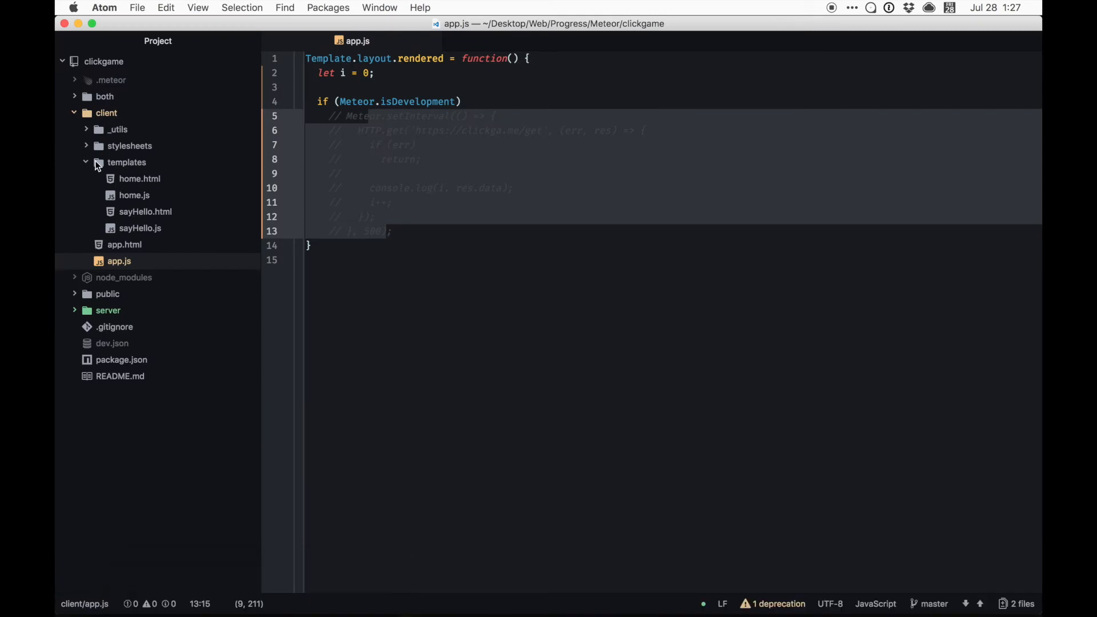
pyautogui.click(105, 114)
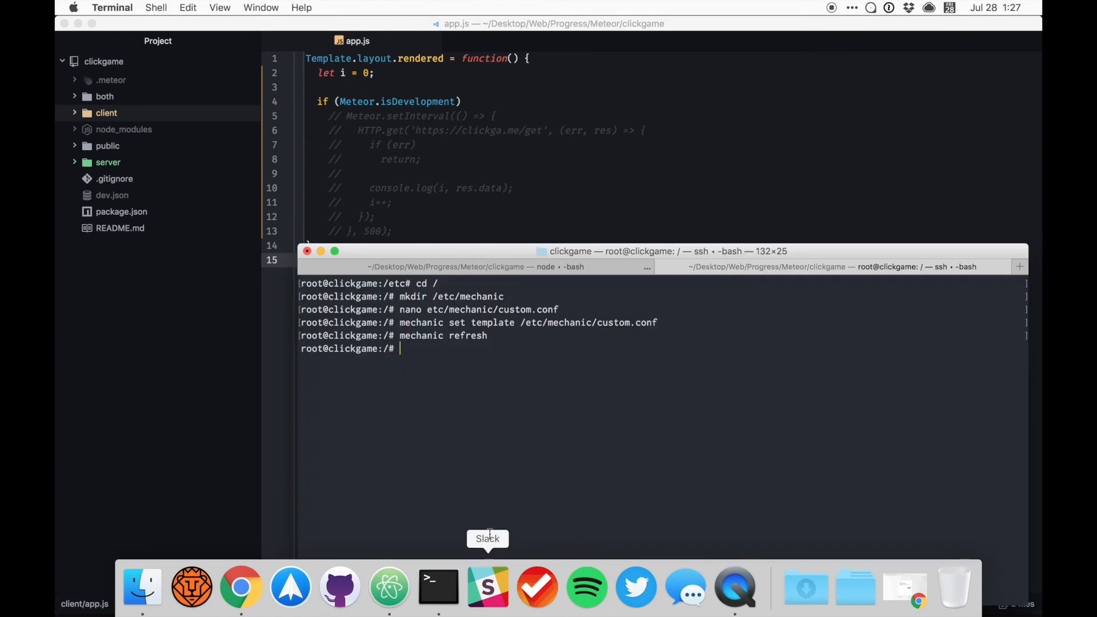
pyautogui.click(446, 266)
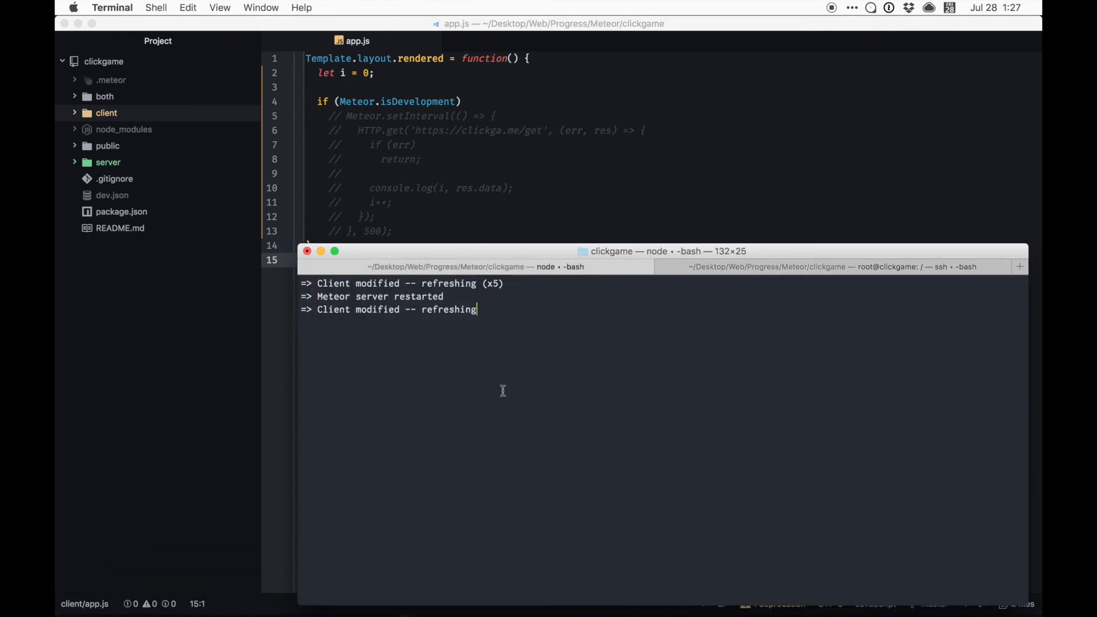
pyautogui.click(1019, 266)
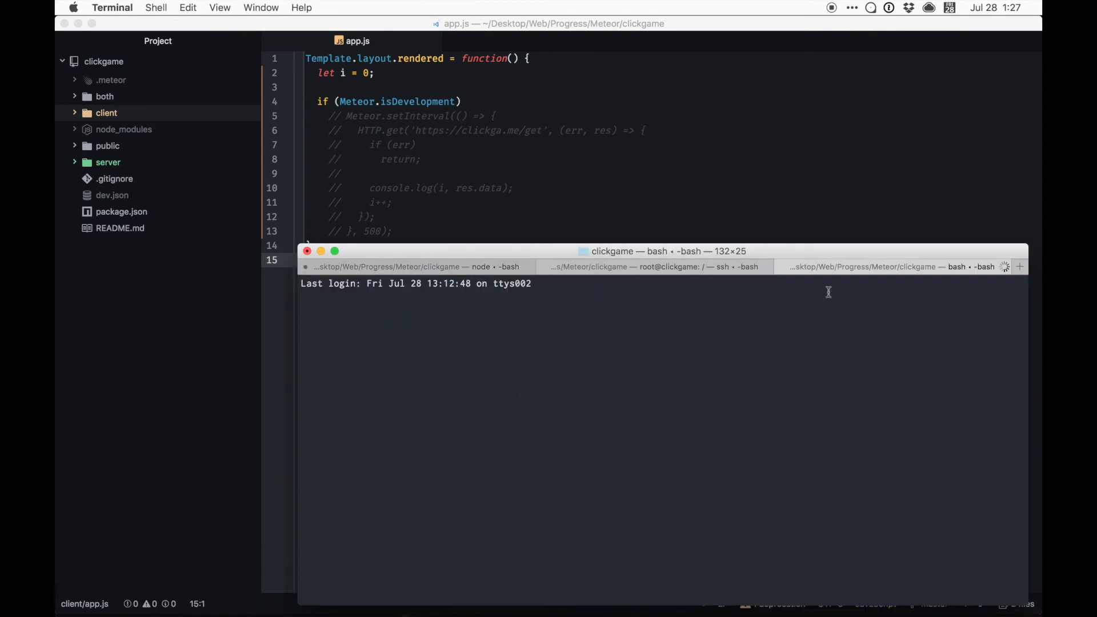
pyautogui.click(653, 266)
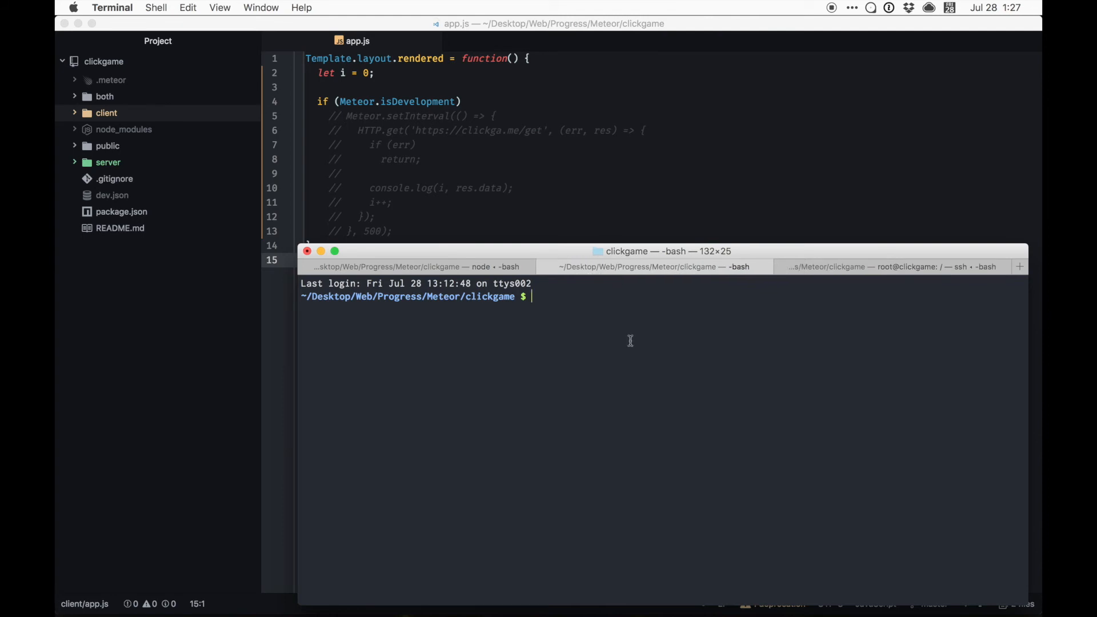
# Create the .deploy-primary directory, cd into it and run mup to generate the config files
pyautogui.write('mkdir')
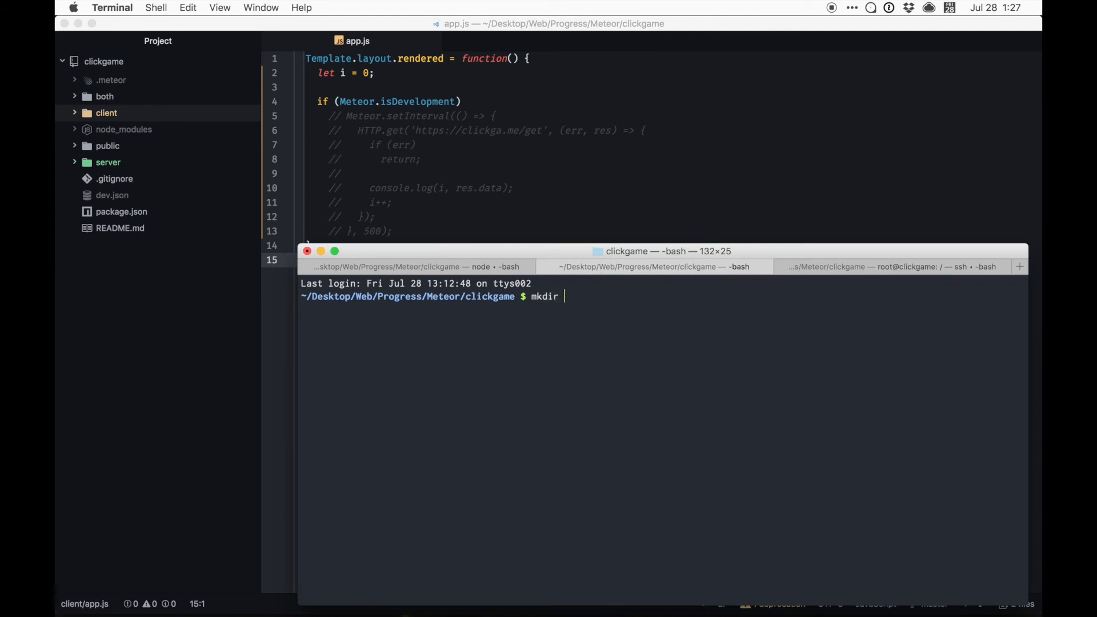
pyautogui.write('.deploy')
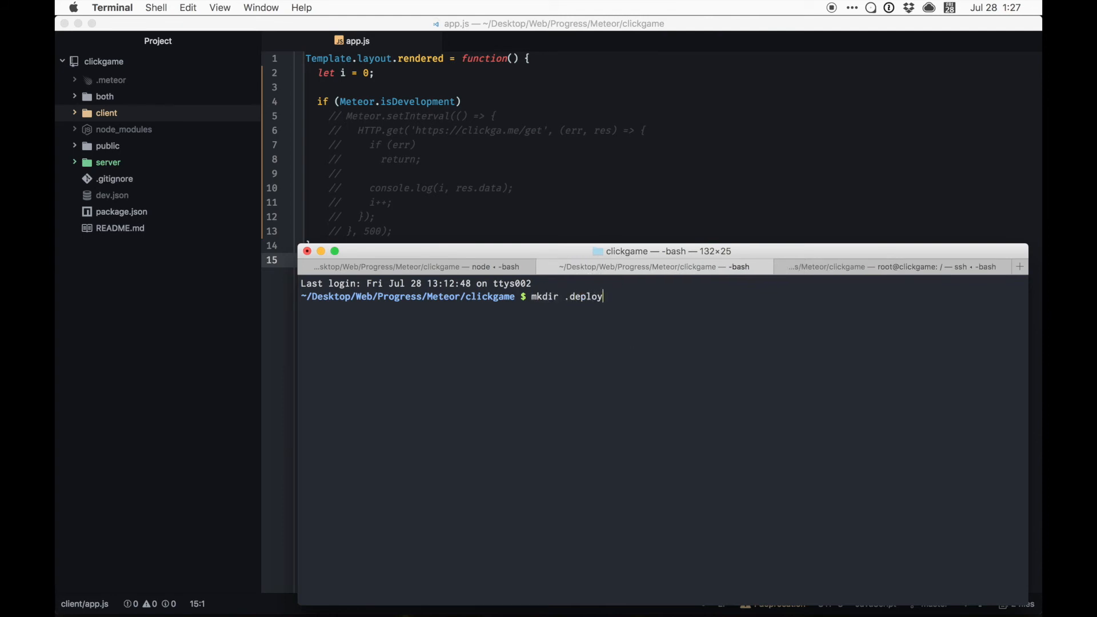
pyautogui.write('-primary')
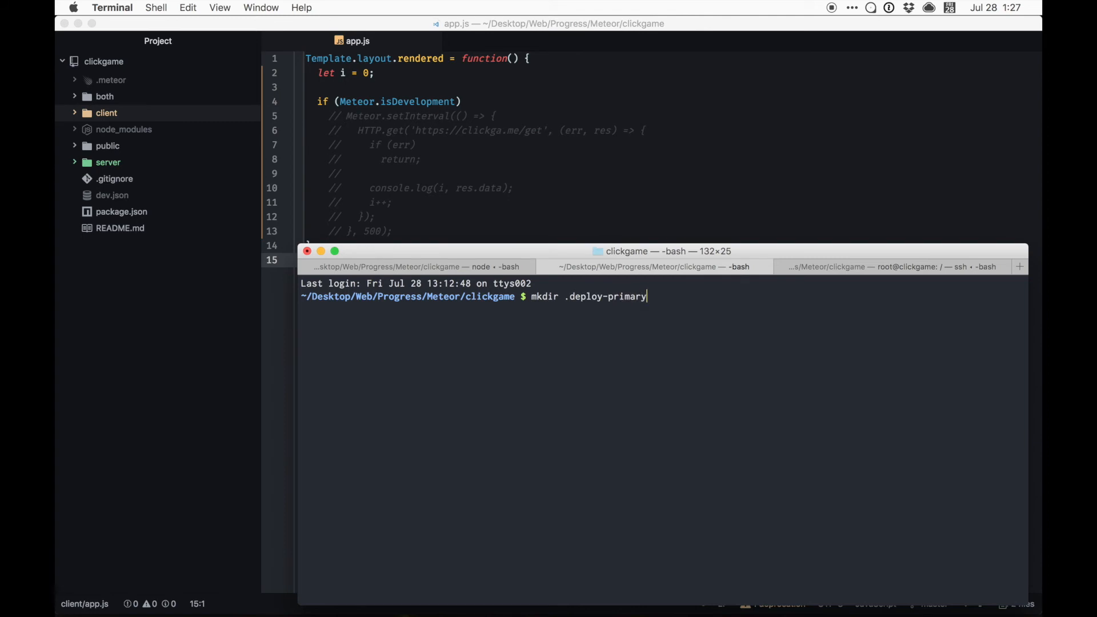
pyautogui.write('cd .de')
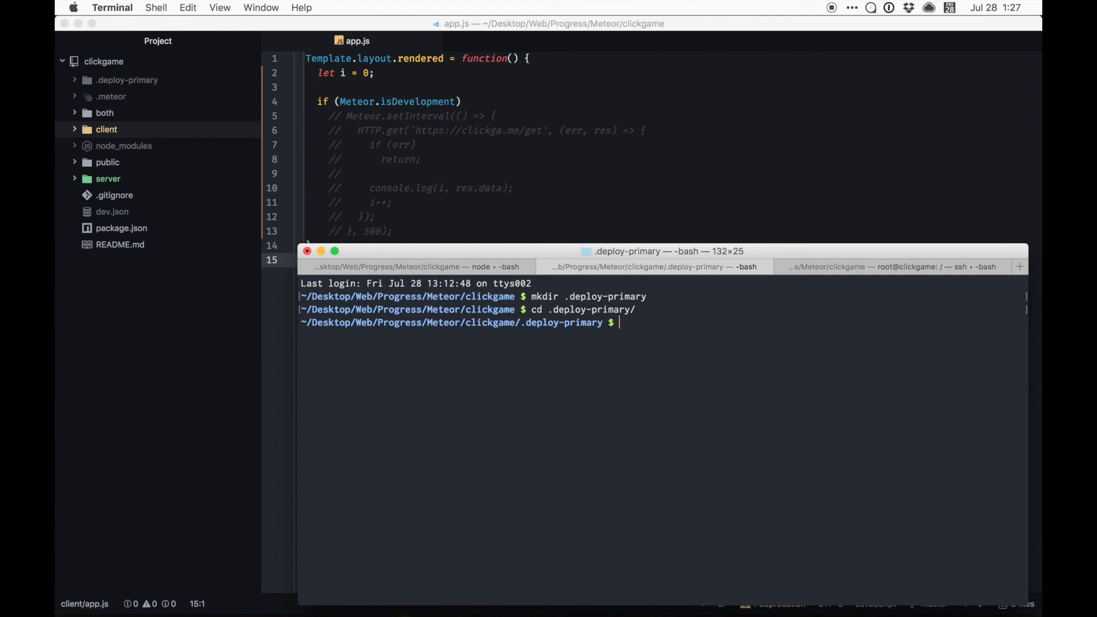
pyautogui.write('mup')
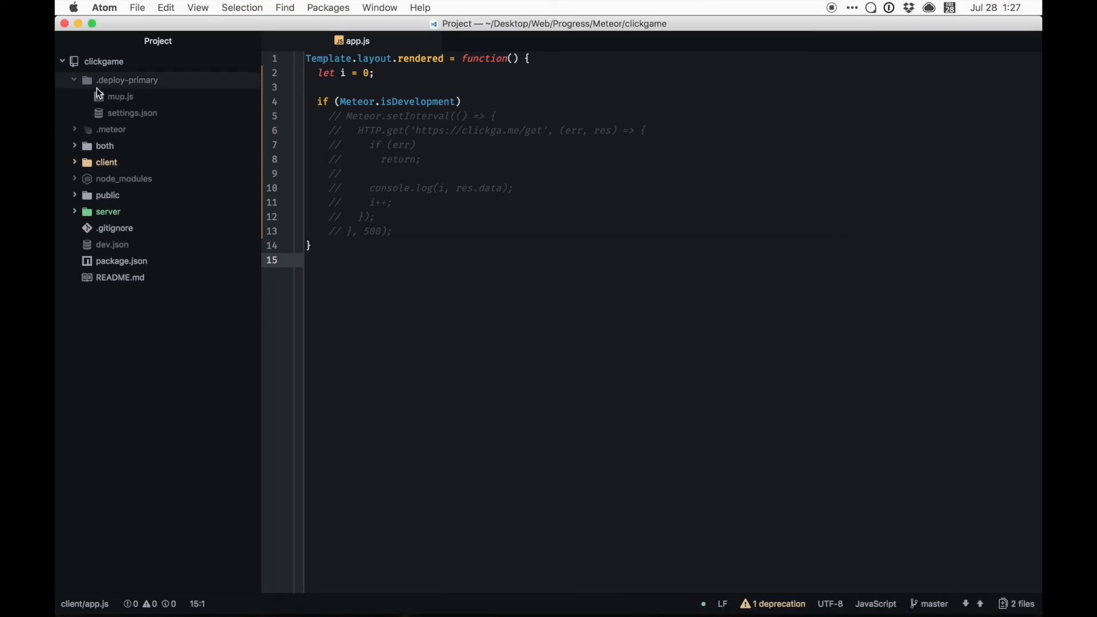
# Review .deploy-primary's mup.js and settings.json, then return to mup.js to replace it with the template config
pyautogui.click(120, 96)
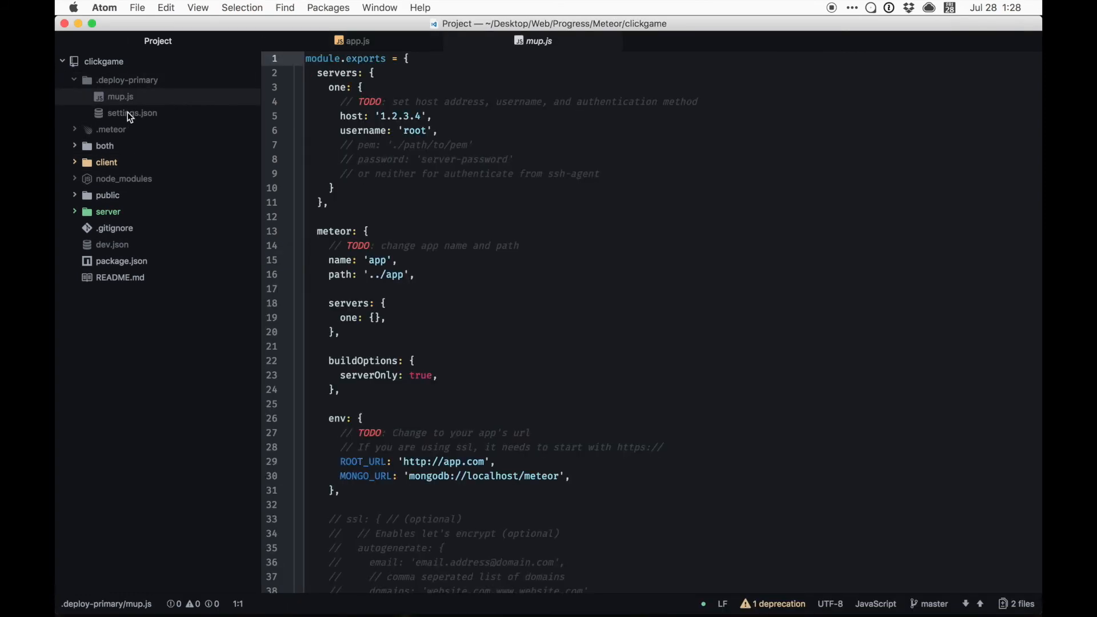
pyautogui.click(131, 113)
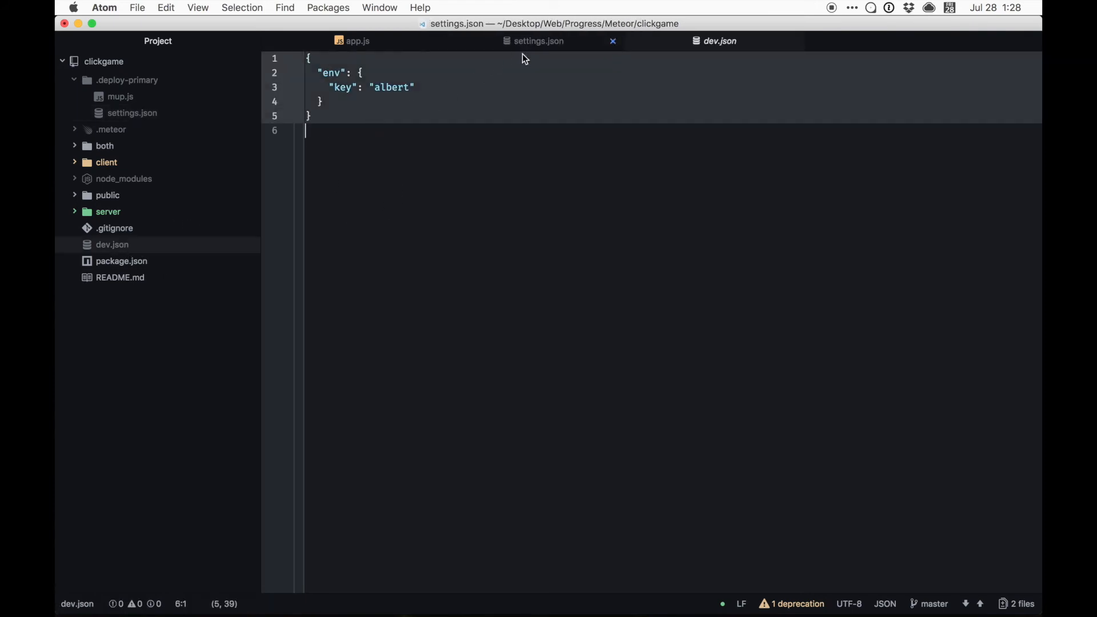
pyautogui.click(538, 41)
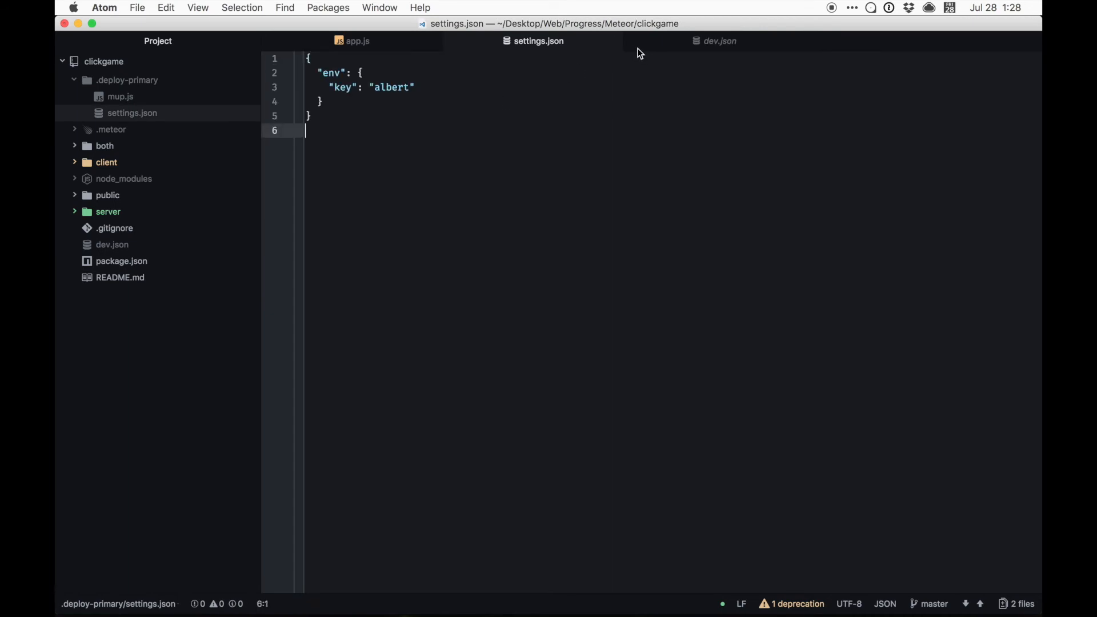
pyautogui.click(120, 96)
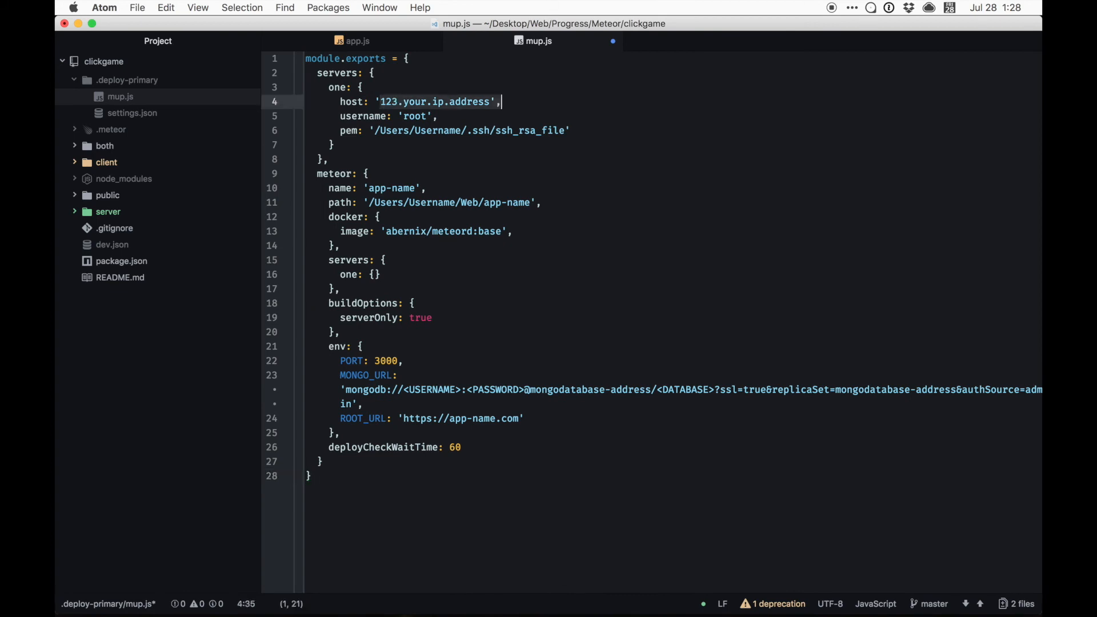
# Set mup.js host to 174.138.63.109 and pem key to tyvdh_rsa, then get the project path with pwd
pyautogui.write("174.138.63.109',")
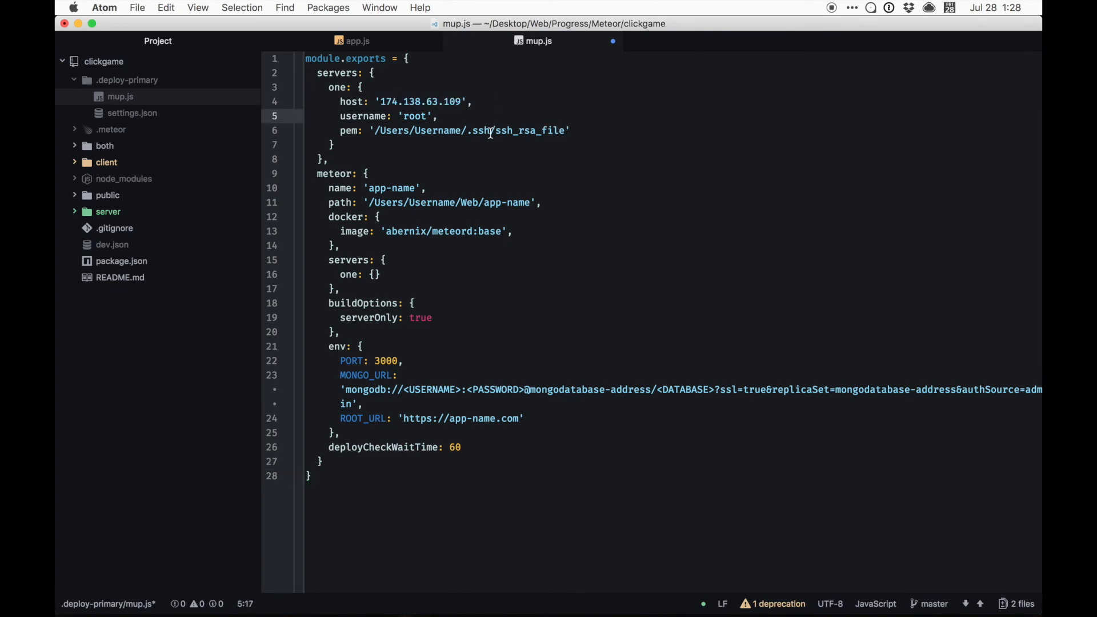
pyautogui.doubleClick(532, 130)
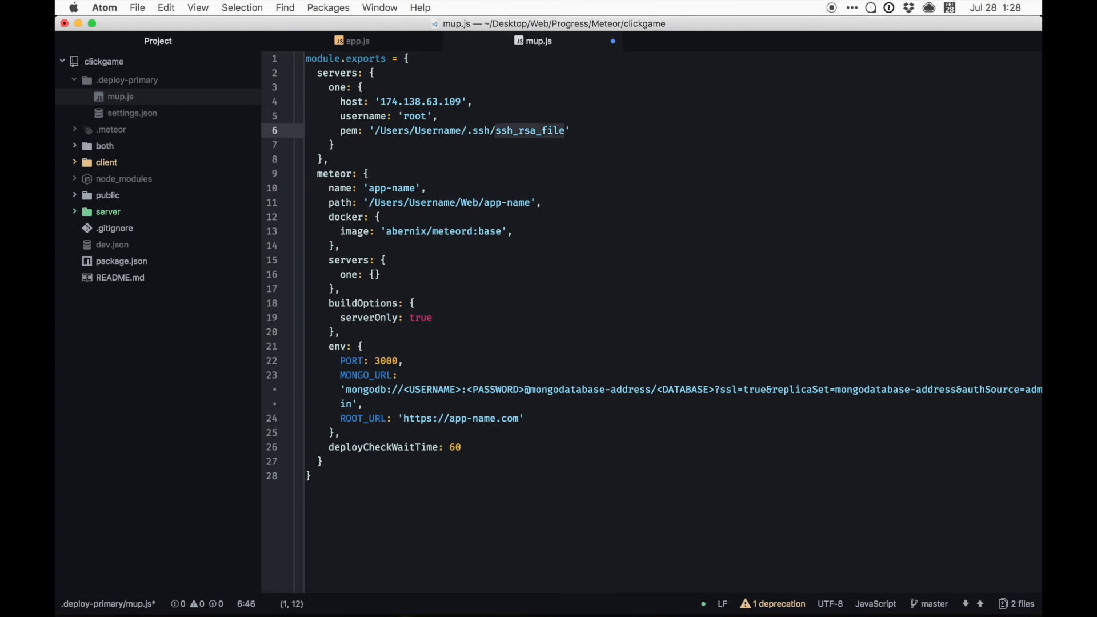
pyautogui.write('tyvdh')
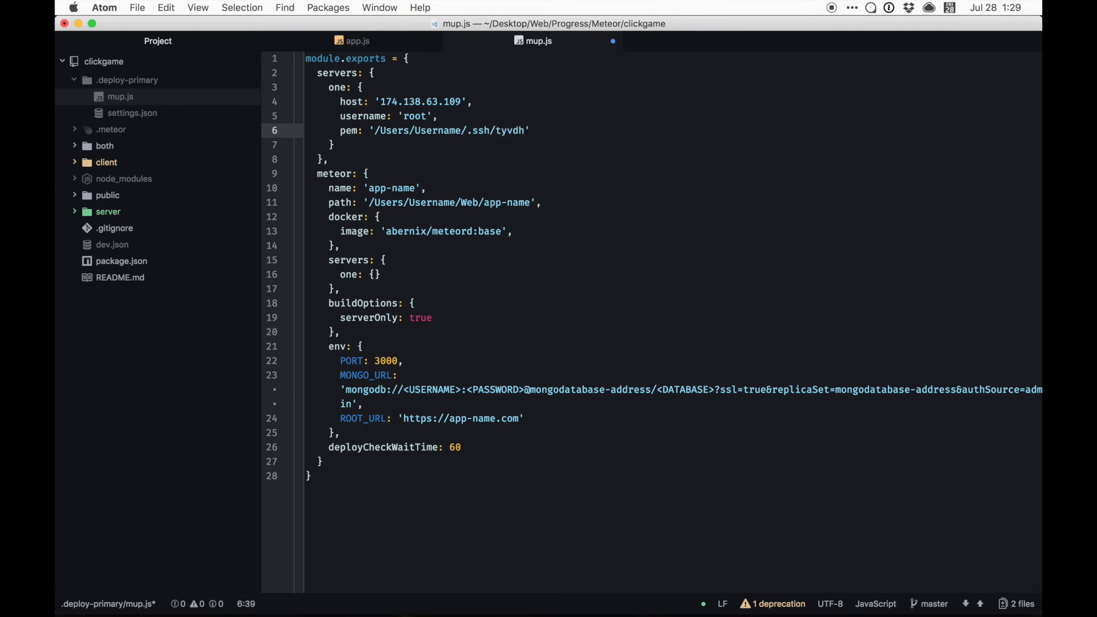
pyautogui.write('_rsa')
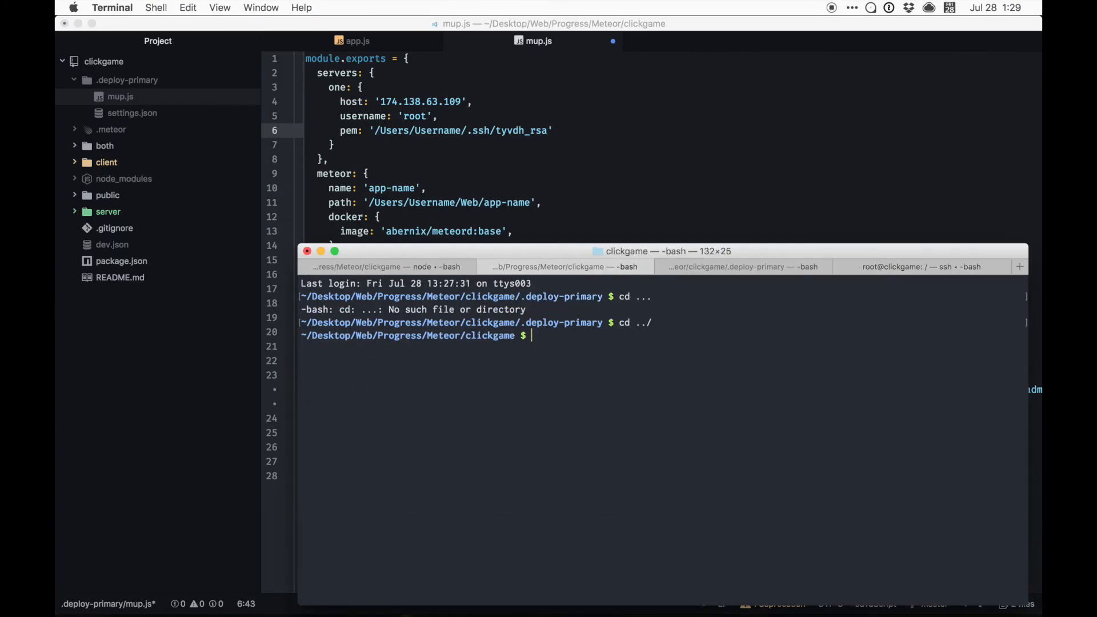
pyautogui.write('pwd')
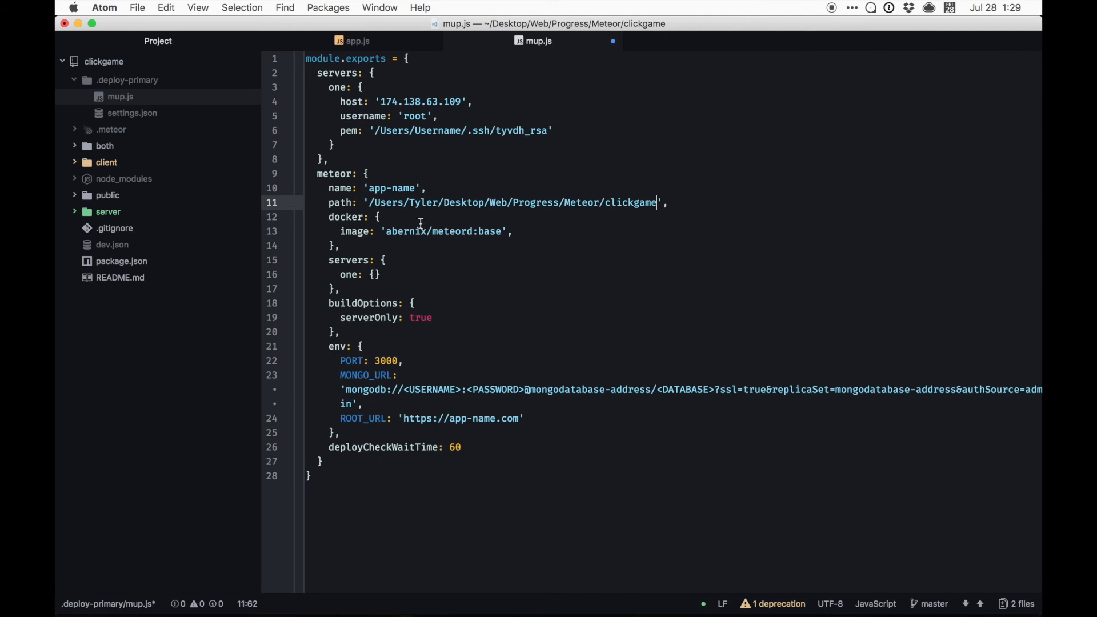
pyautogui.click(350, 231)
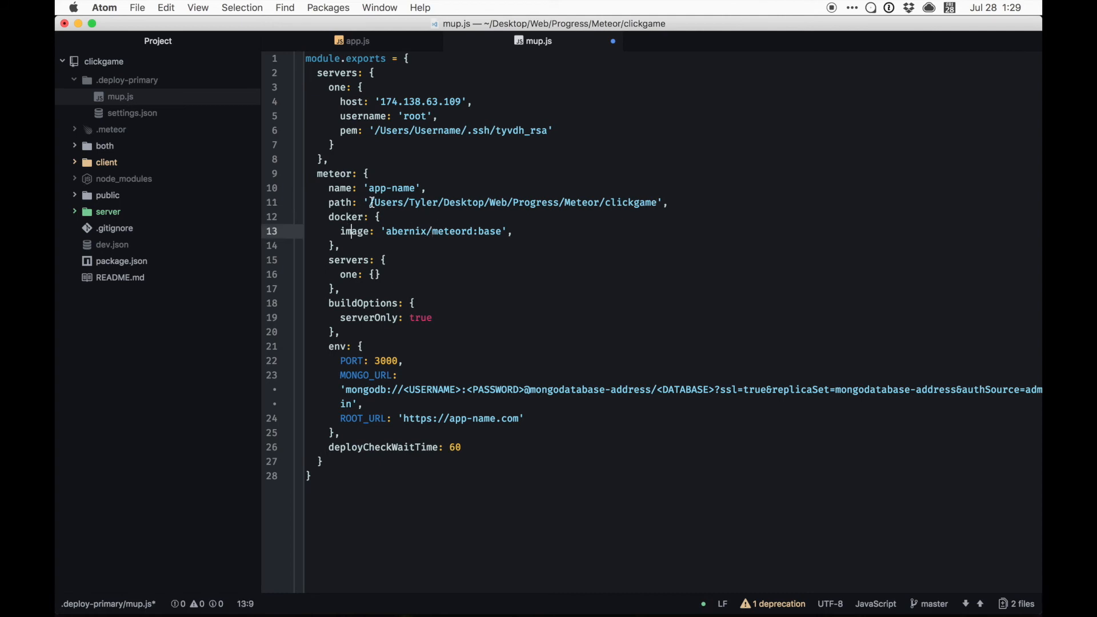
pyautogui.doubleClick(392, 187)
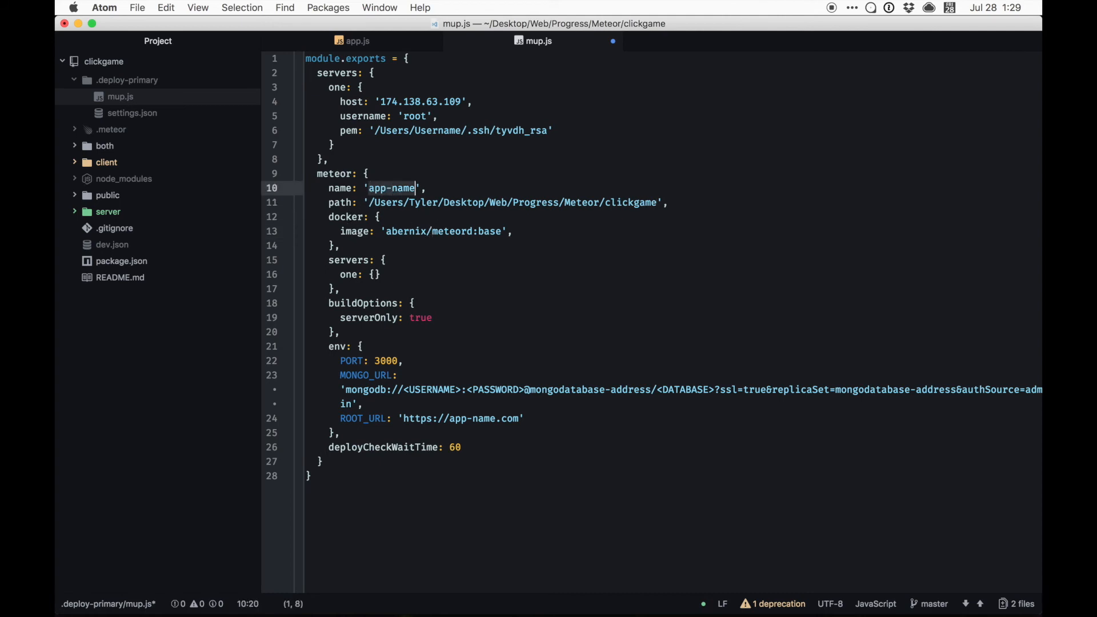
pyautogui.write('clickgame-')
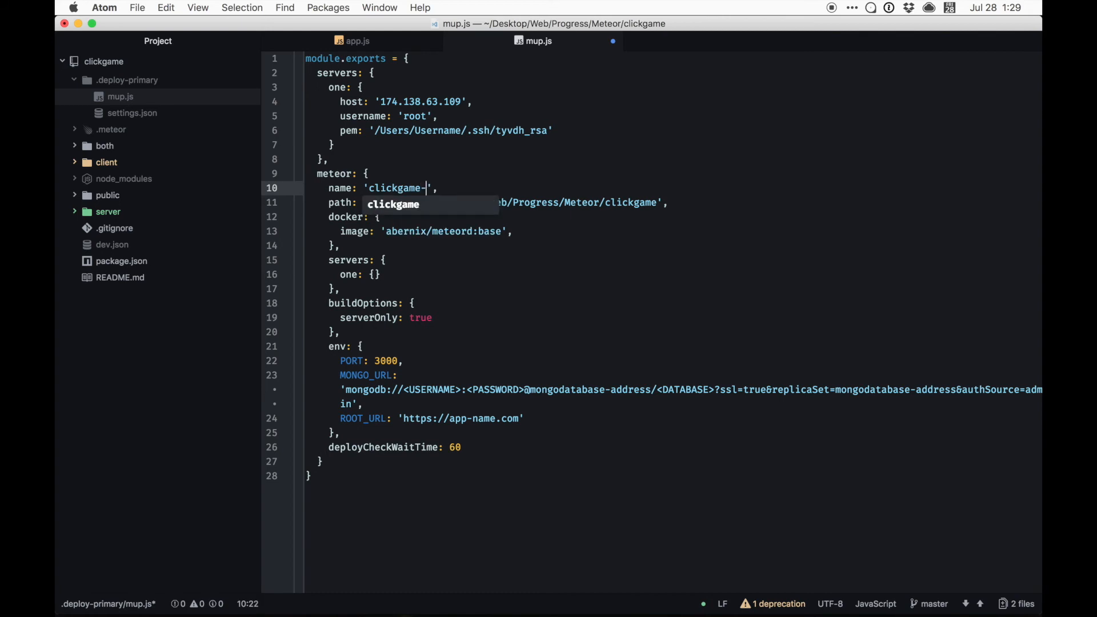
pyautogui.write('primary')
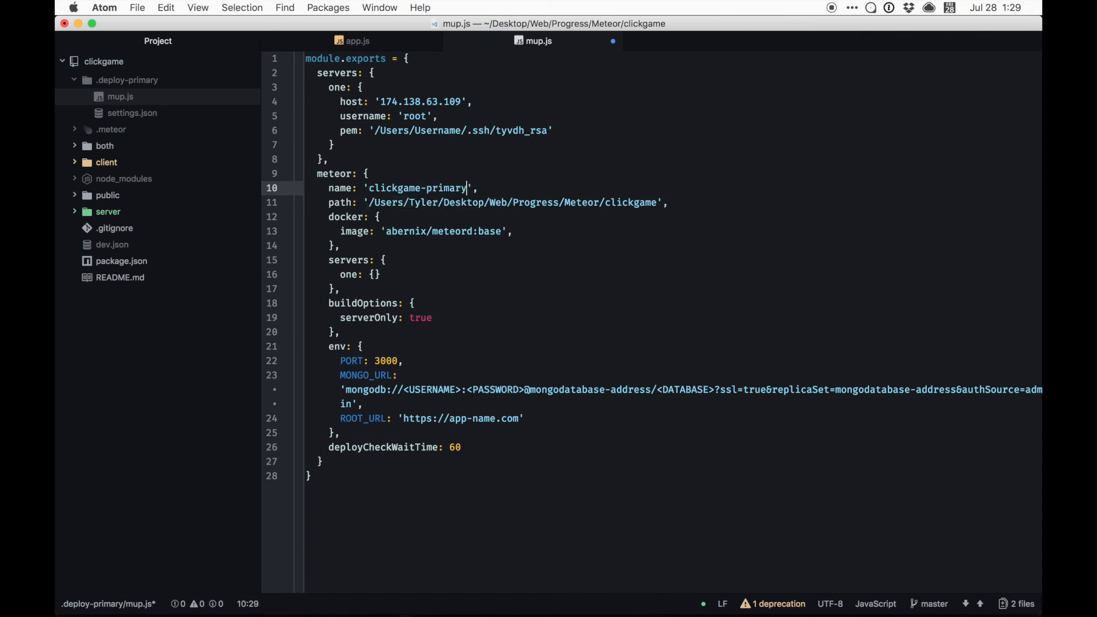
pyautogui.click(396, 375)
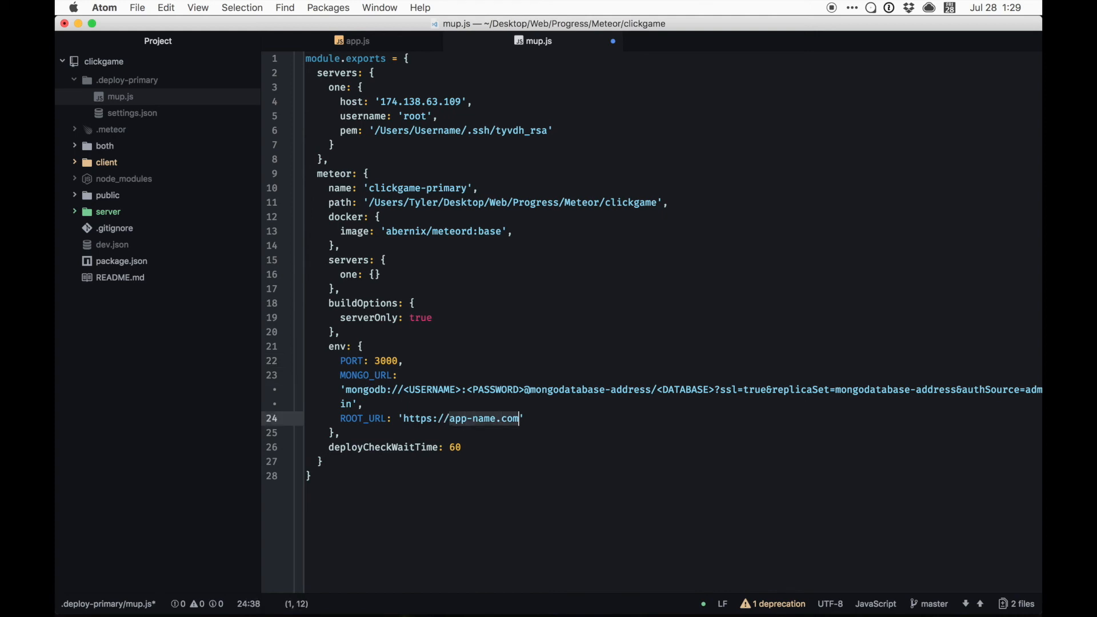
pyautogui.write('clickga')
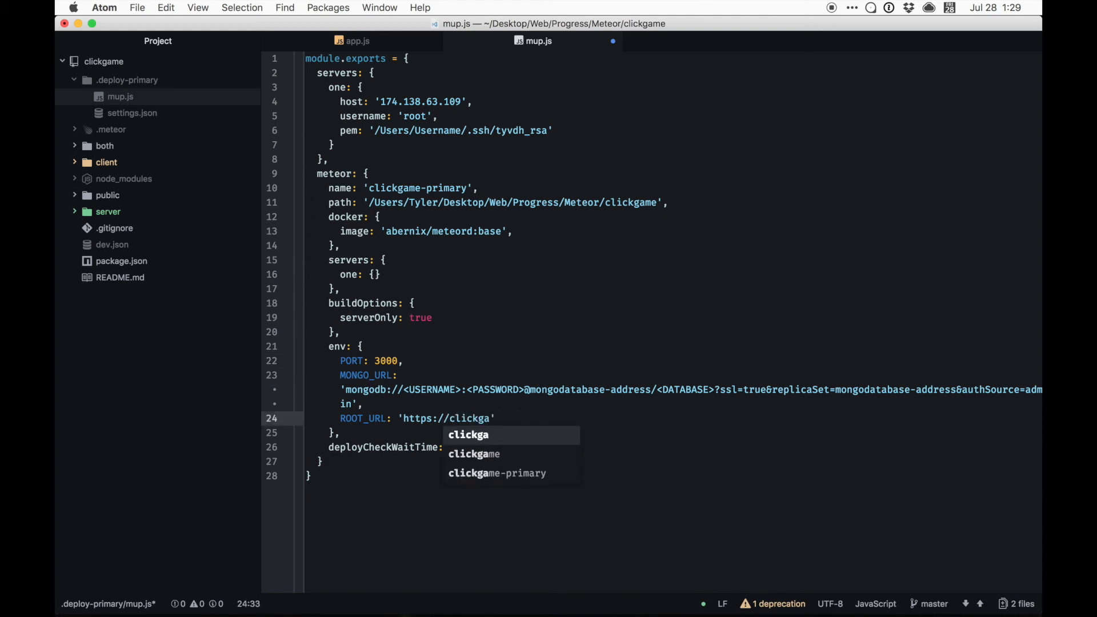
pyautogui.write(".me'")
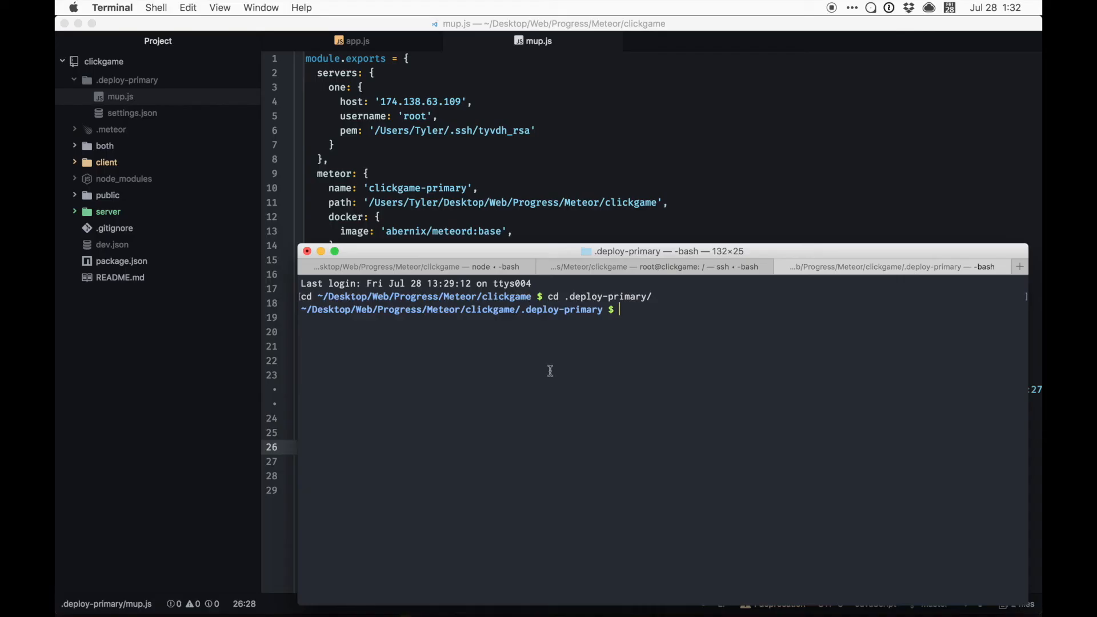
# Run mup setup and deploy to 174.138.63.109 successfully, then return to Chrome
pyautogui.write('mup deploy')
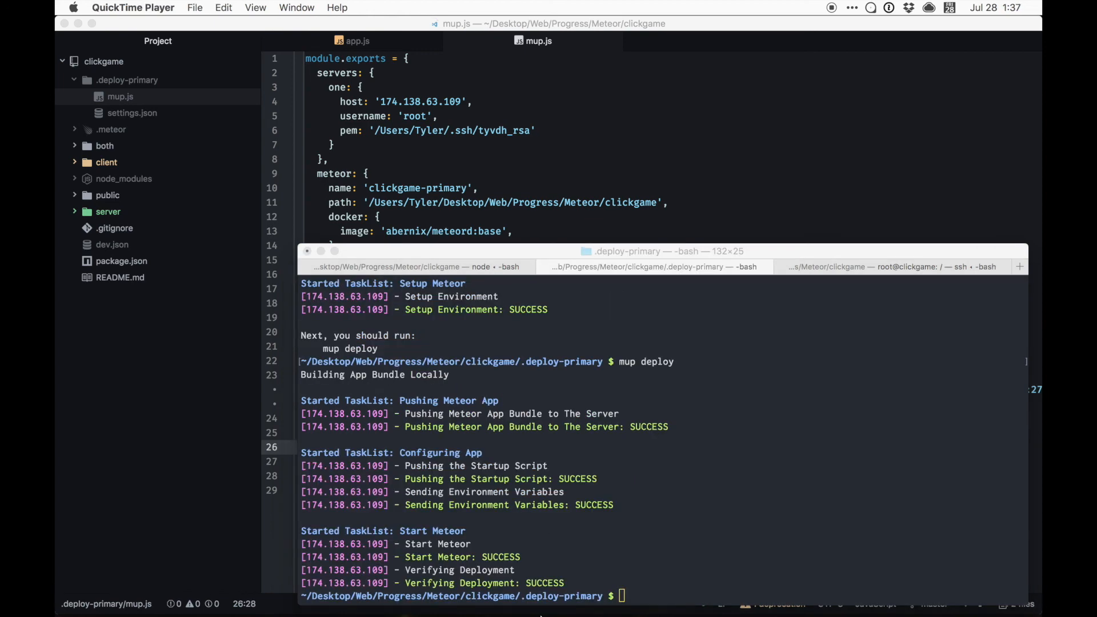
pyautogui.click(240, 586)
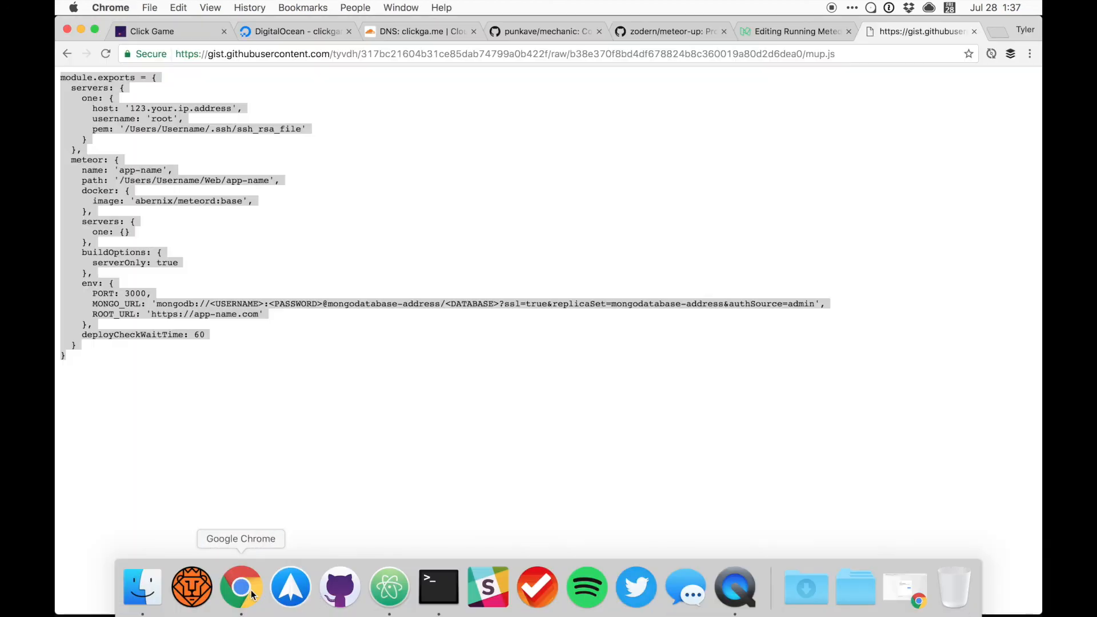
pyautogui.click(491, 54)
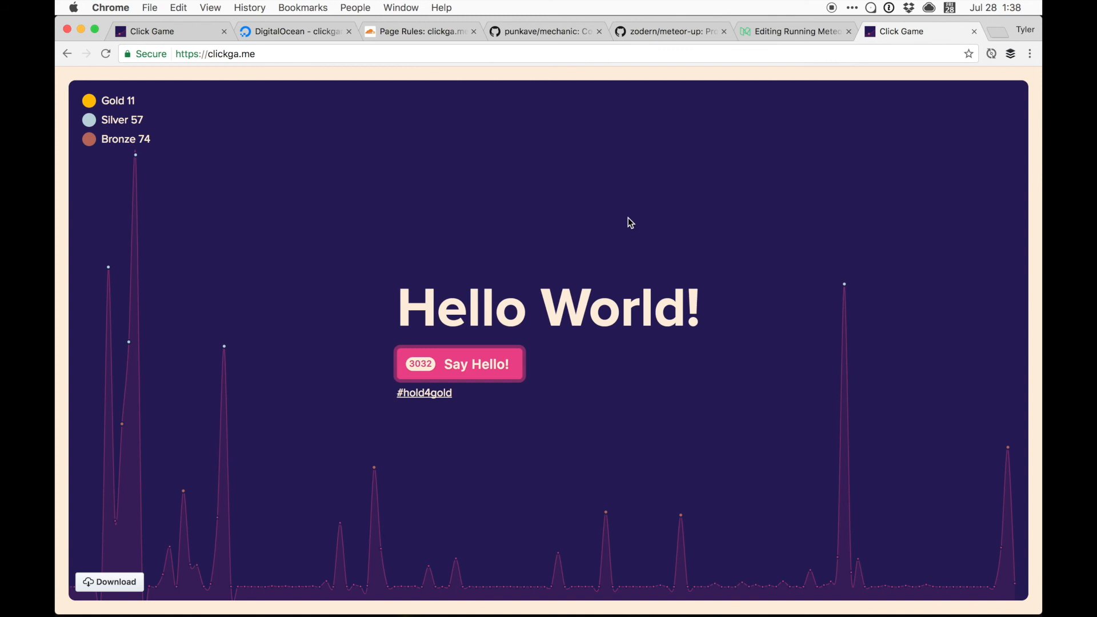
pyautogui.moveTo(624, 221)
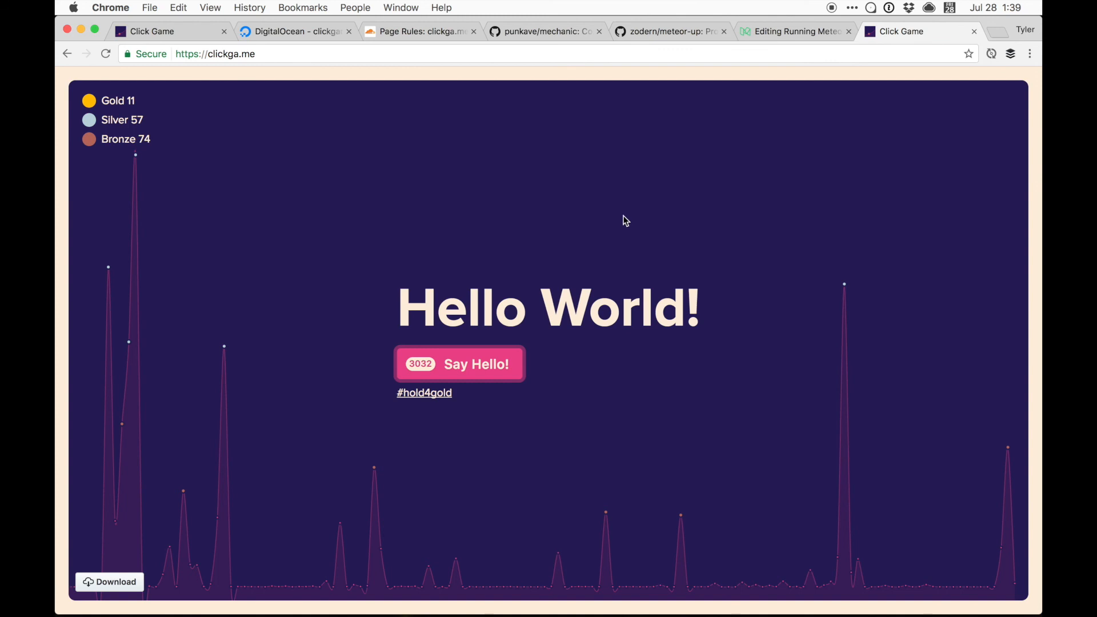
pyautogui.moveTo(618, 223)
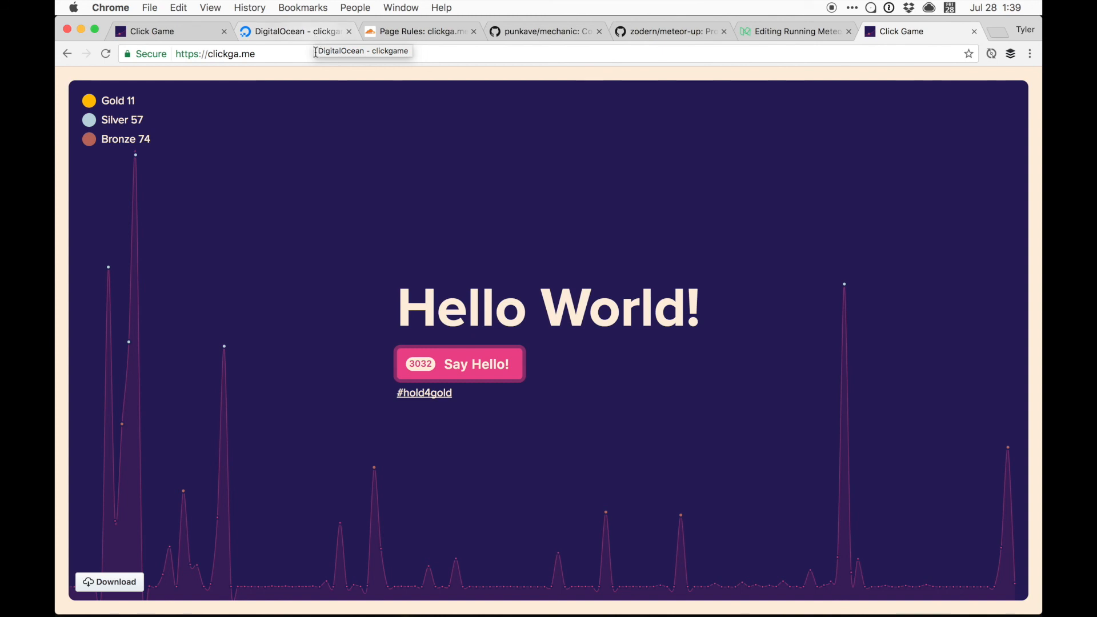
pyautogui.moveTo(319, 76)
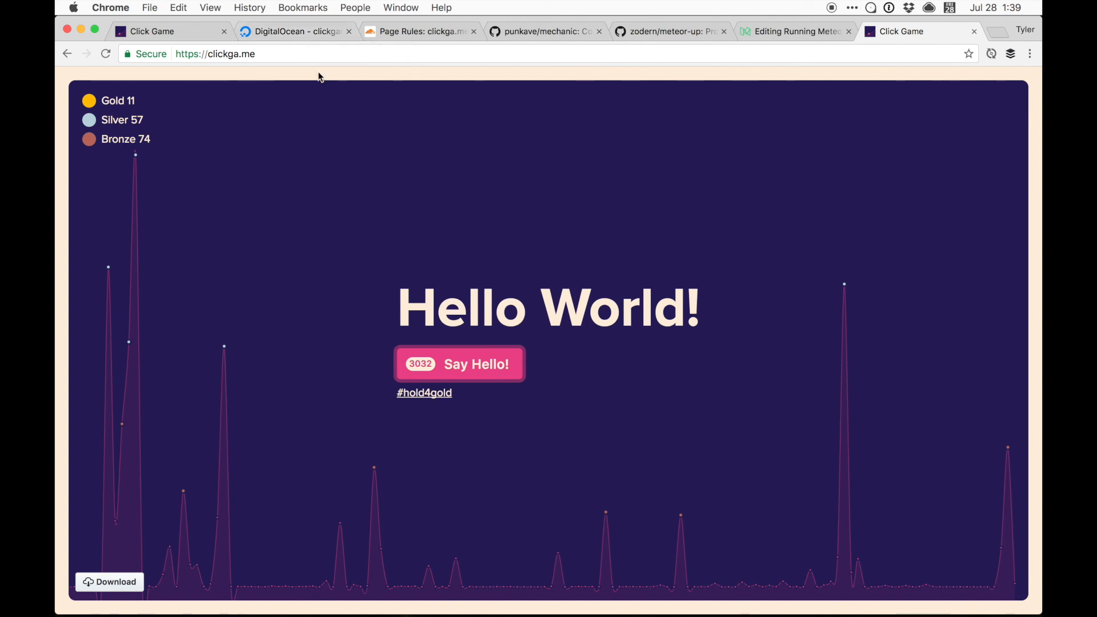